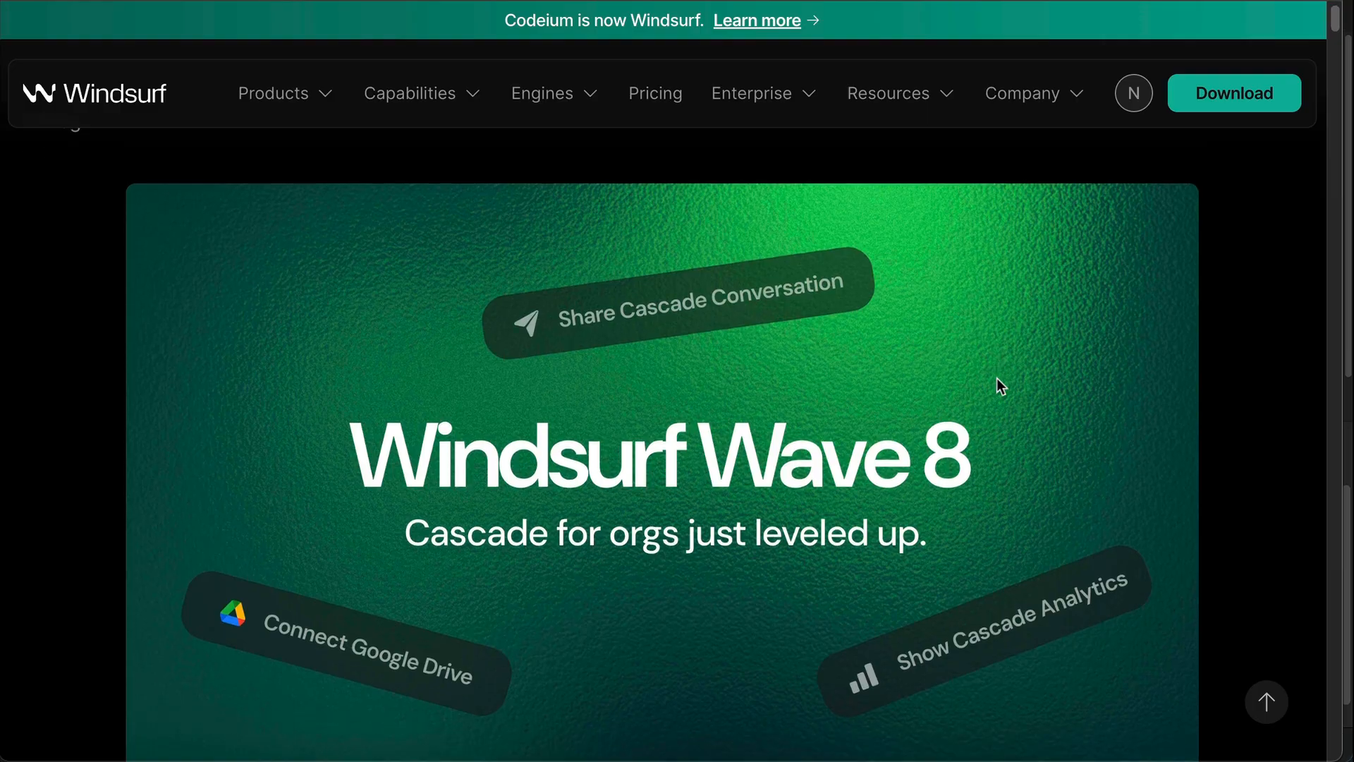
Scroll the Wave 8 Teams & Enterprise blog post down to its tl;dr feature bullet list
scroll("down", 3)
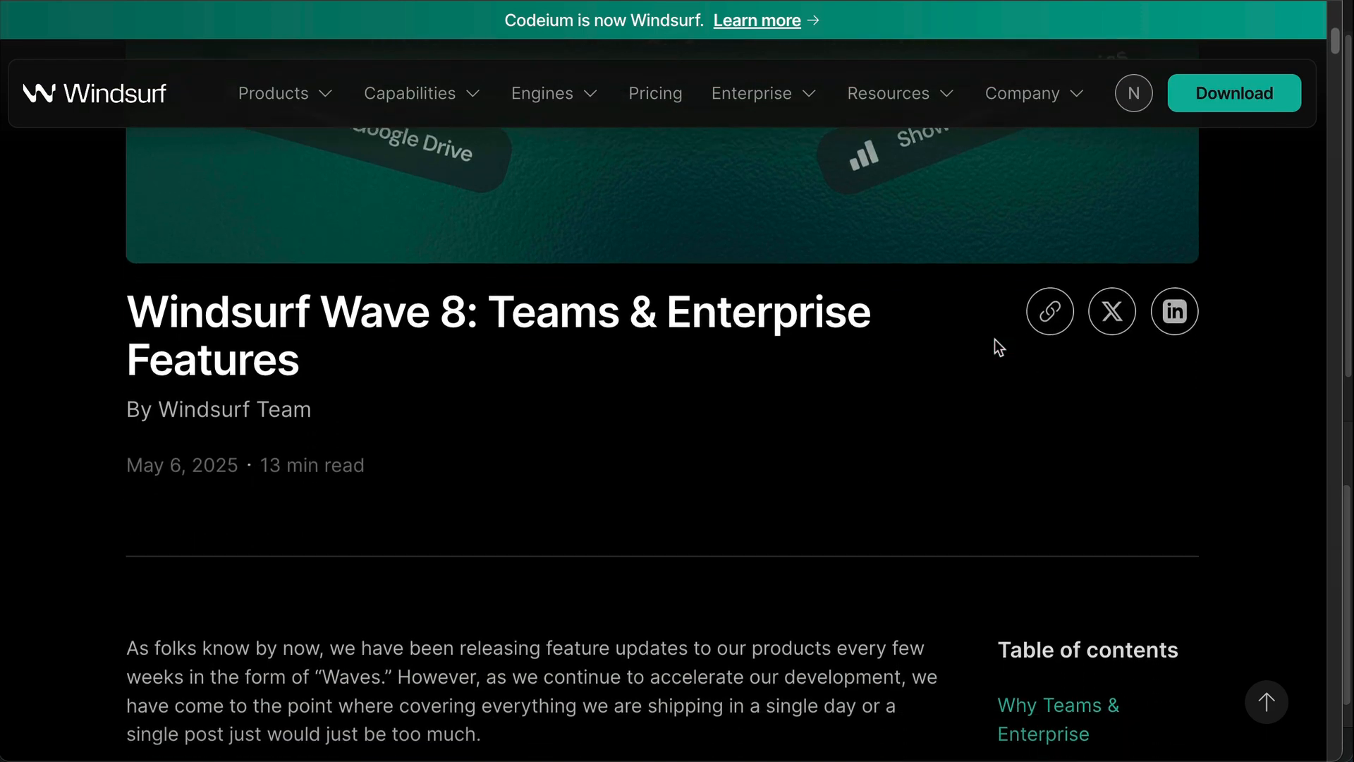
scroll("down", 3)
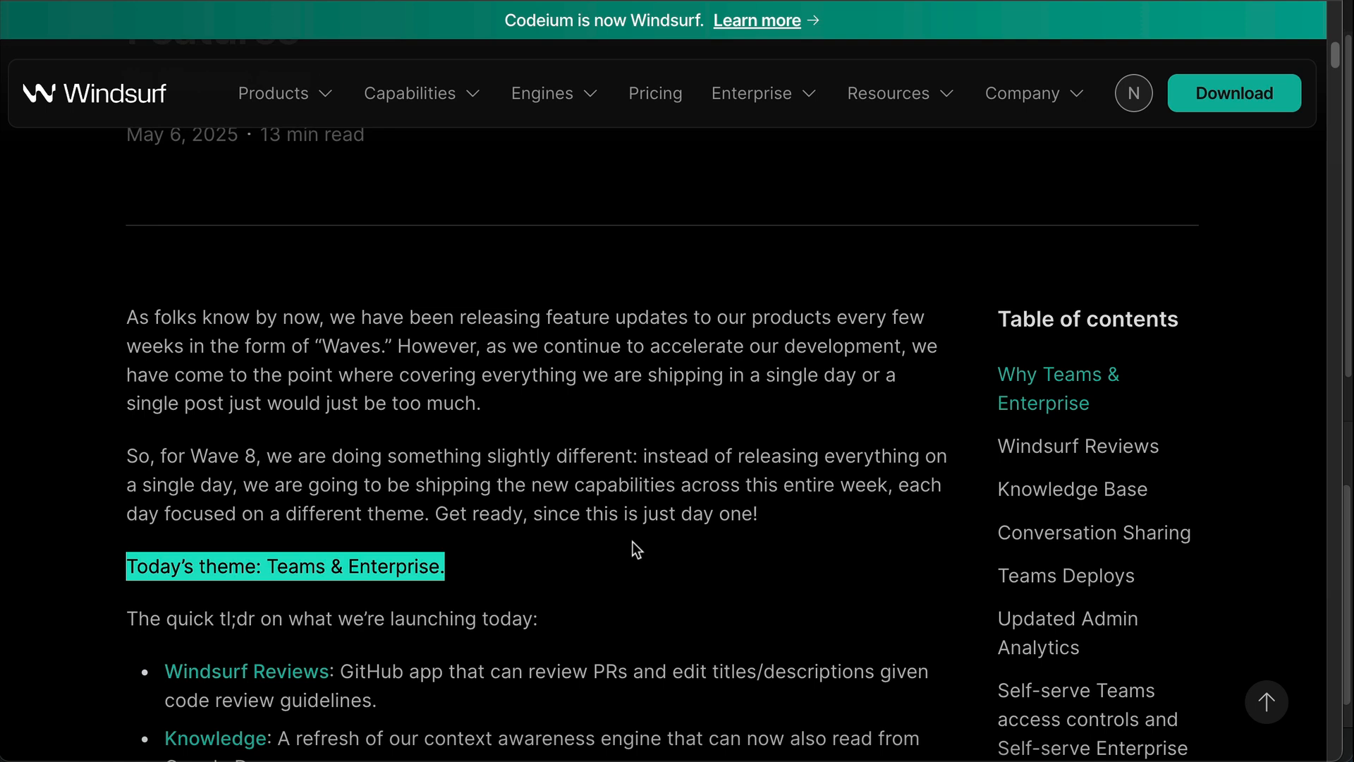
scroll("down", 3)
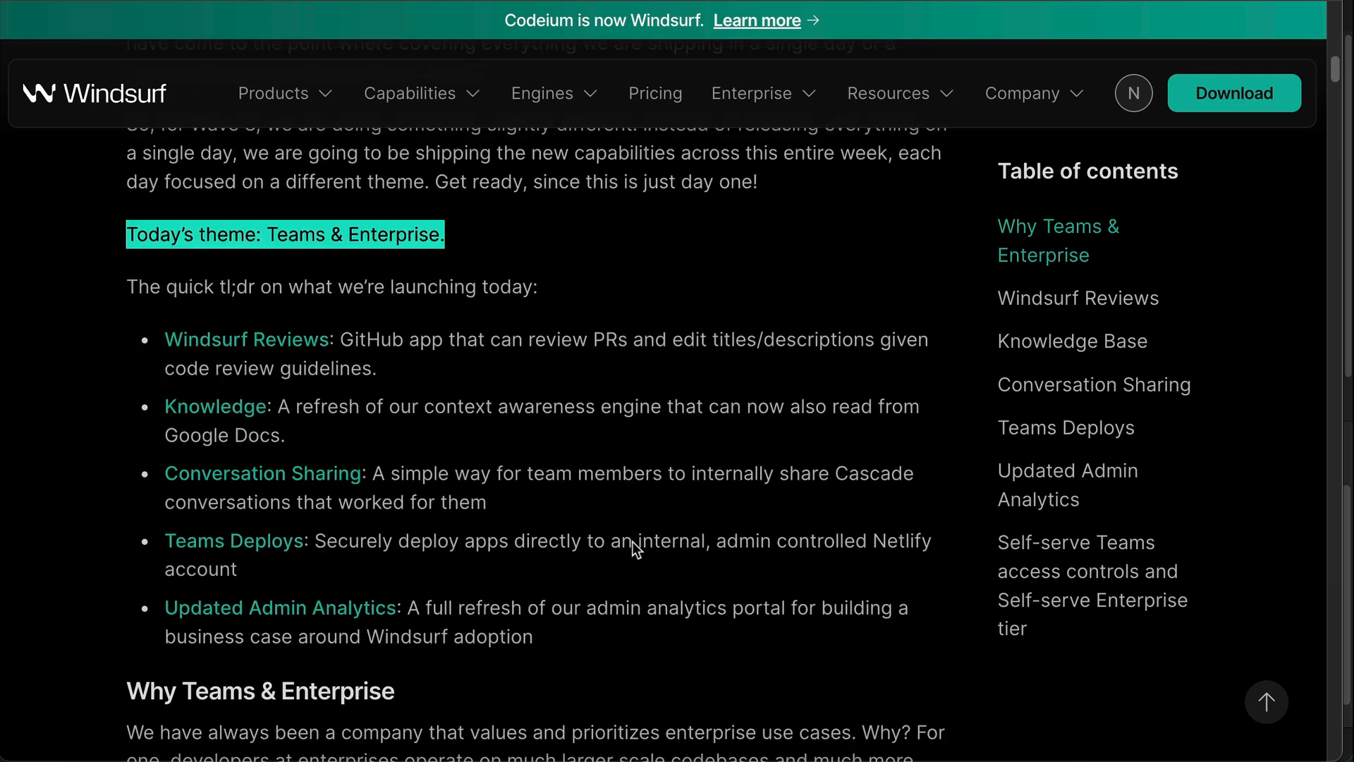
scroll("down", 3)
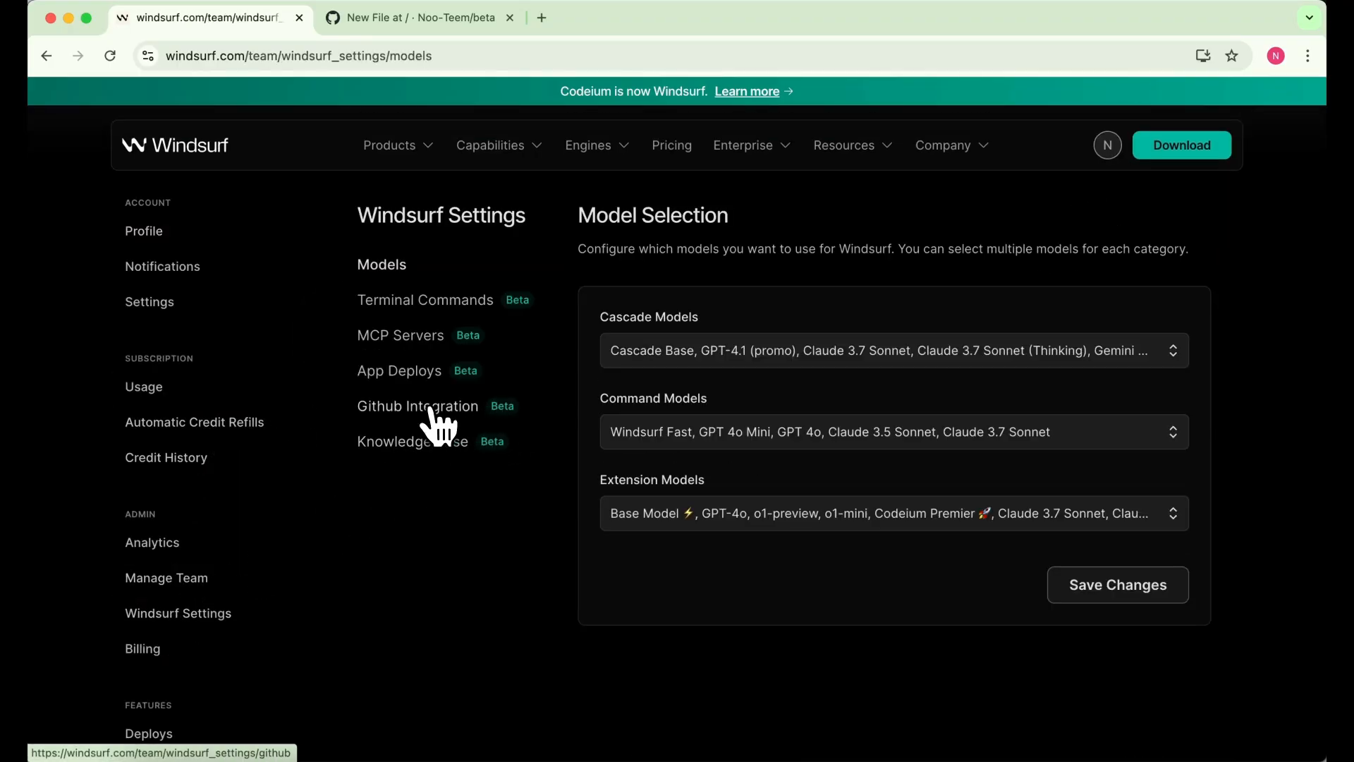
Install and authorize the Windsurf GitHub bot for the Noo-Teem organization on all repositories
left_click(418, 407)
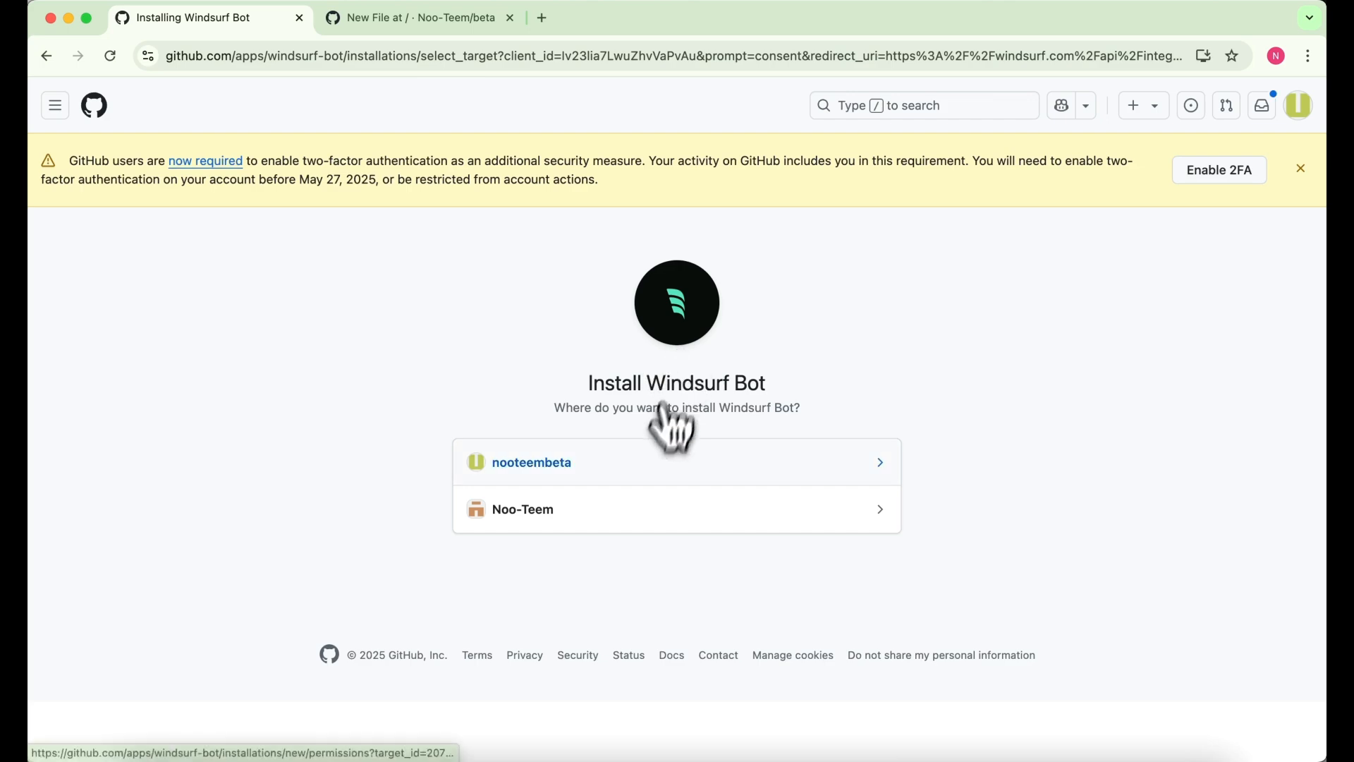
left_click(522, 509)
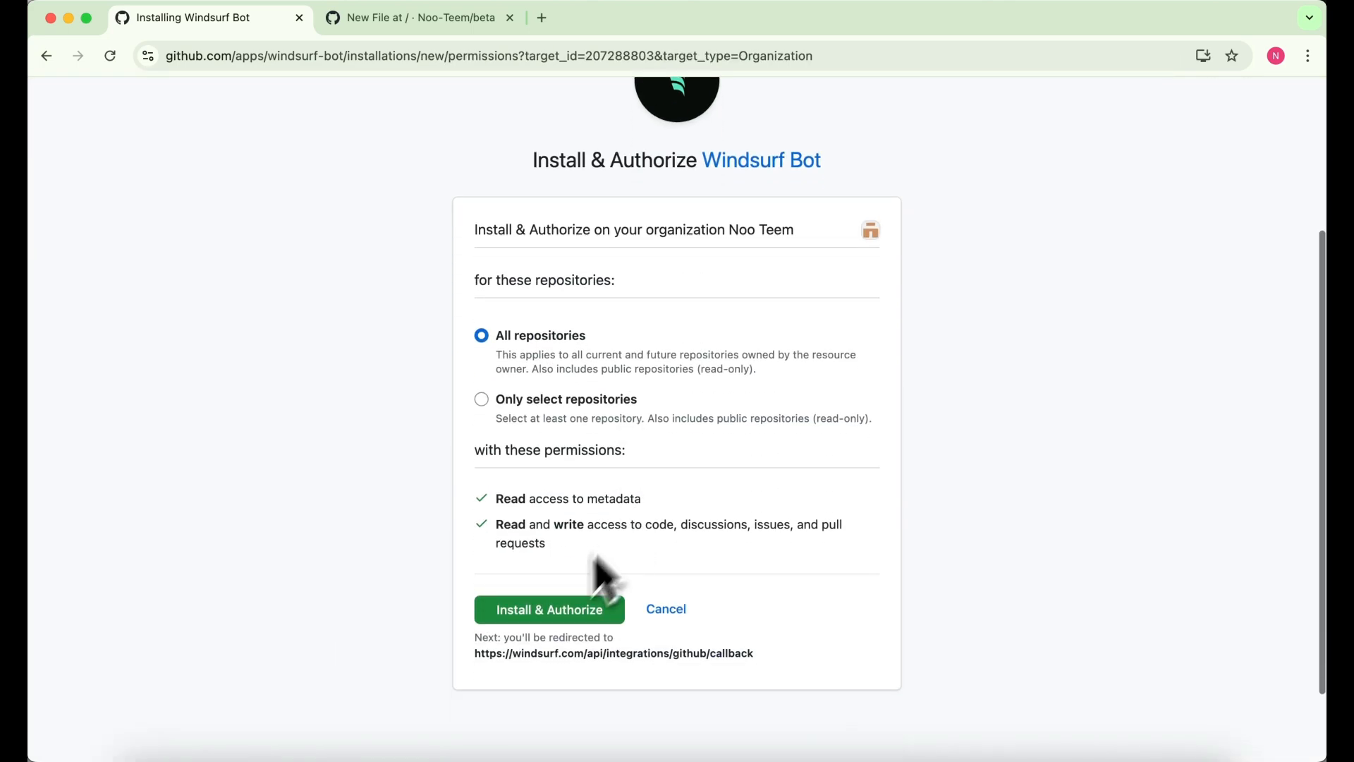
left_click(549, 610)
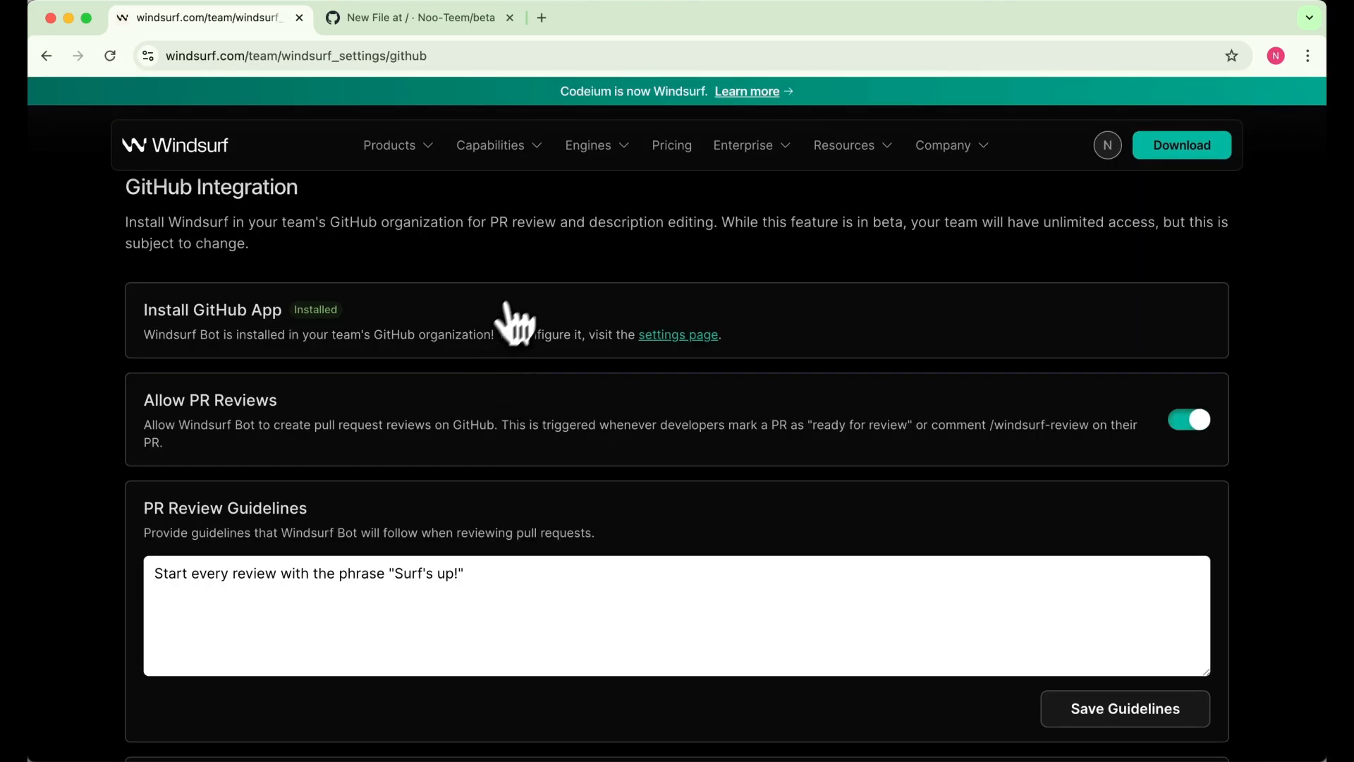
Retitle the pull request '/windsurf' and create it so the bot writes its title and description
left_click(422, 17)
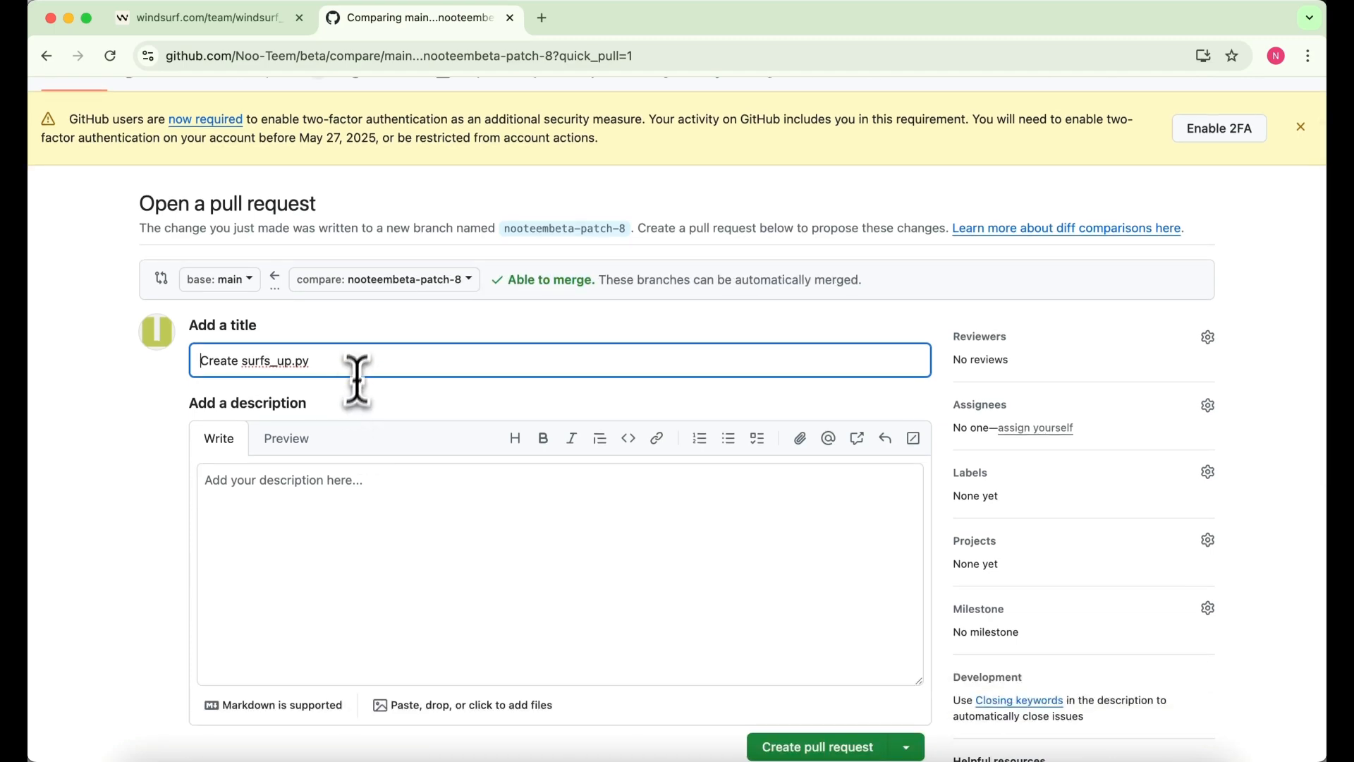
type("/windsurf")
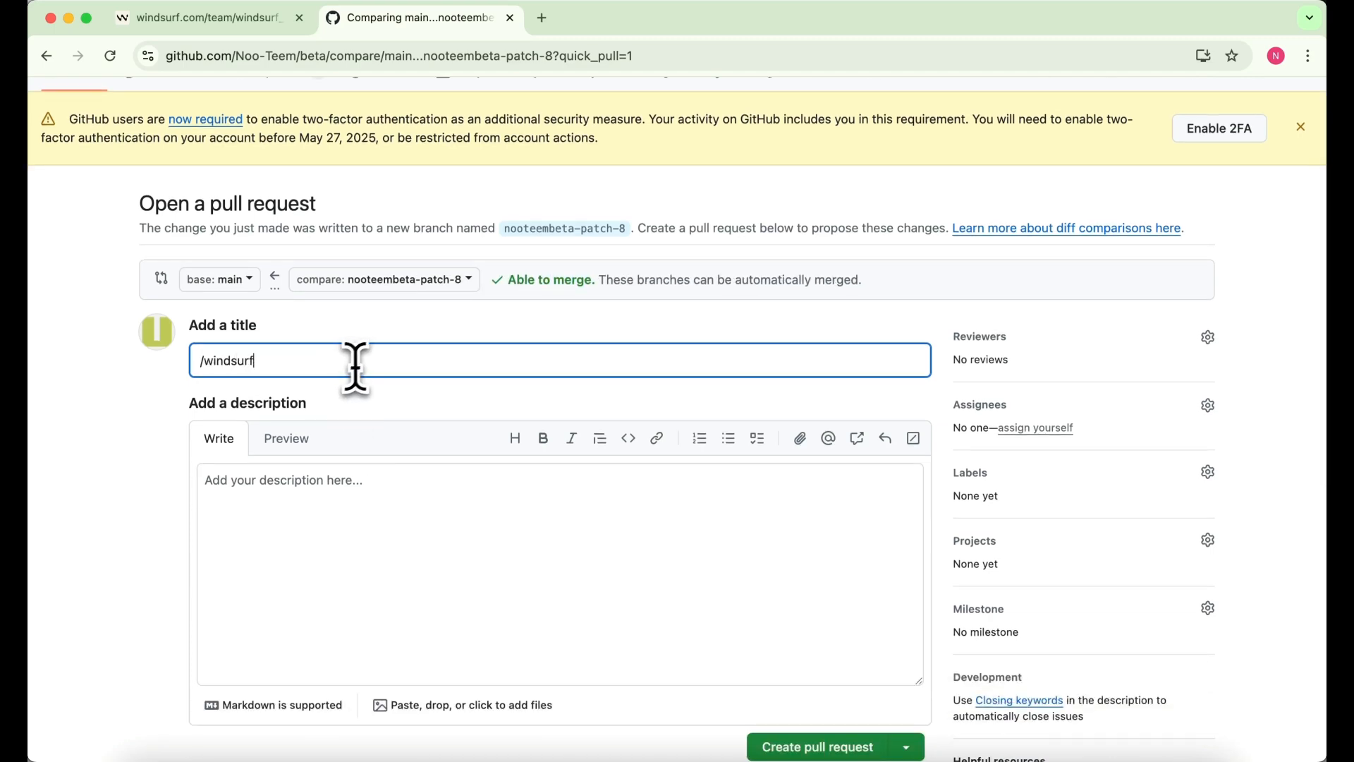
scroll("down", 3)
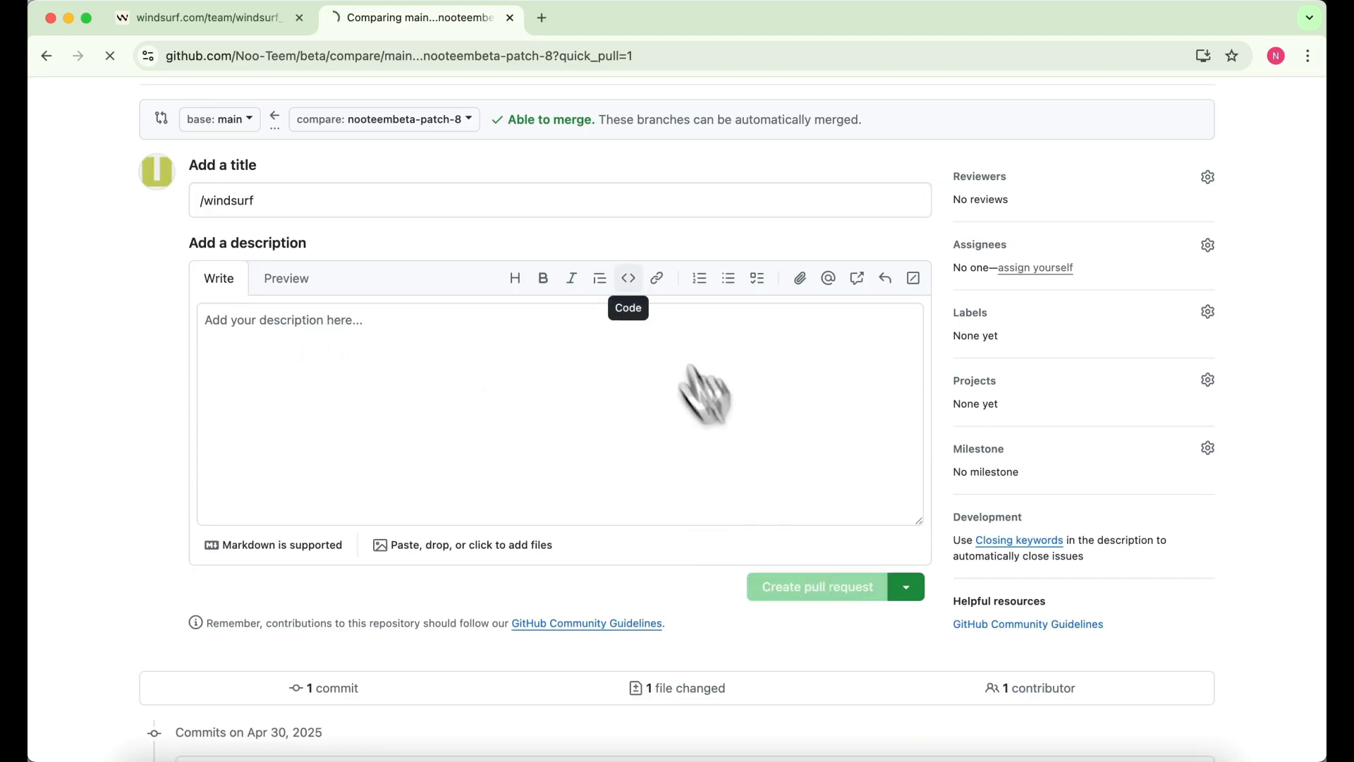
left_click(816, 587)
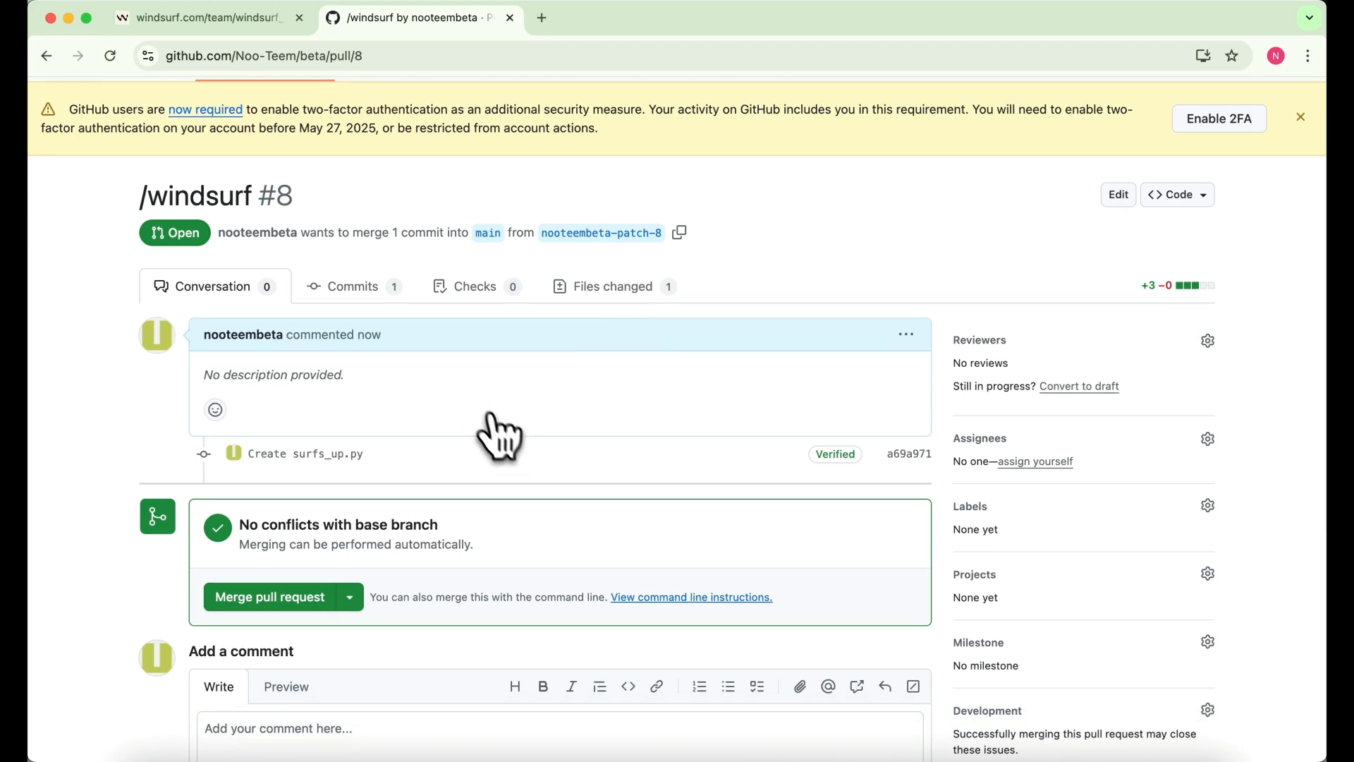
Comment '/windsurf-review' on pull request #8 to request a bot review
scroll("down", 3)
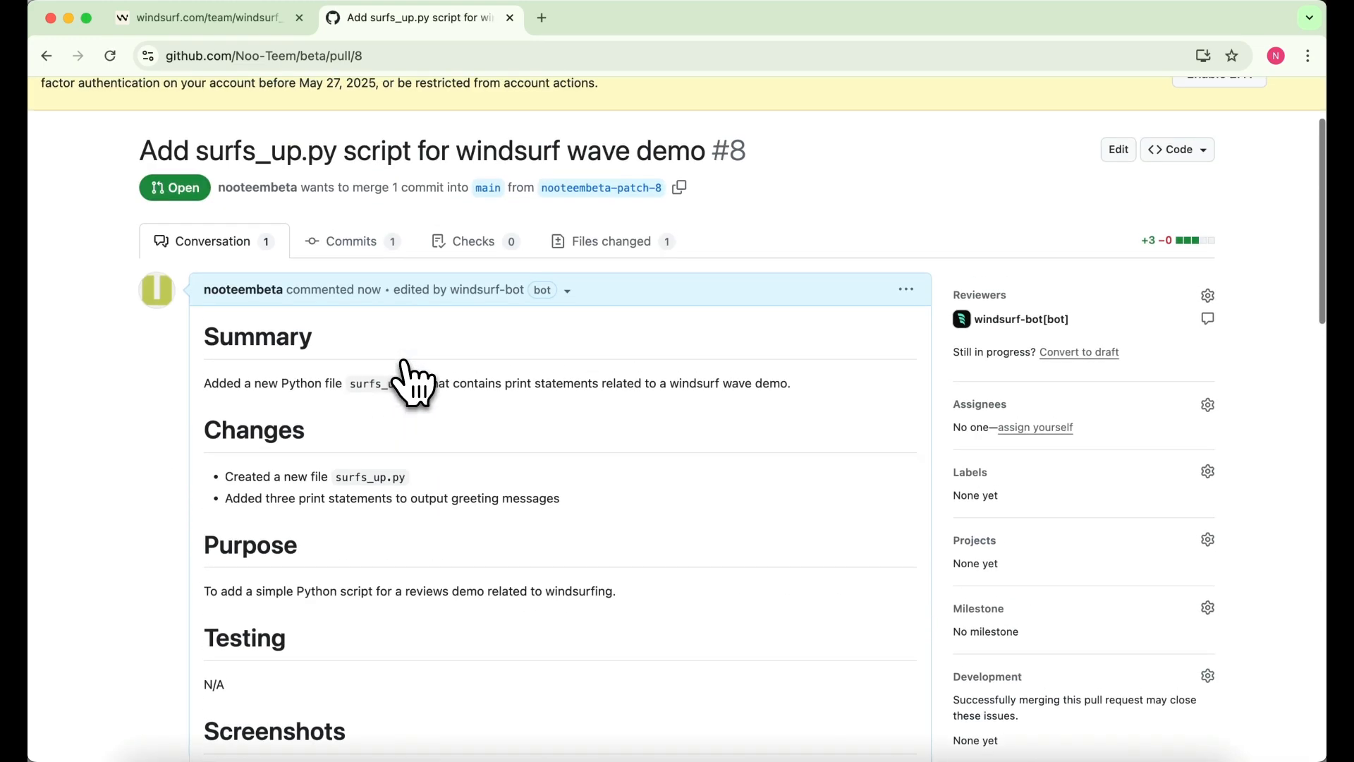
scroll("down", 3)
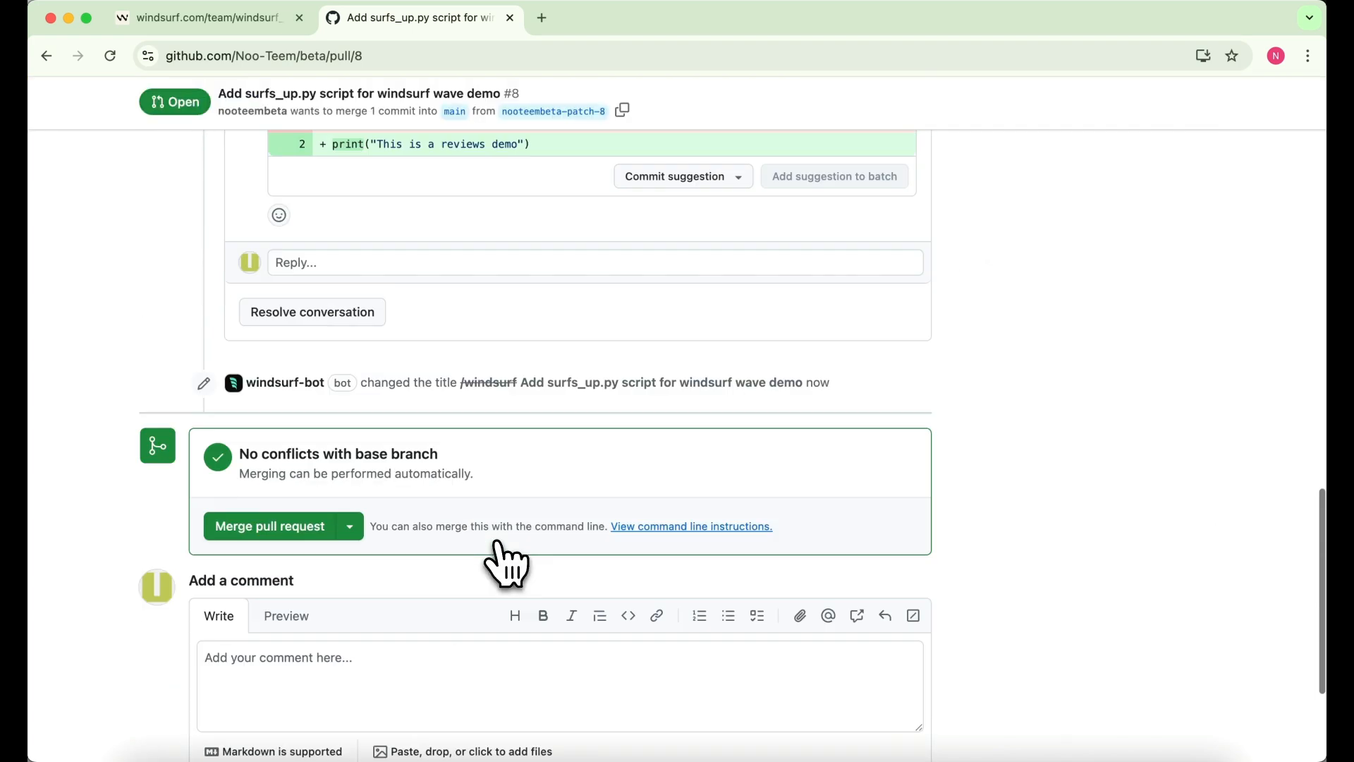
type("/windsur-")
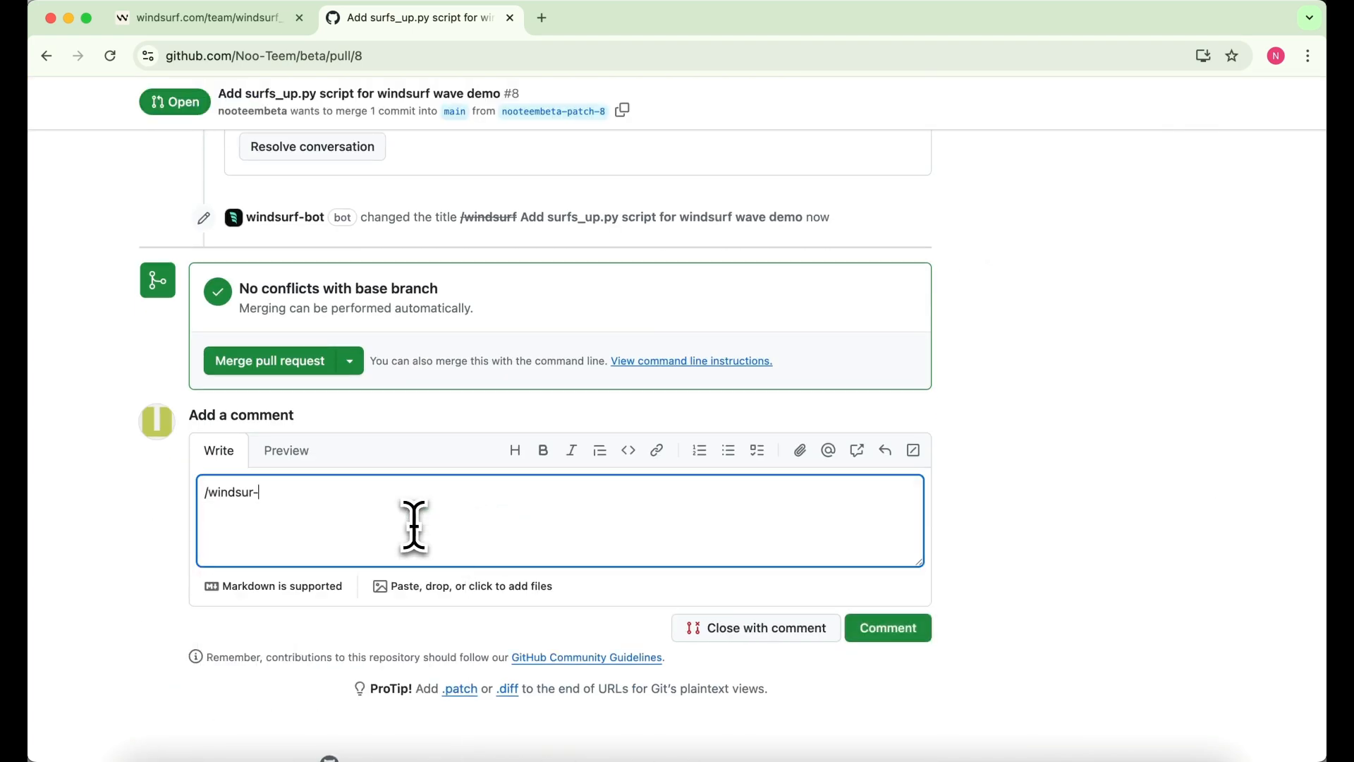
left_click(886, 626)
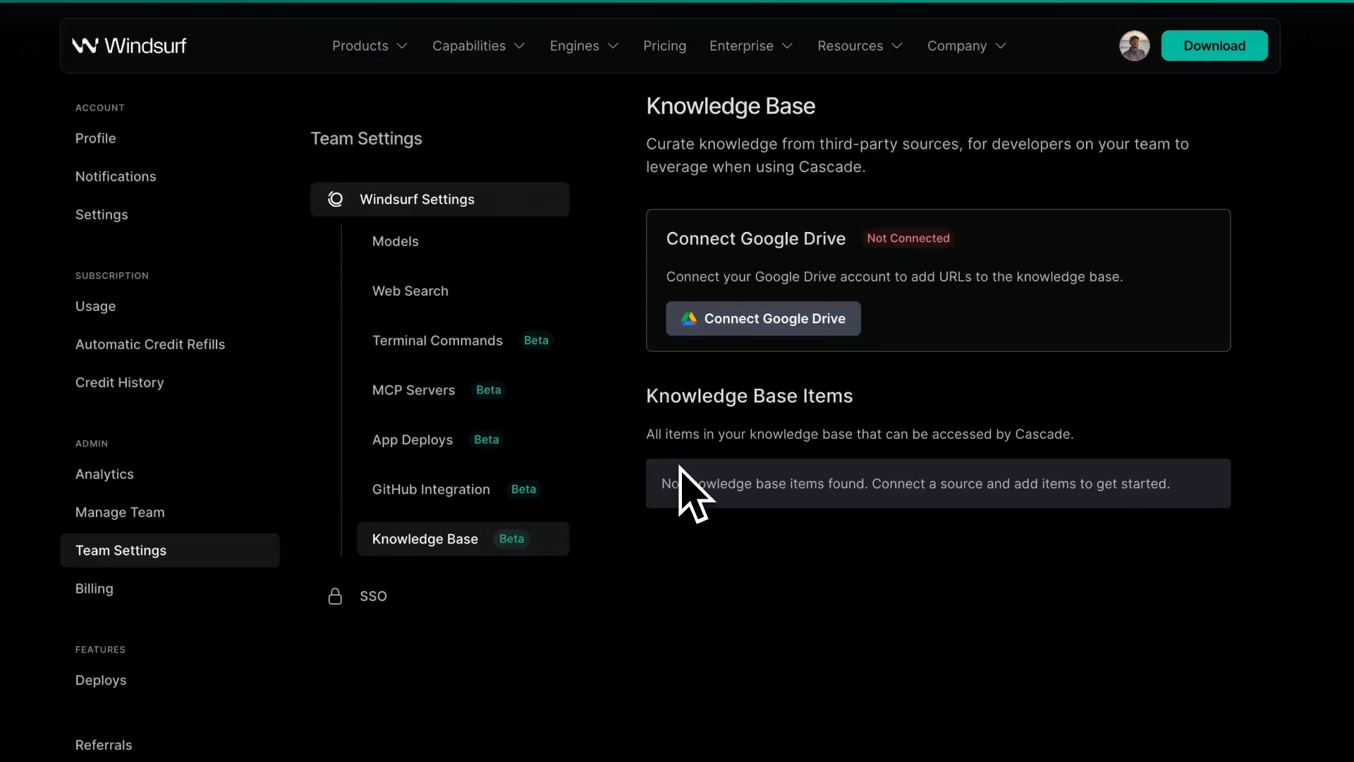
Connect Google Drive to the team Knowledge Base and add a chosen Drive document
left_click(761, 317)
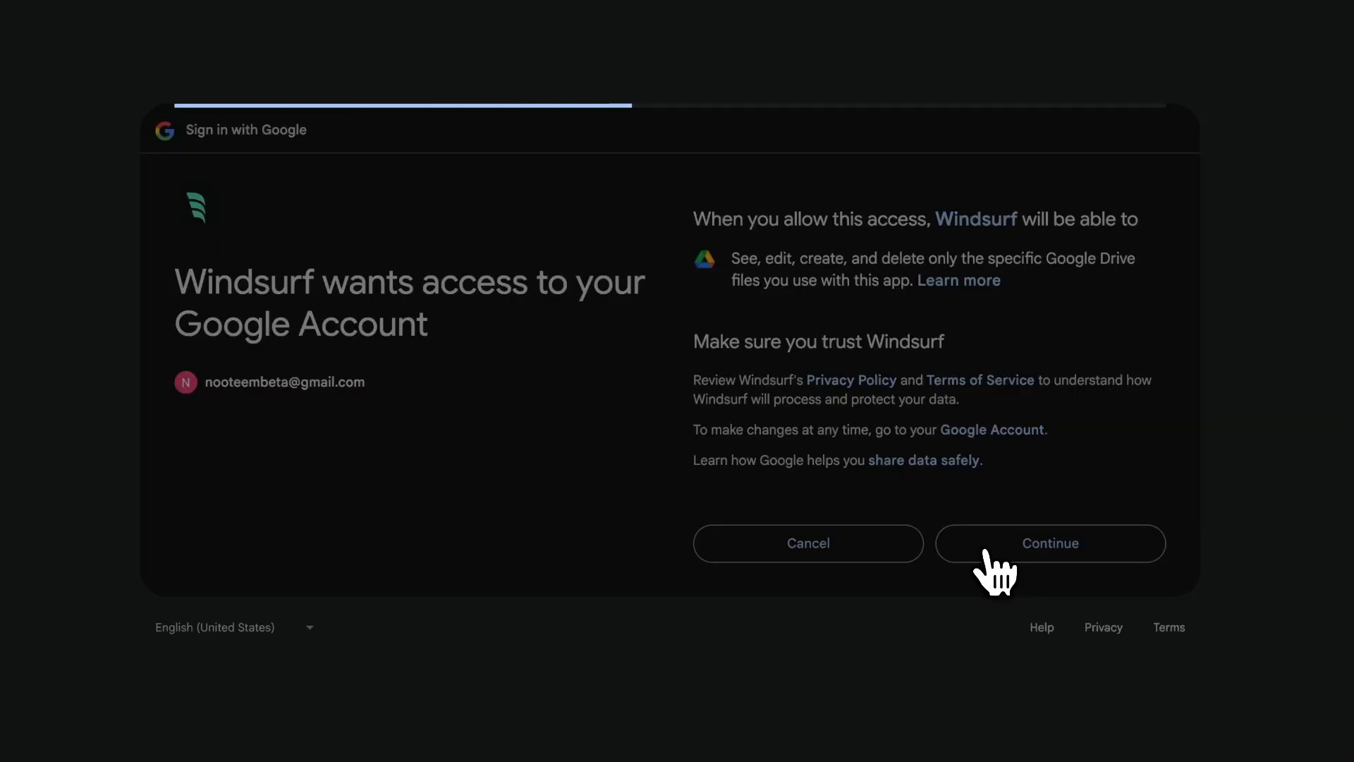
left_click(1050, 543)
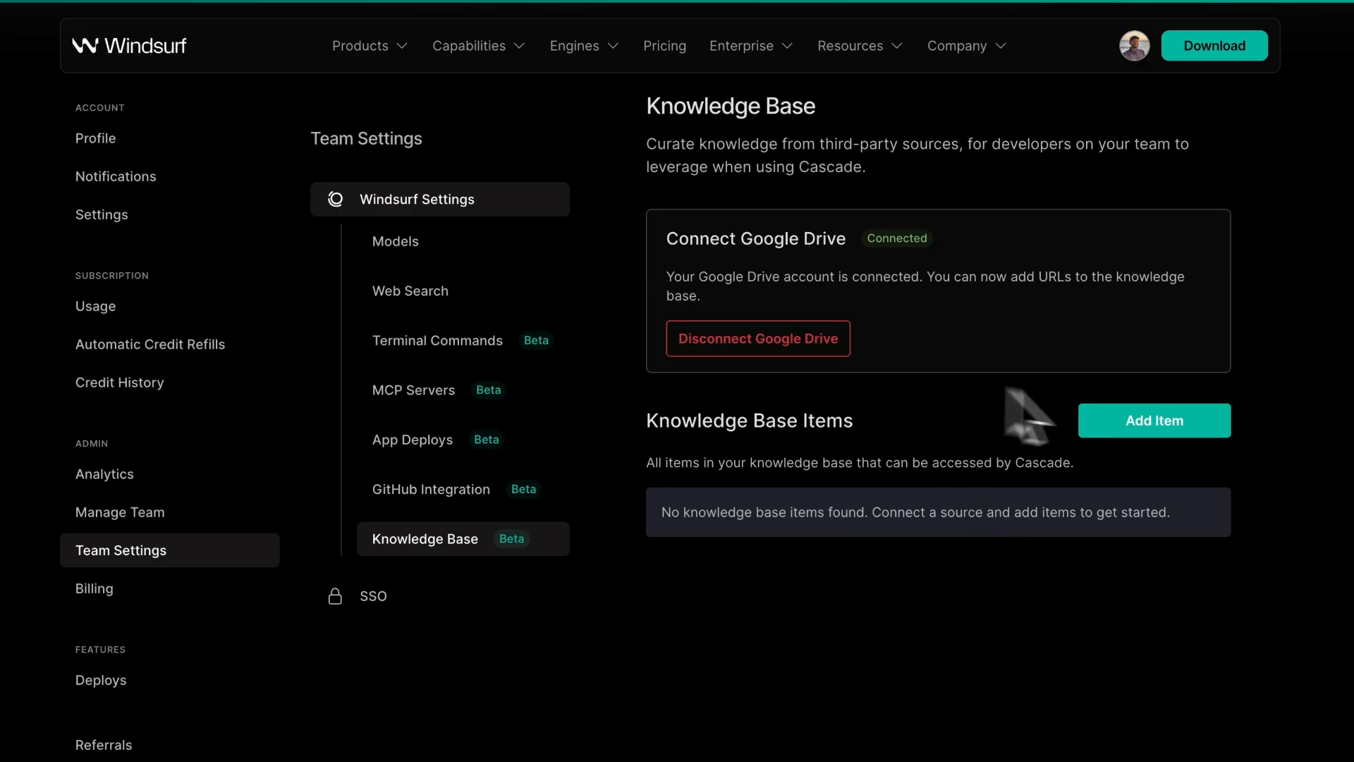
left_click(1152, 421)
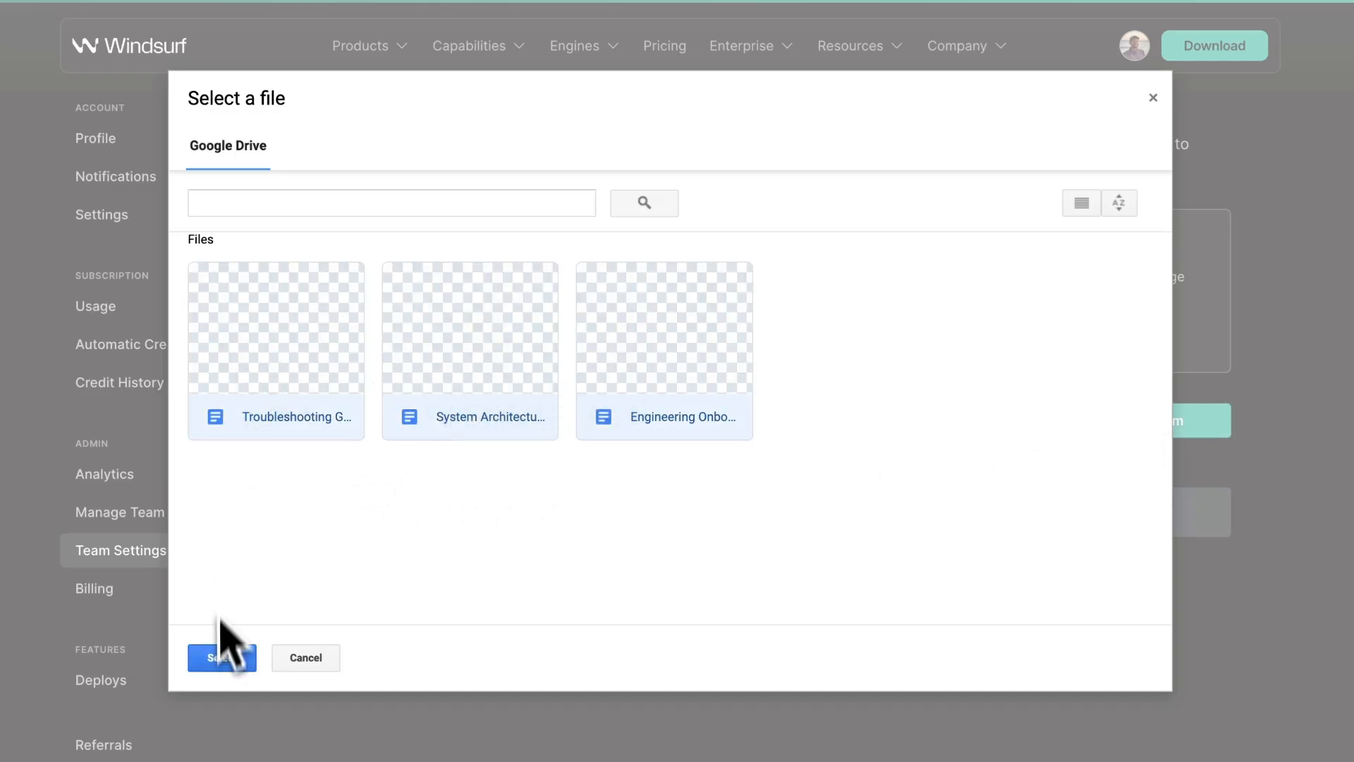
left_click(222, 658)
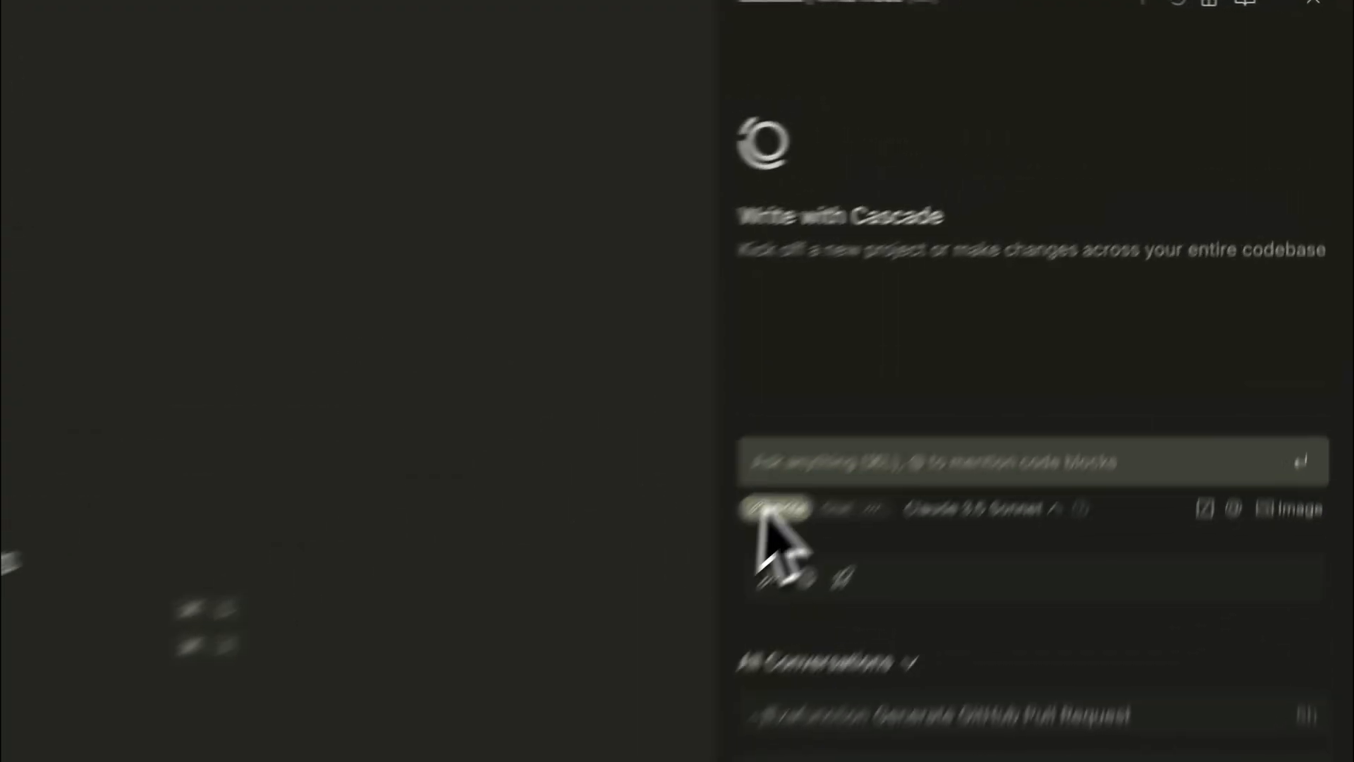
Ask Cascade 'who do i talk to for jira access?'
type("who do i talk to for jira access?")
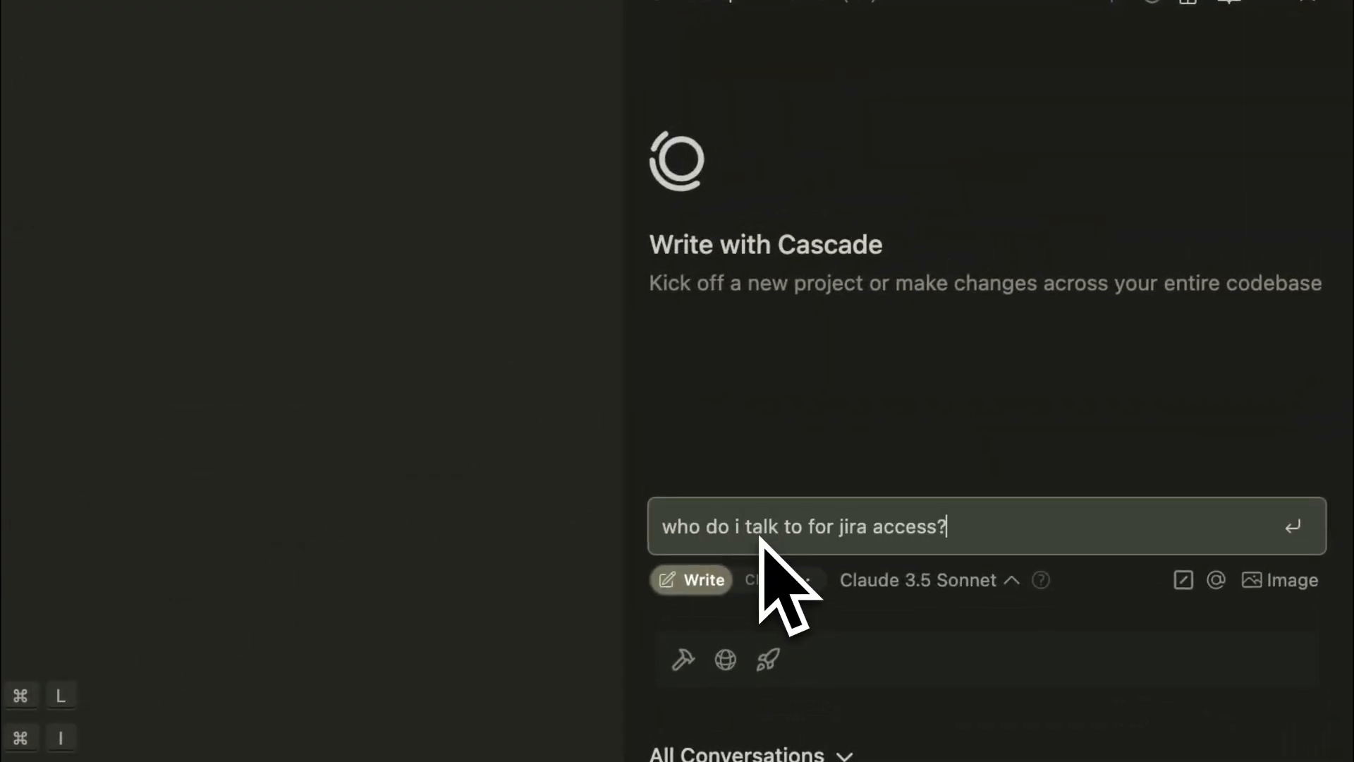
key("Return")
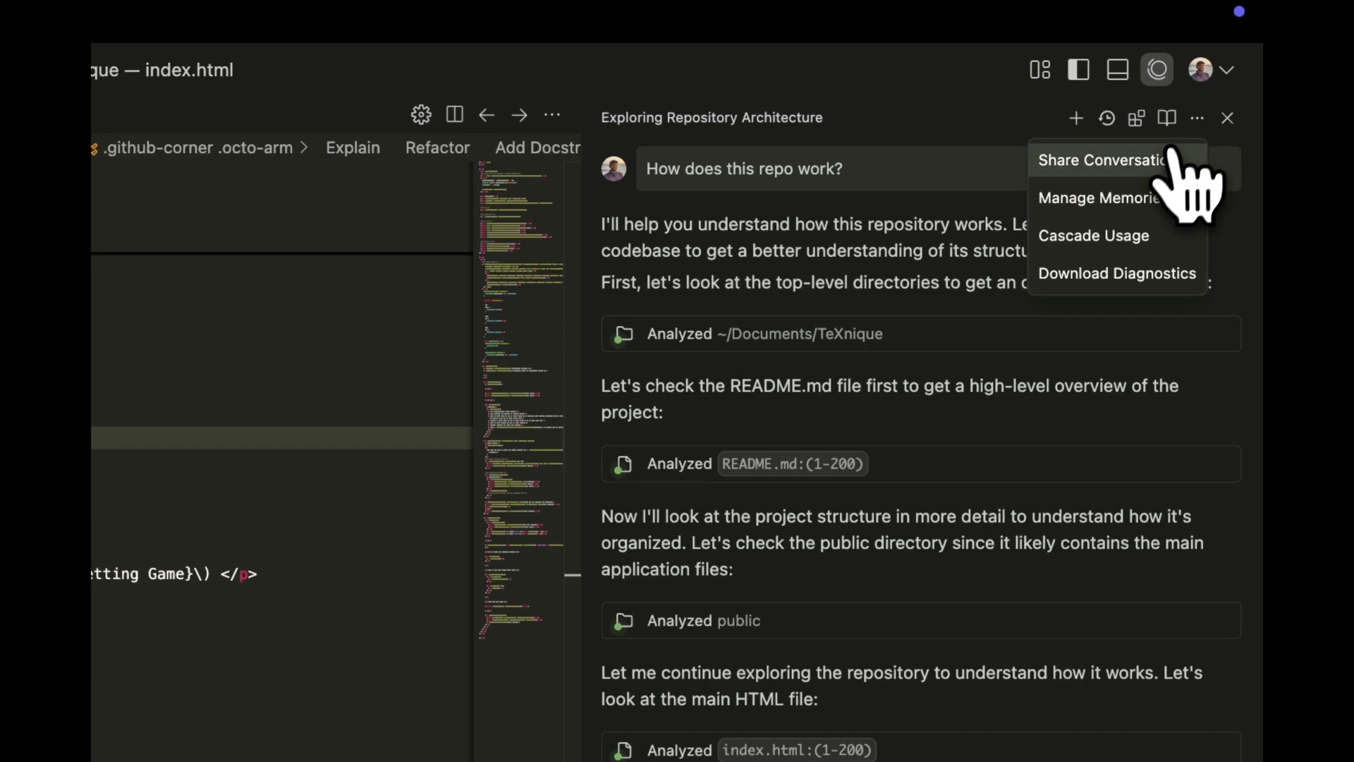
Share the Exploring Repository Architecture conversation so its shared web page opens
left_click(1103, 159)
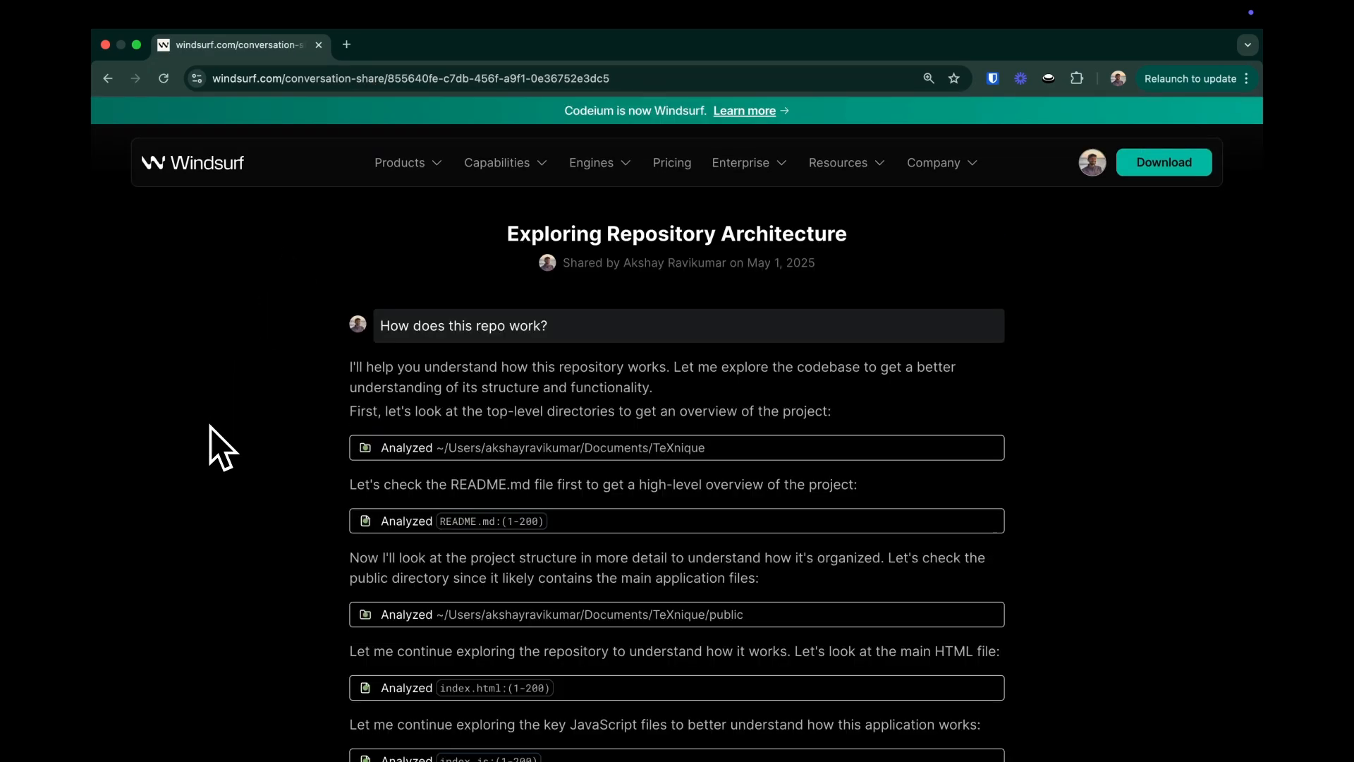
scroll("down", 3)
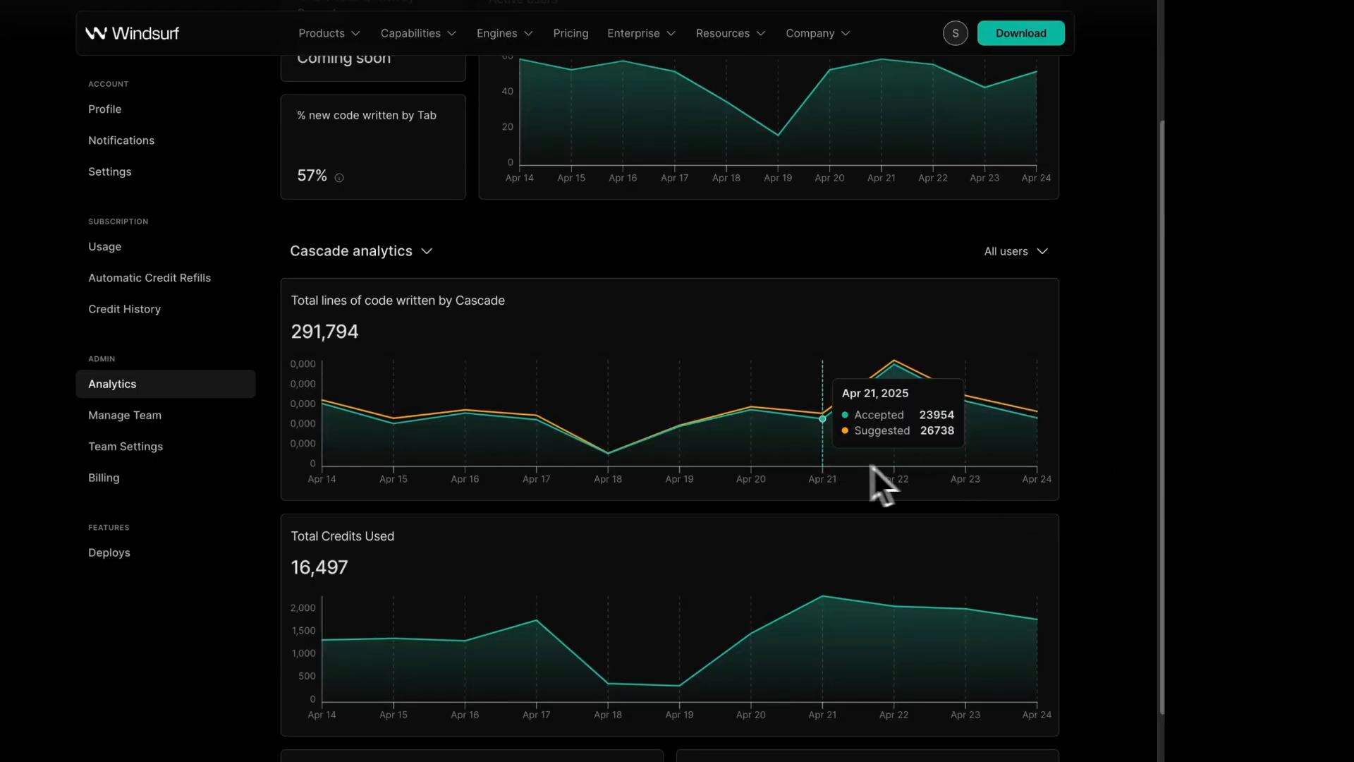
Filter Cascade analytics to two selected users, showing 5,214 lines written by Cascade
scroll("down", 3)
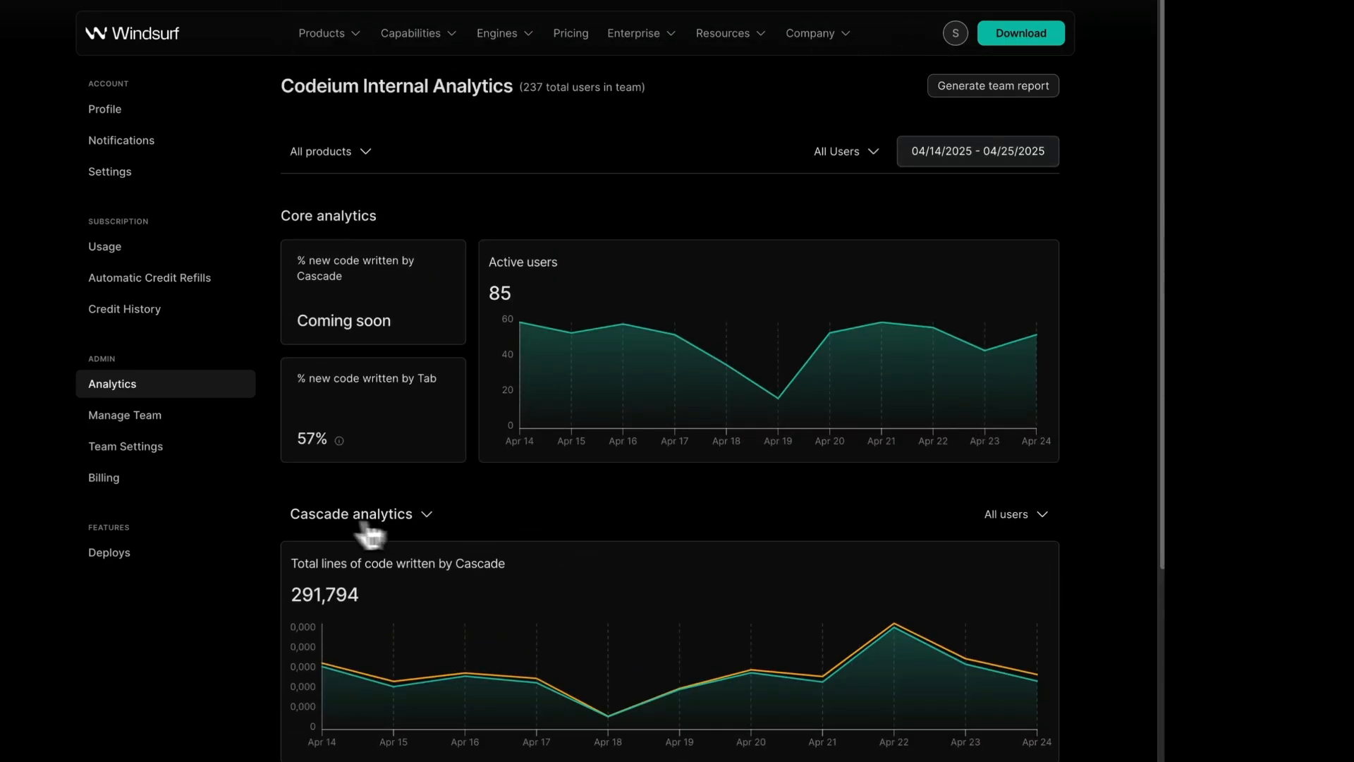
left_click(1014, 513)
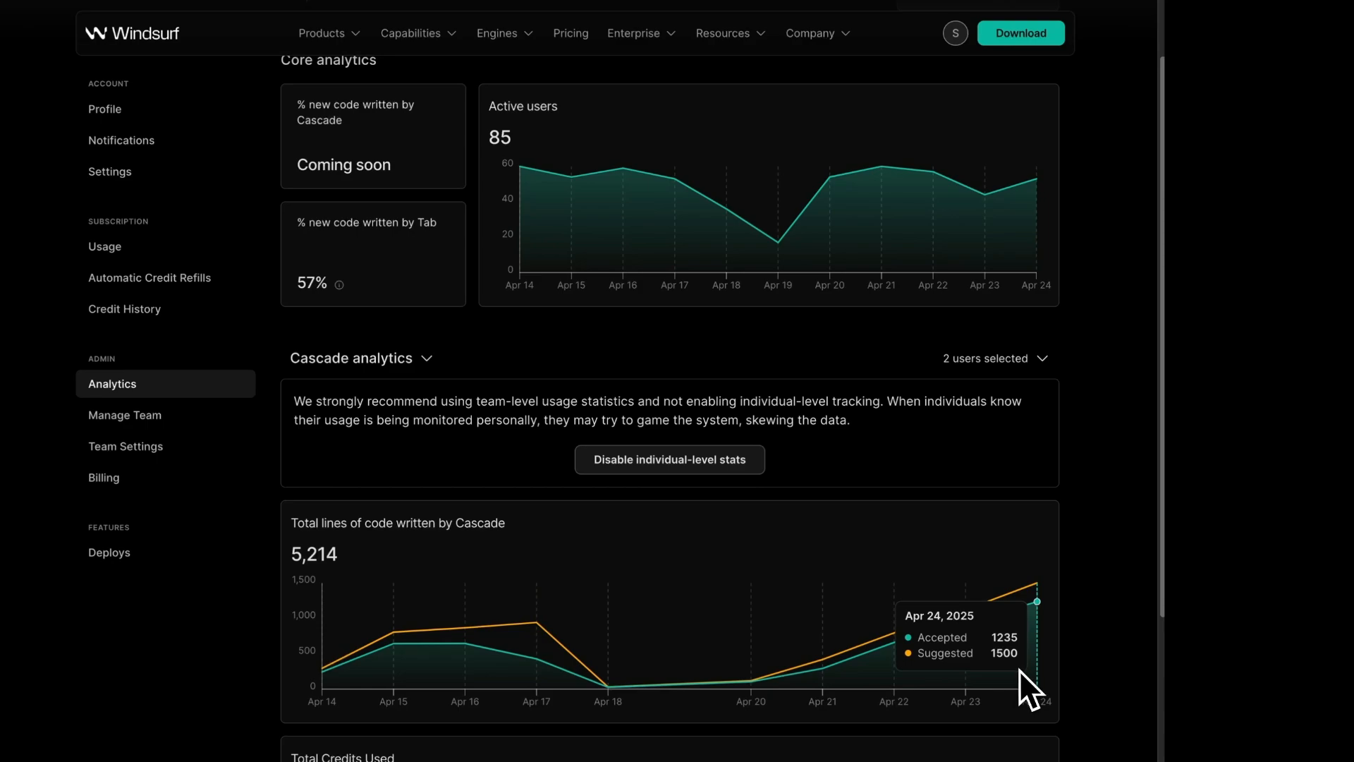
mouse_move(989, 691)
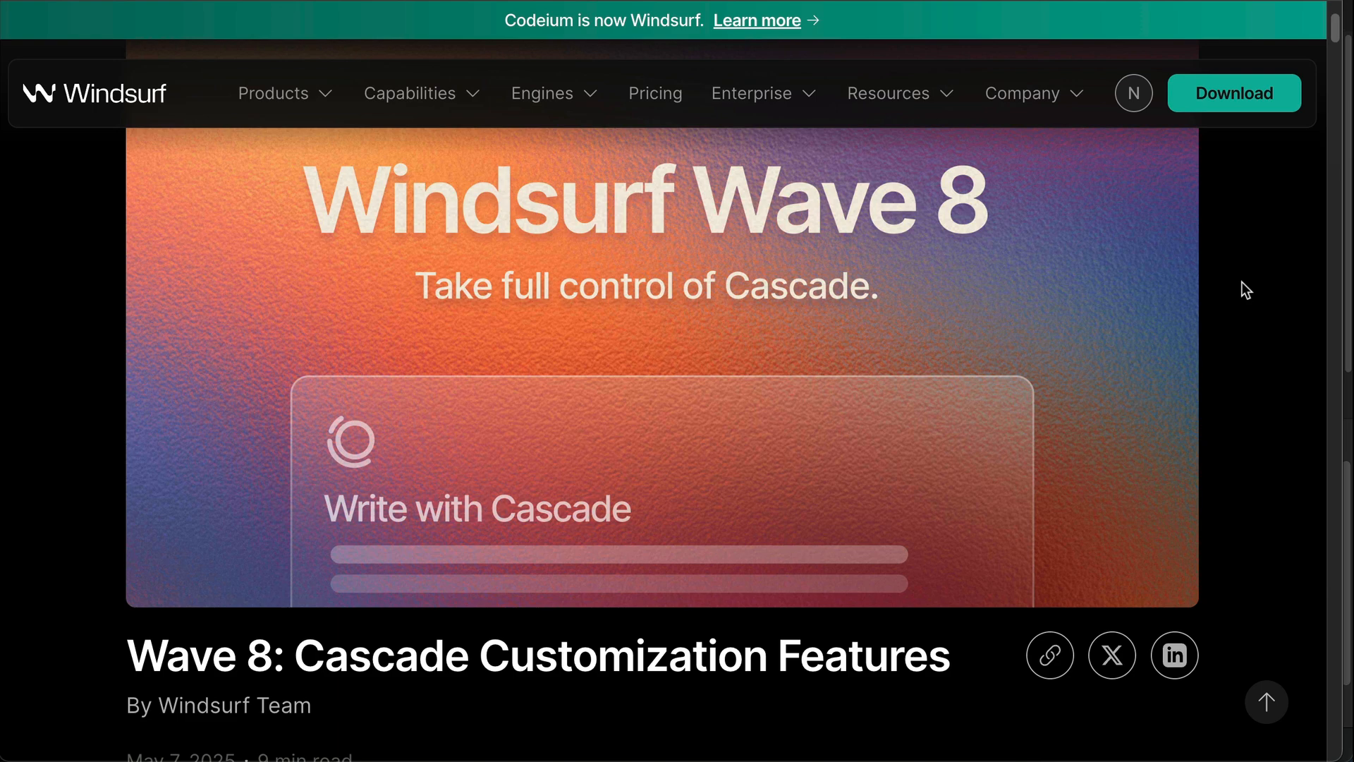
Scroll the Wave 8 customization post, selecting the Custom Workflows and File-Based Rules bullets
scroll("down", 3)
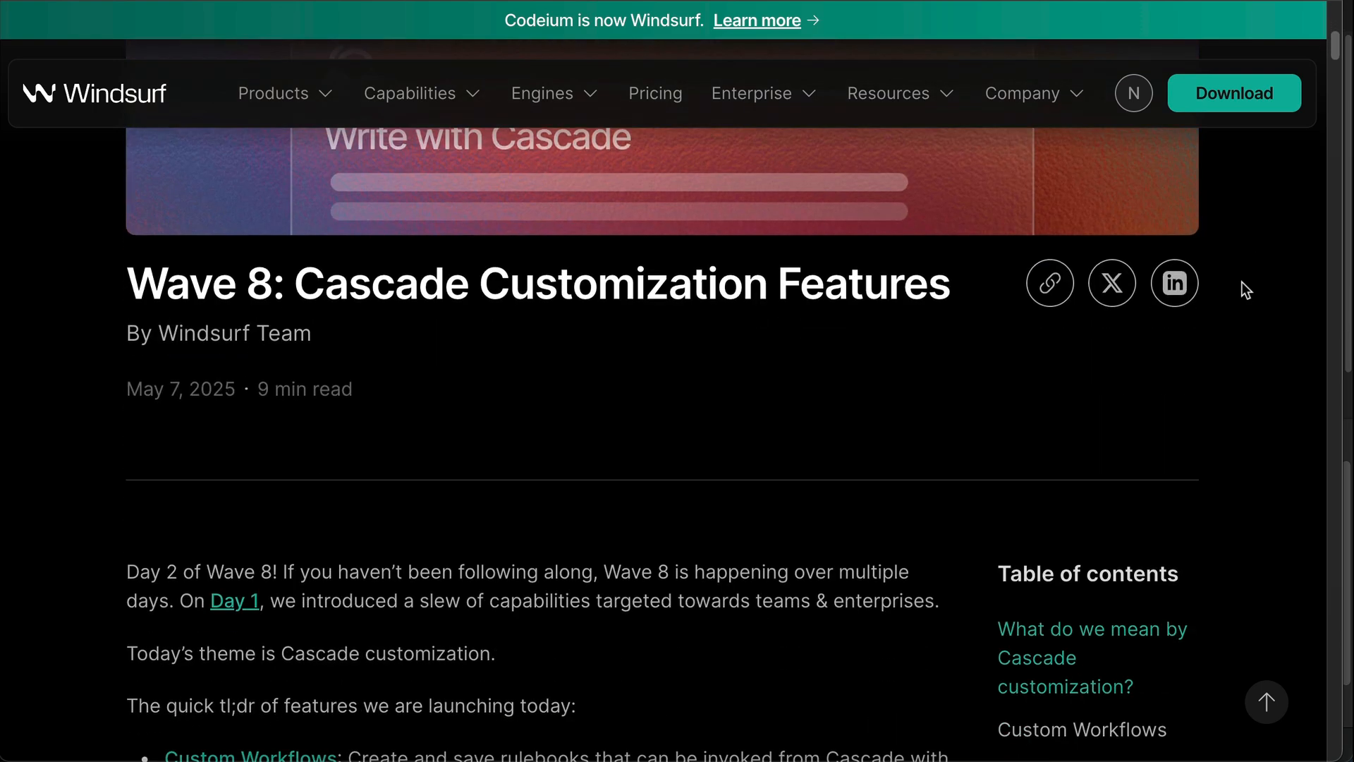
scroll("down", 3)
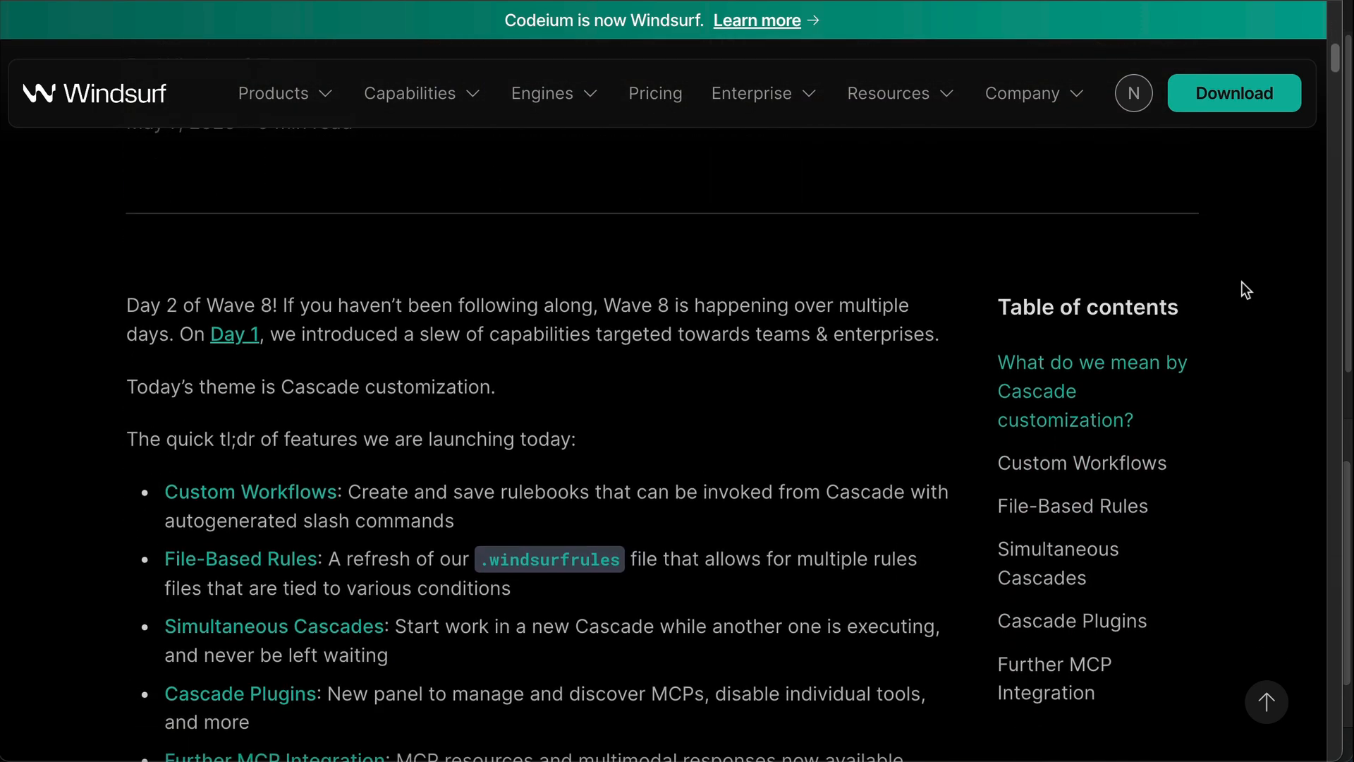
scroll("down", 3)
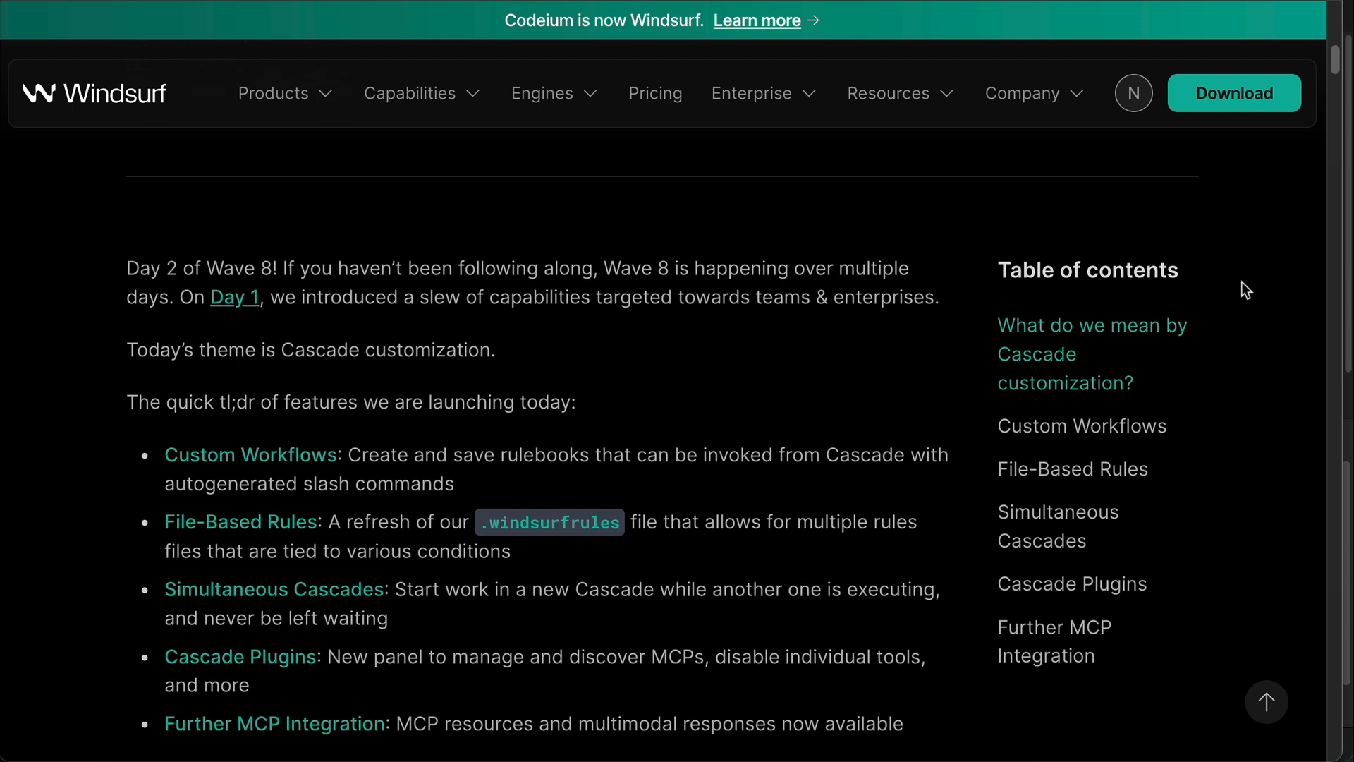
scroll("down", 3)
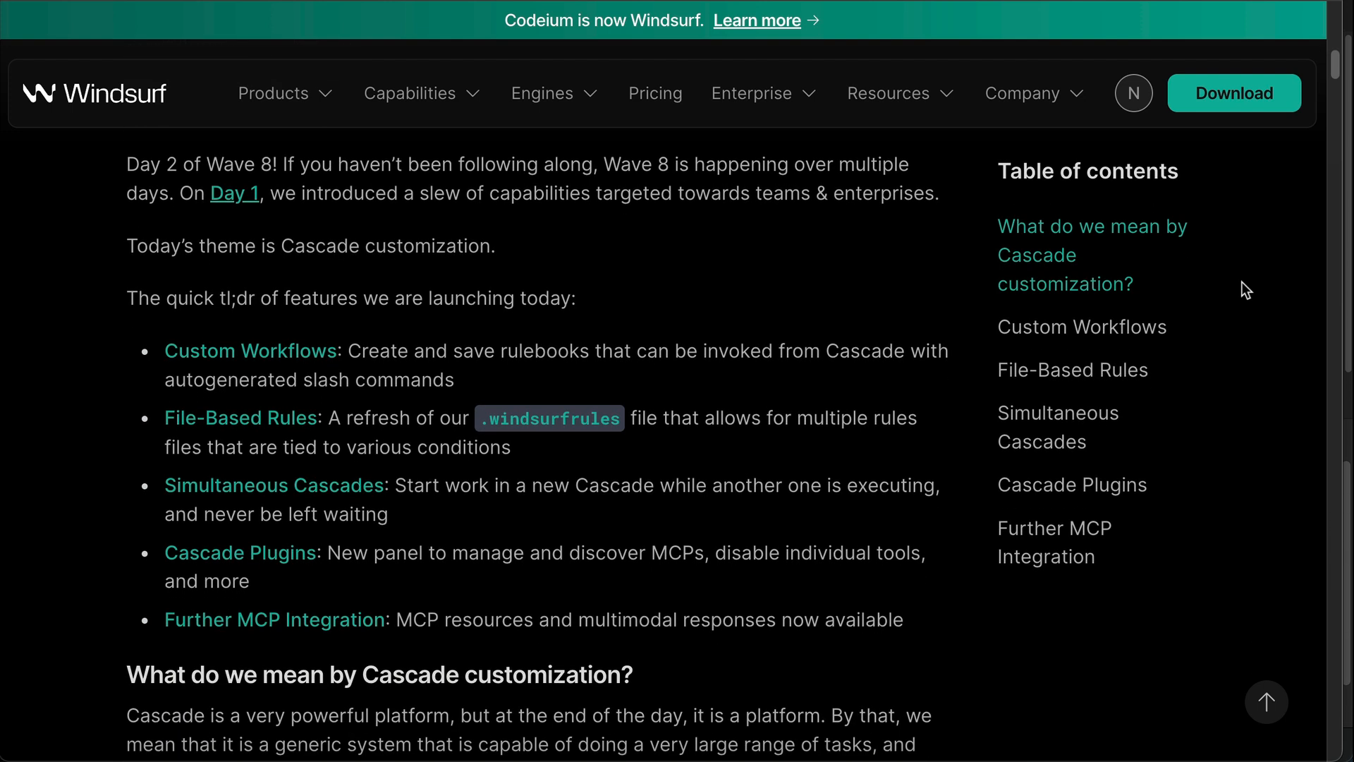
left_click_drag(163, 350, 535, 447)
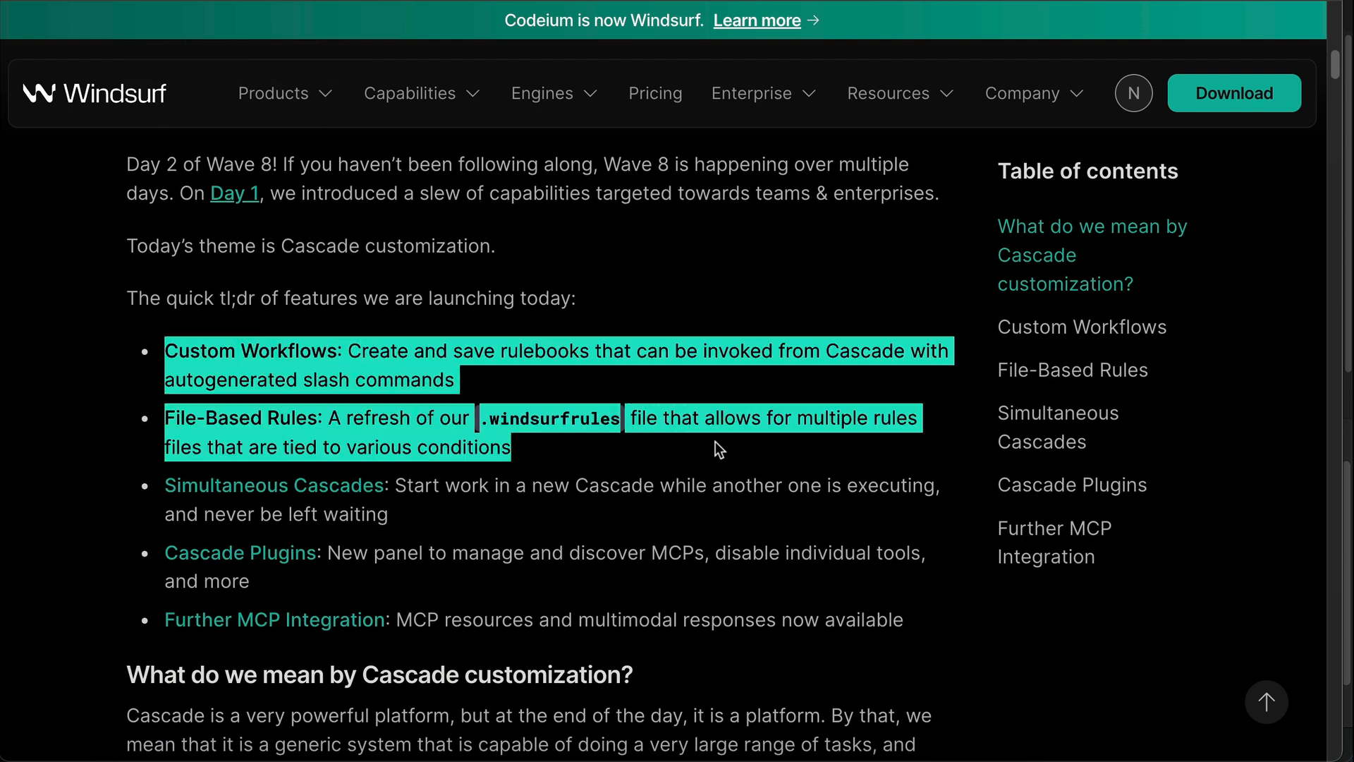
mouse_move(697, 466)
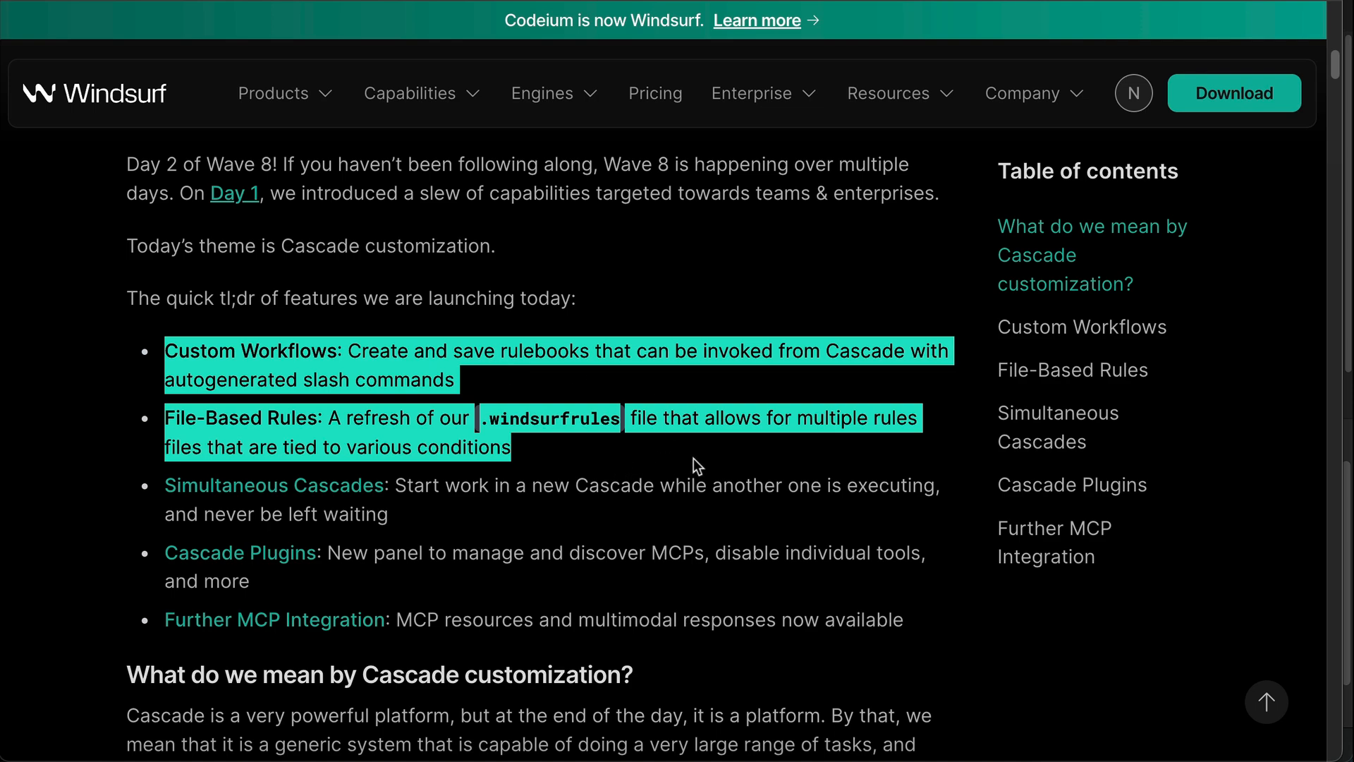
scroll("down", 3)
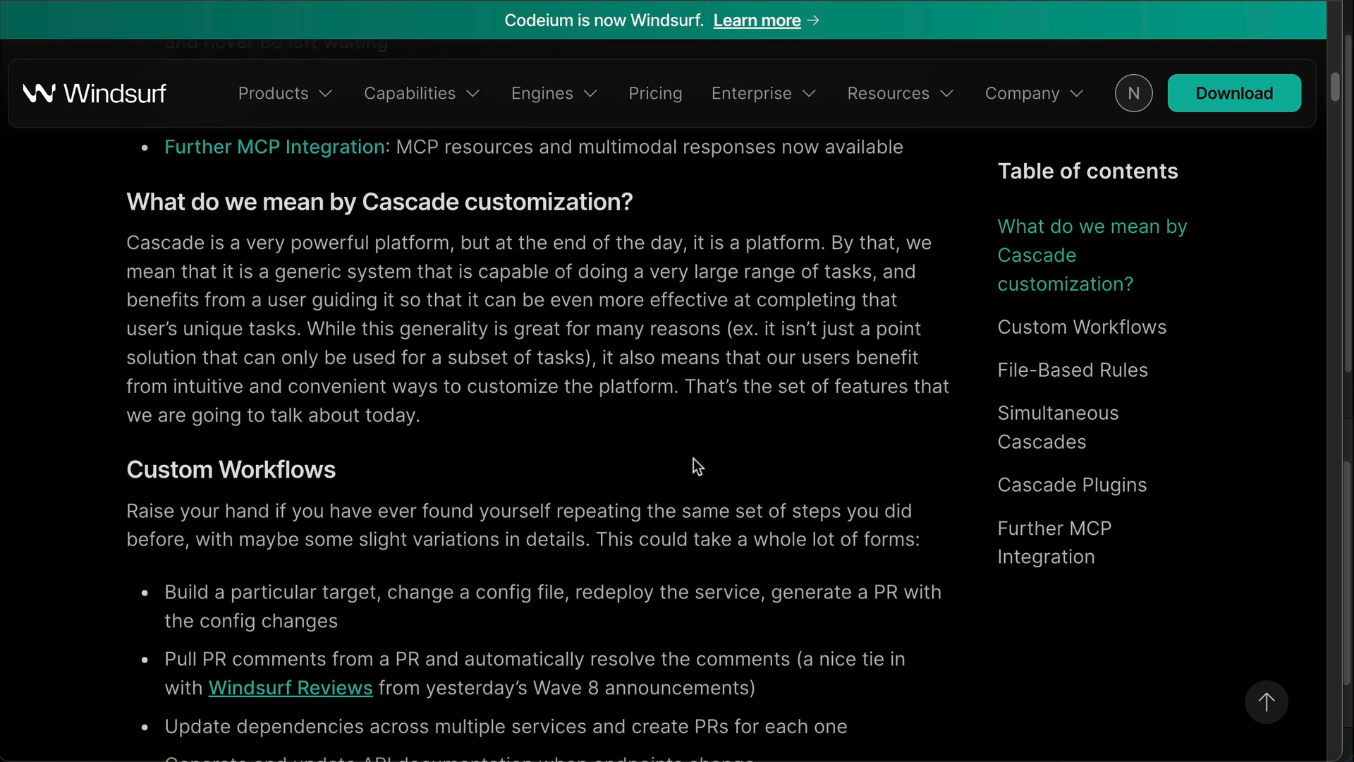
scroll("down", 3)
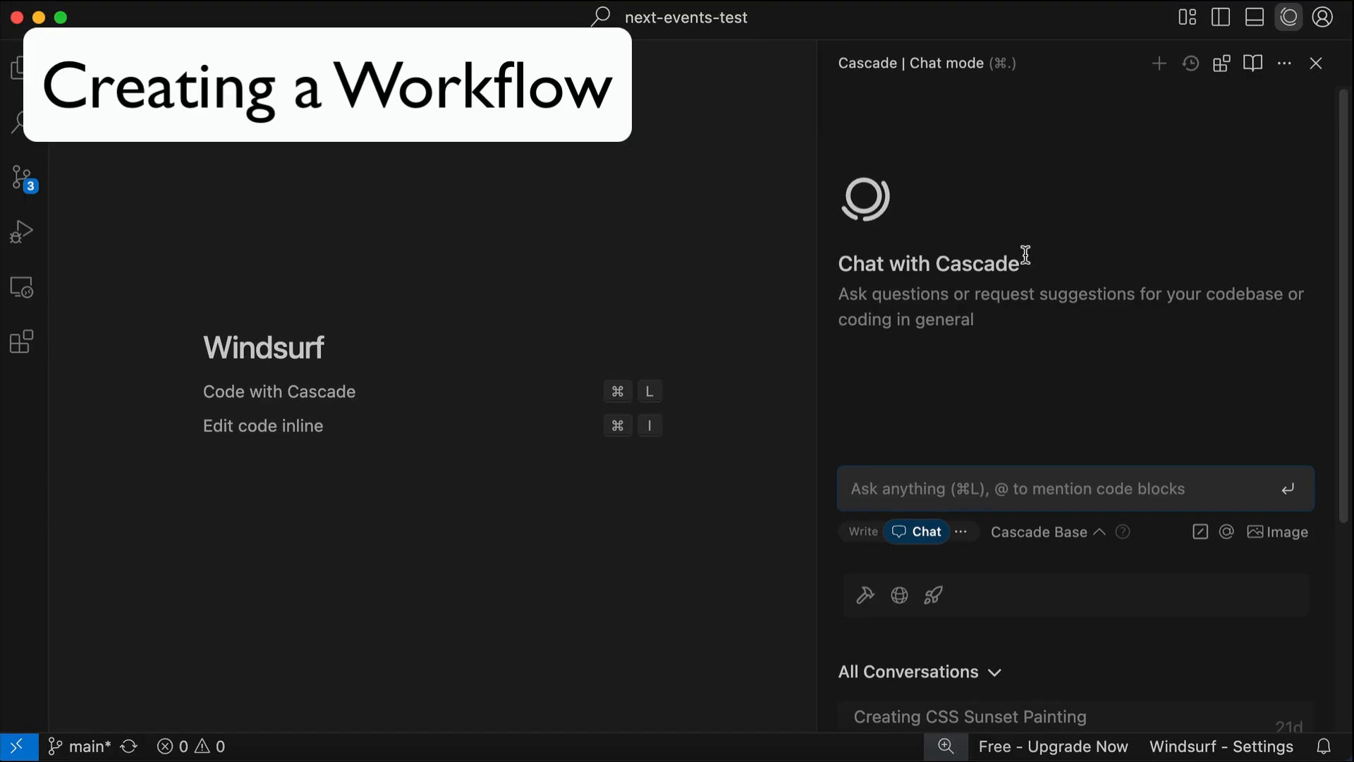
mouse_move(816, 361)
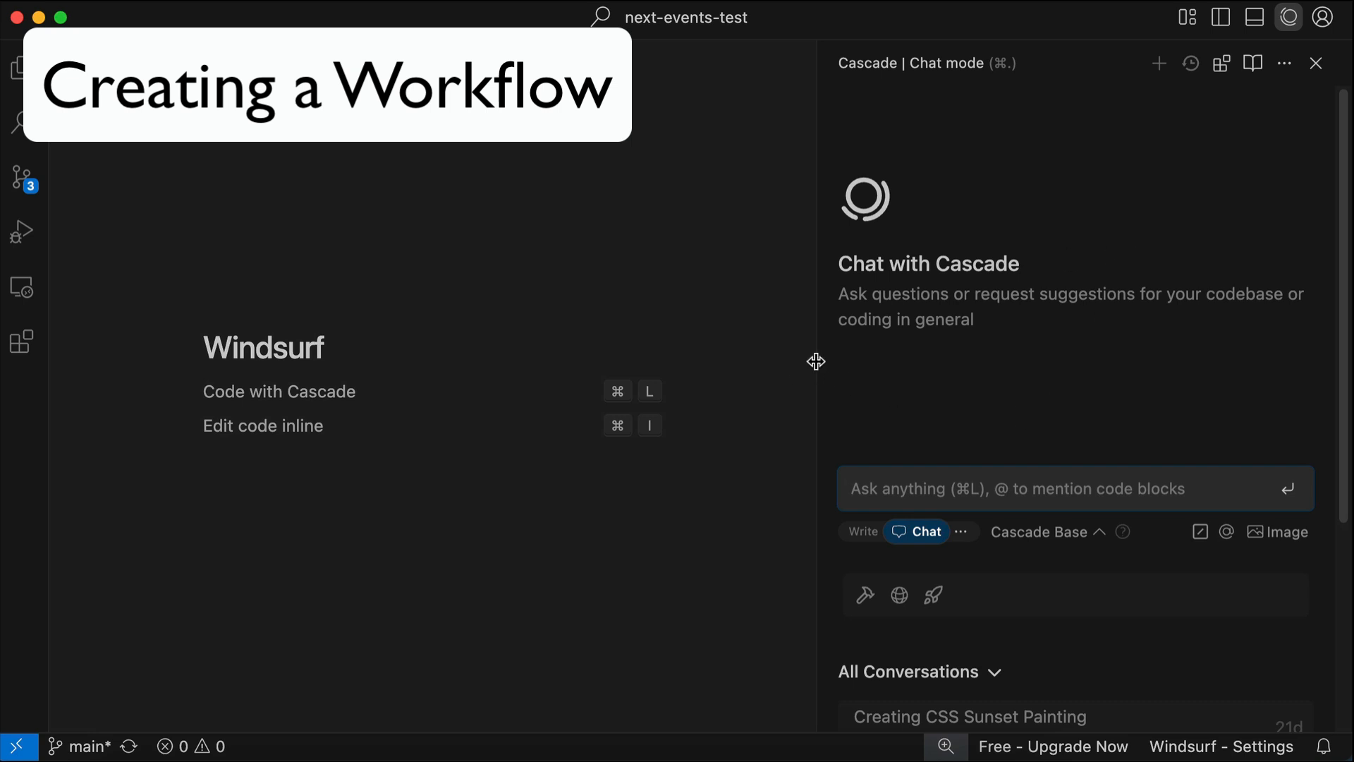
Switch Cascade to Write mode and run Check for Updates, dismissing the no-updates notice
left_click(860, 532)
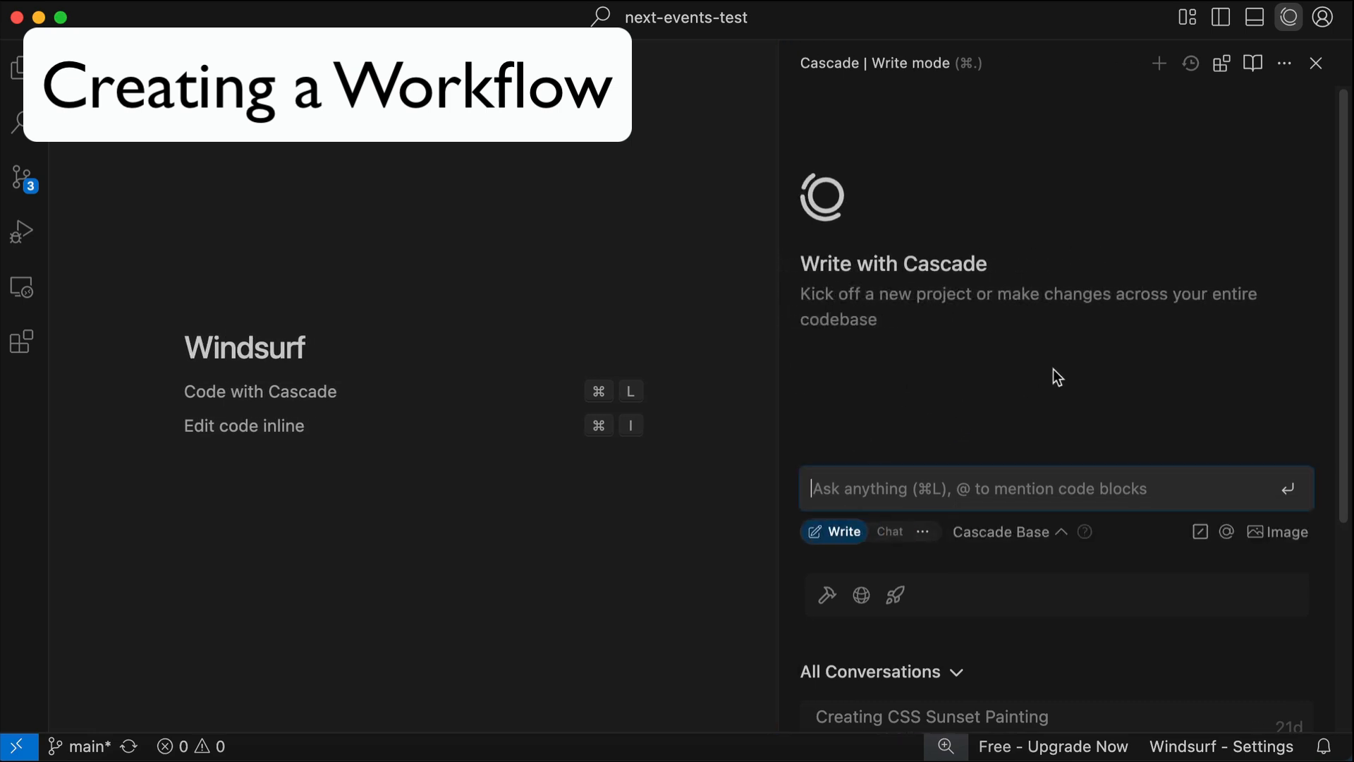
mouse_move(1045, 336)
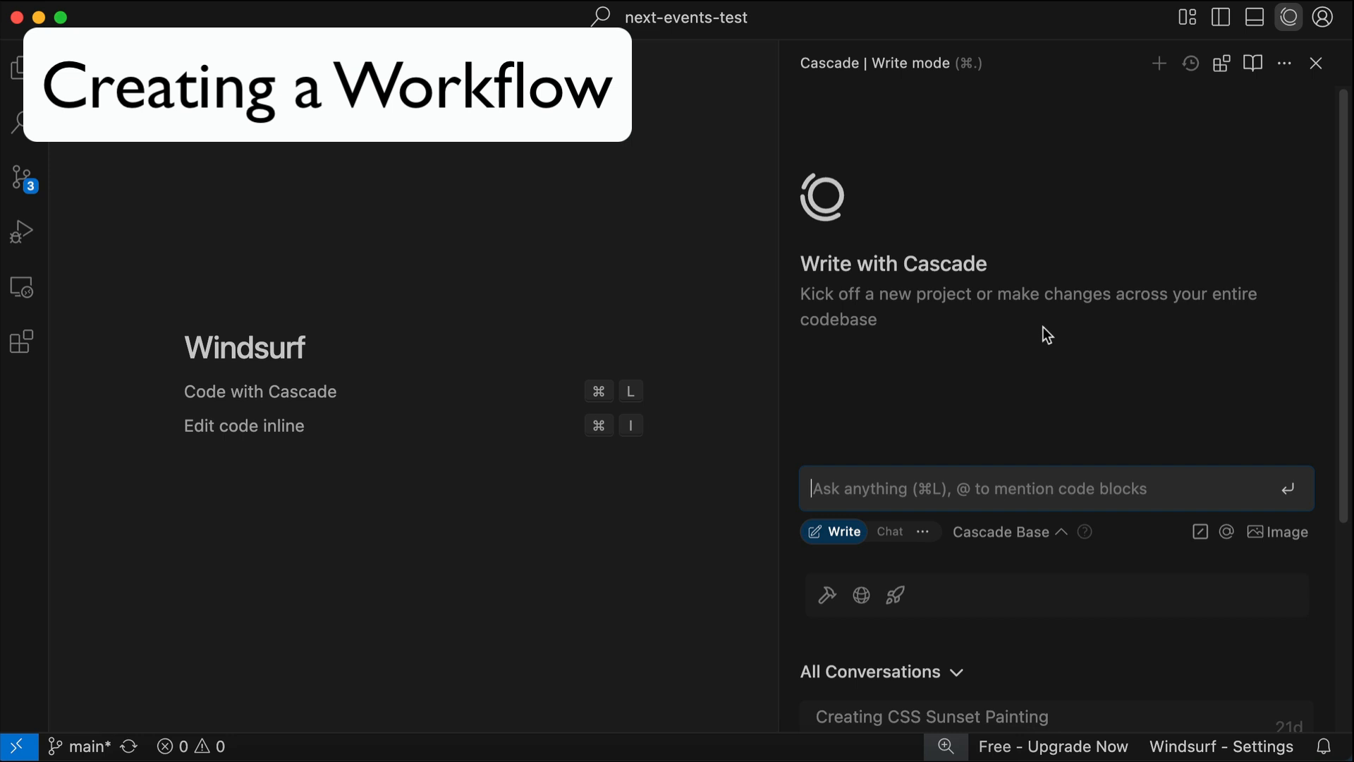
mouse_move(922, 381)
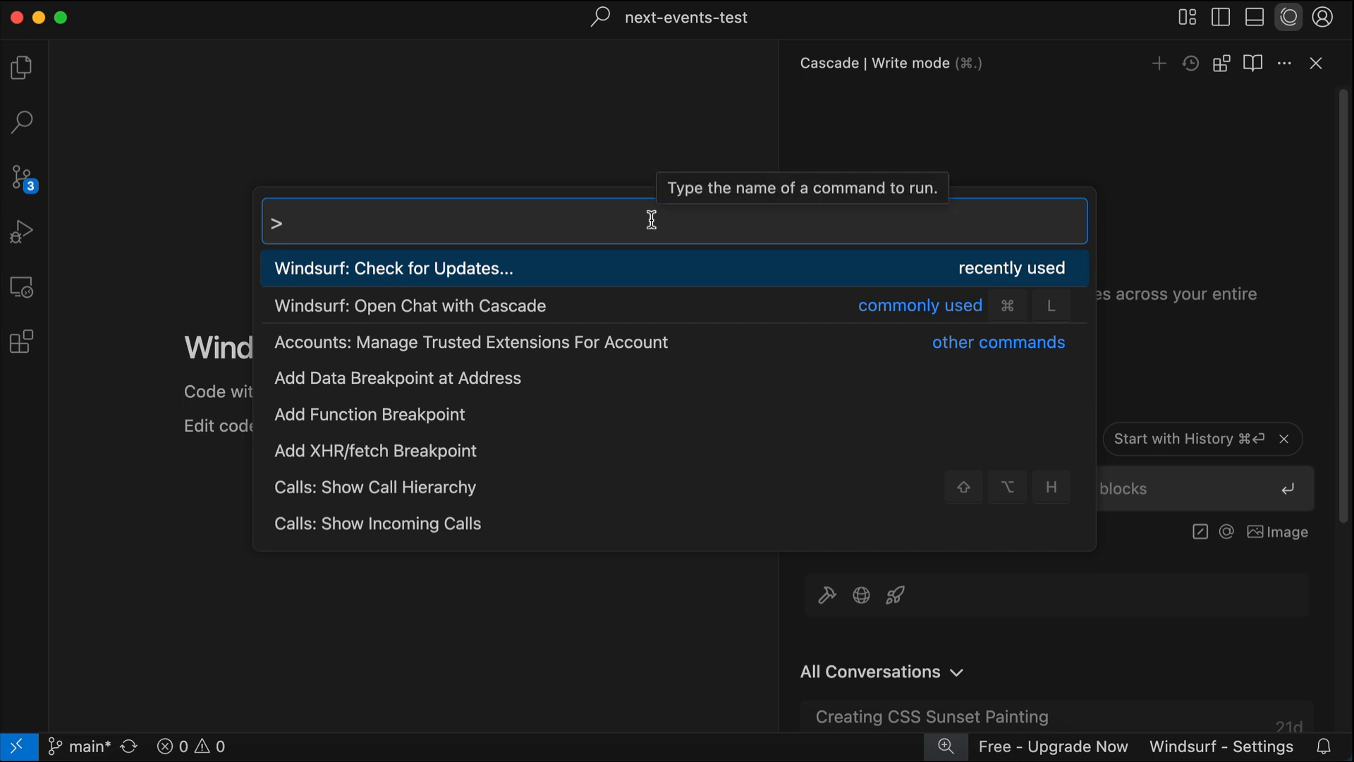
type("update")
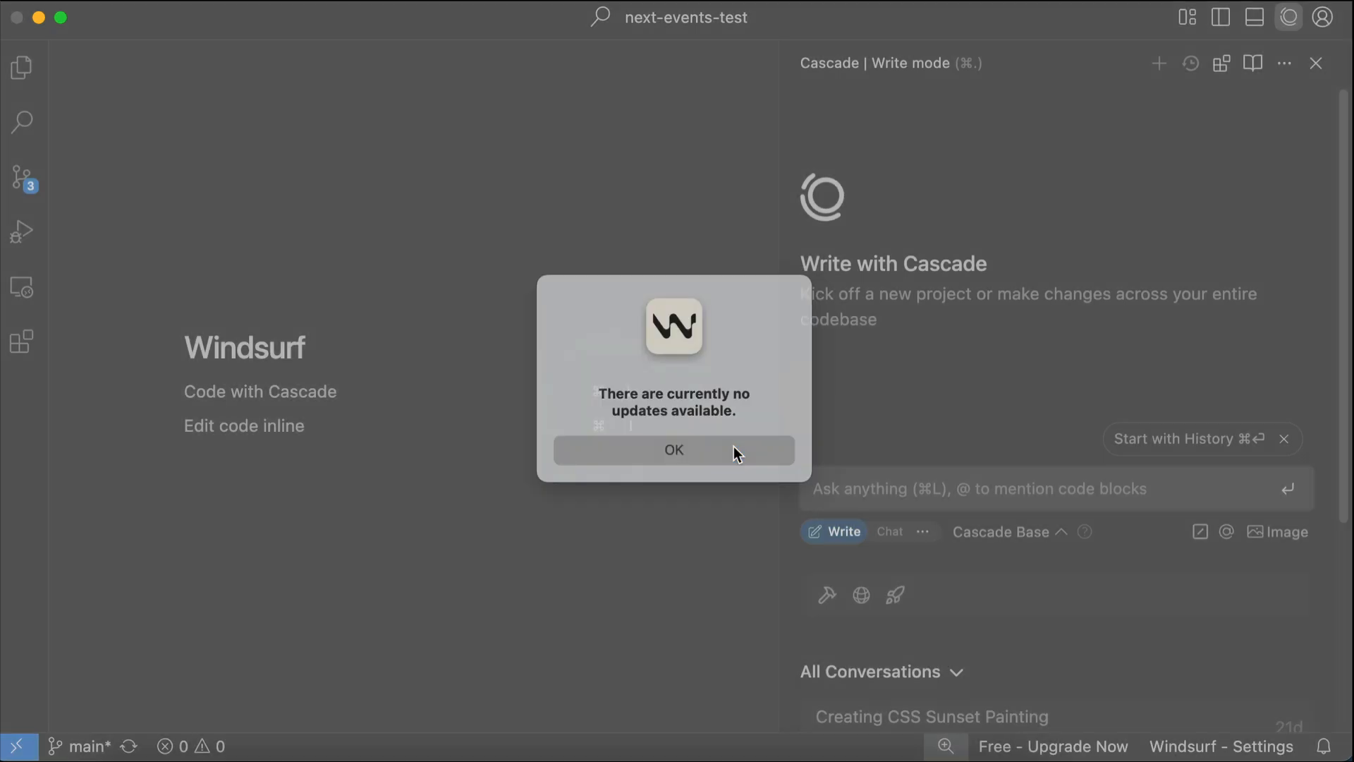
left_click(673, 450)
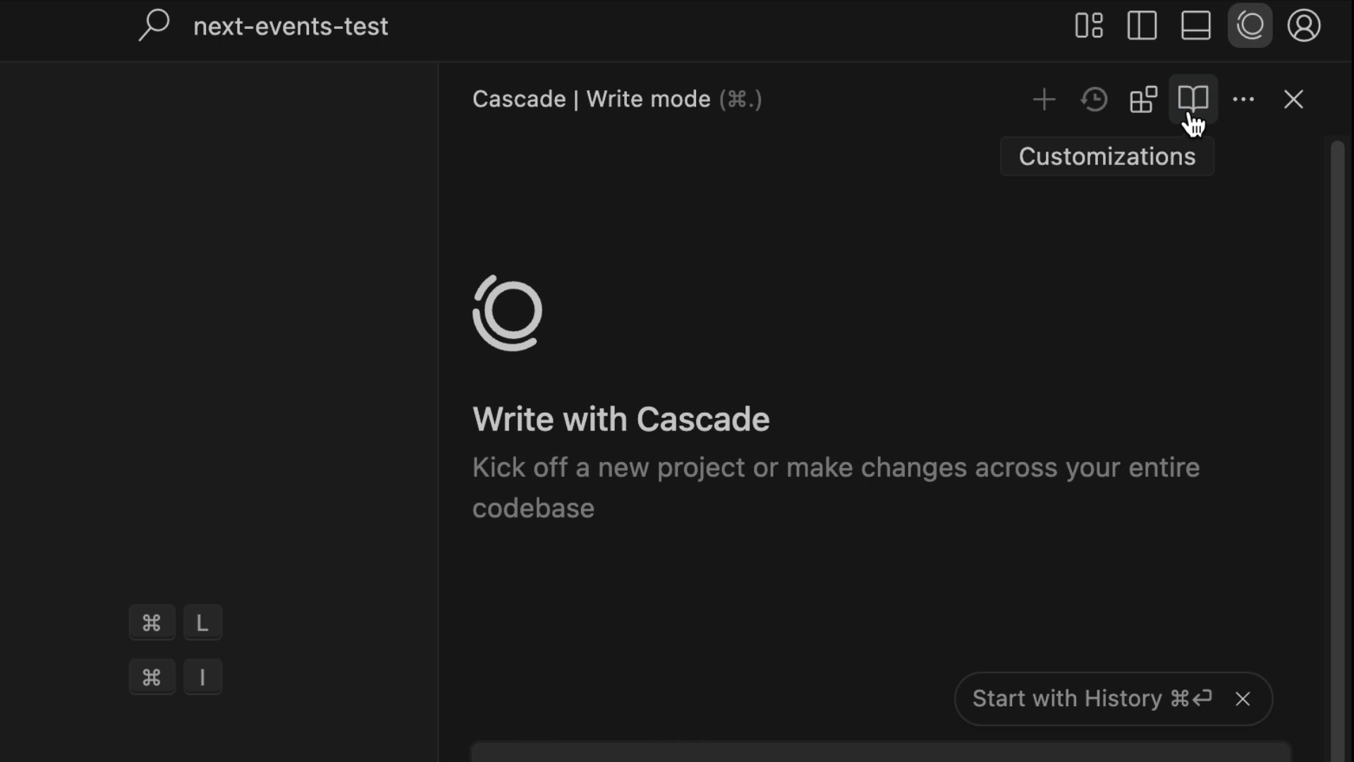
Show the Workflows section of Cascade's Customizations page, currently empty
left_click(1195, 99)
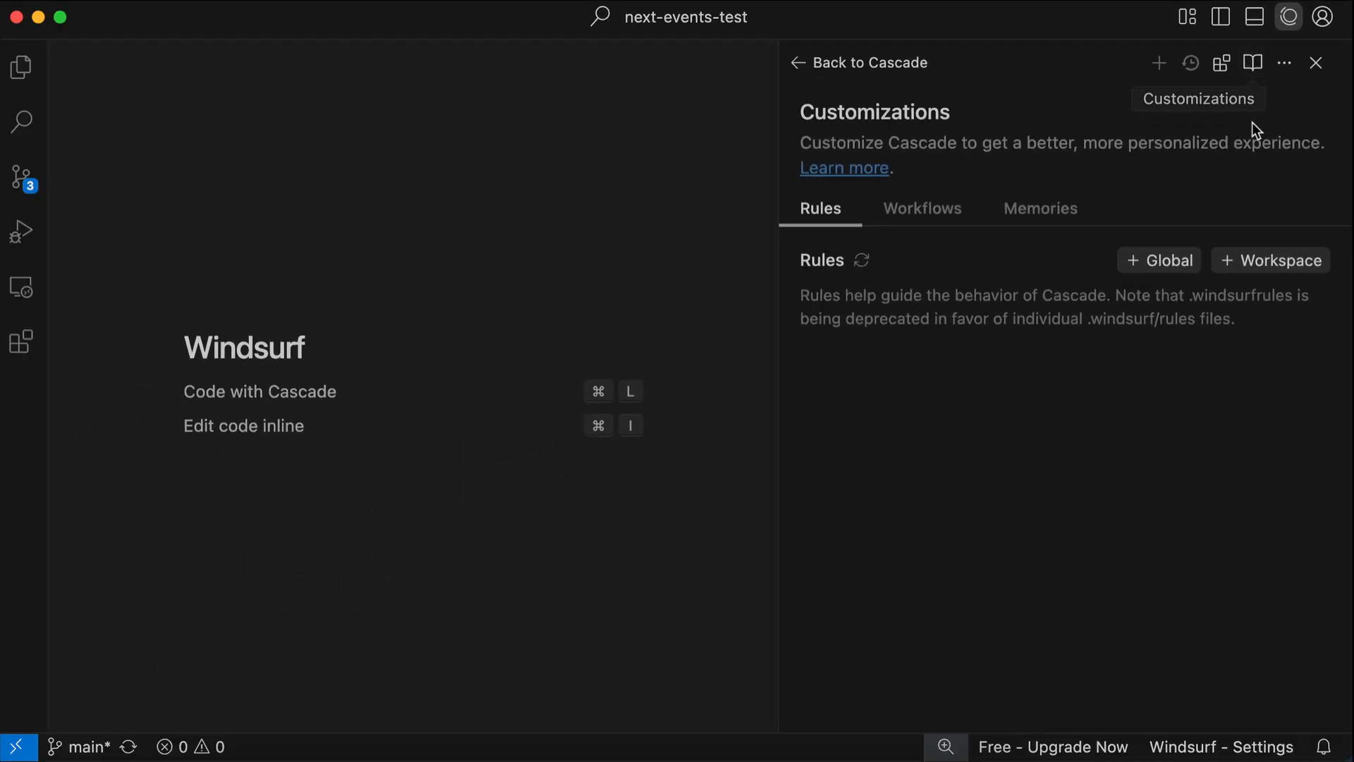
mouse_move(1094, 168)
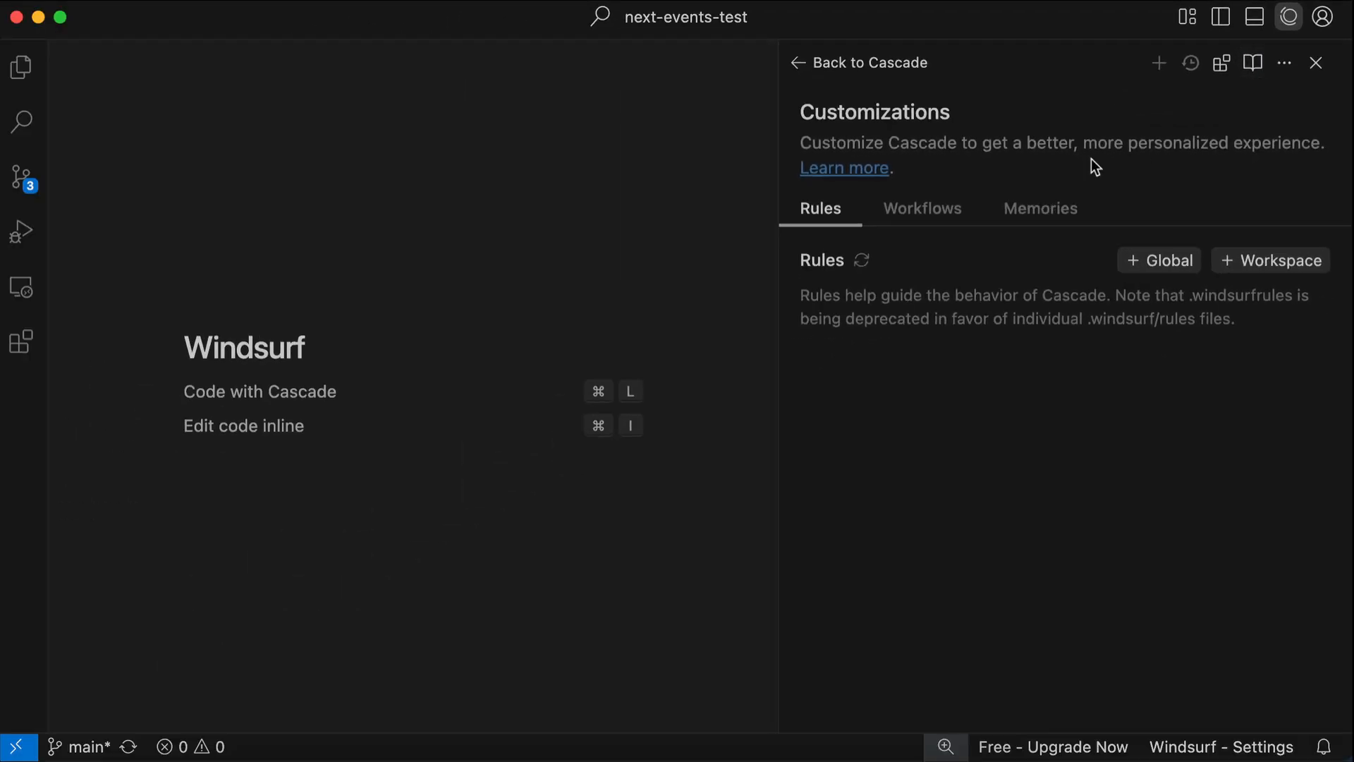
mouse_move(1197, 182)
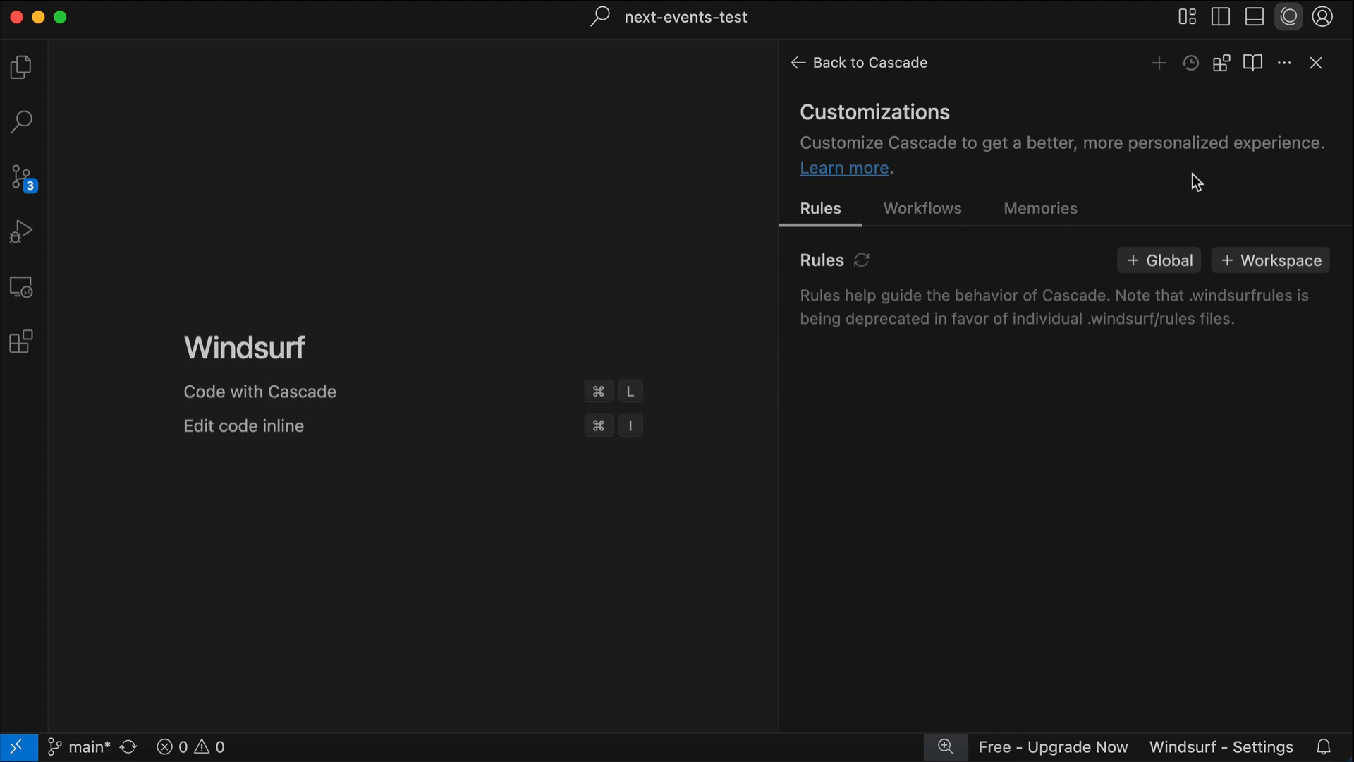
left_click(921, 208)
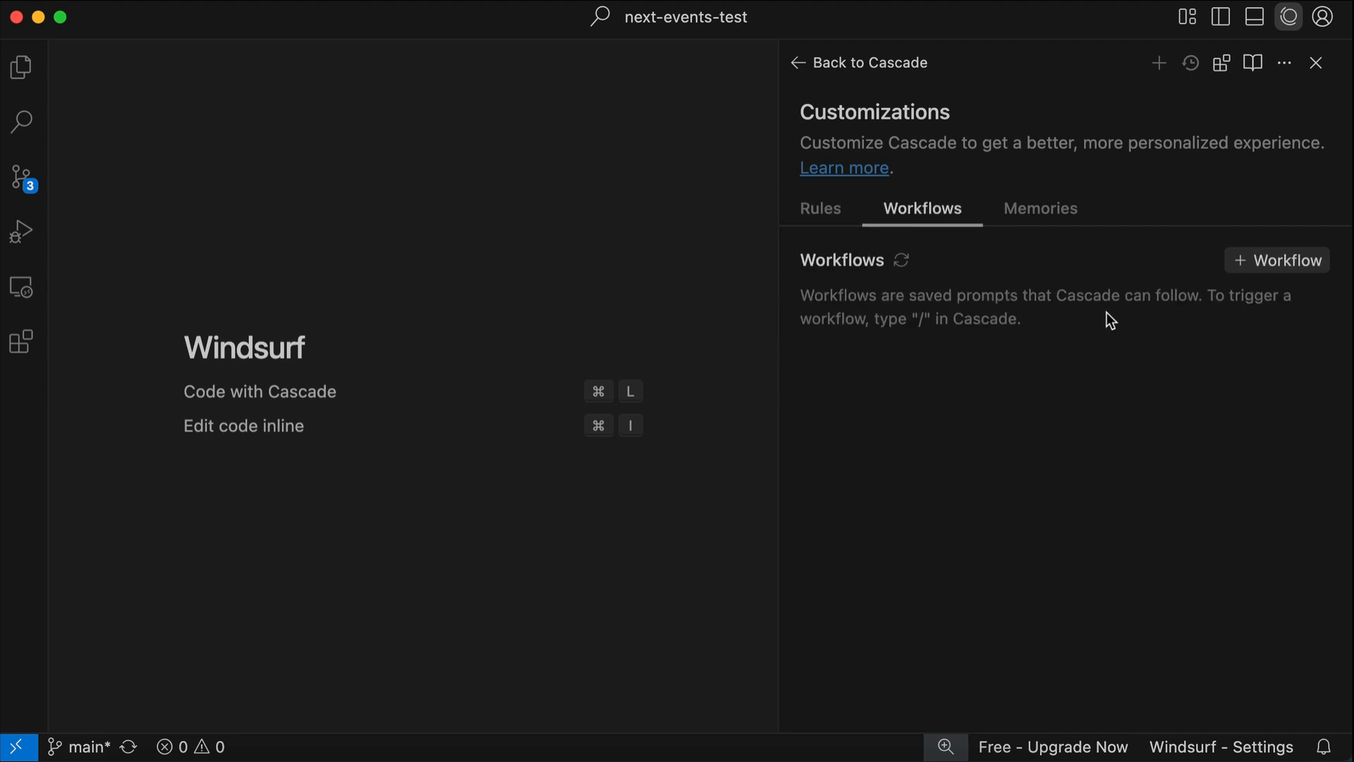
Create a workflow named review-code and write its description about reviewing code in this app
left_click(1277, 260)
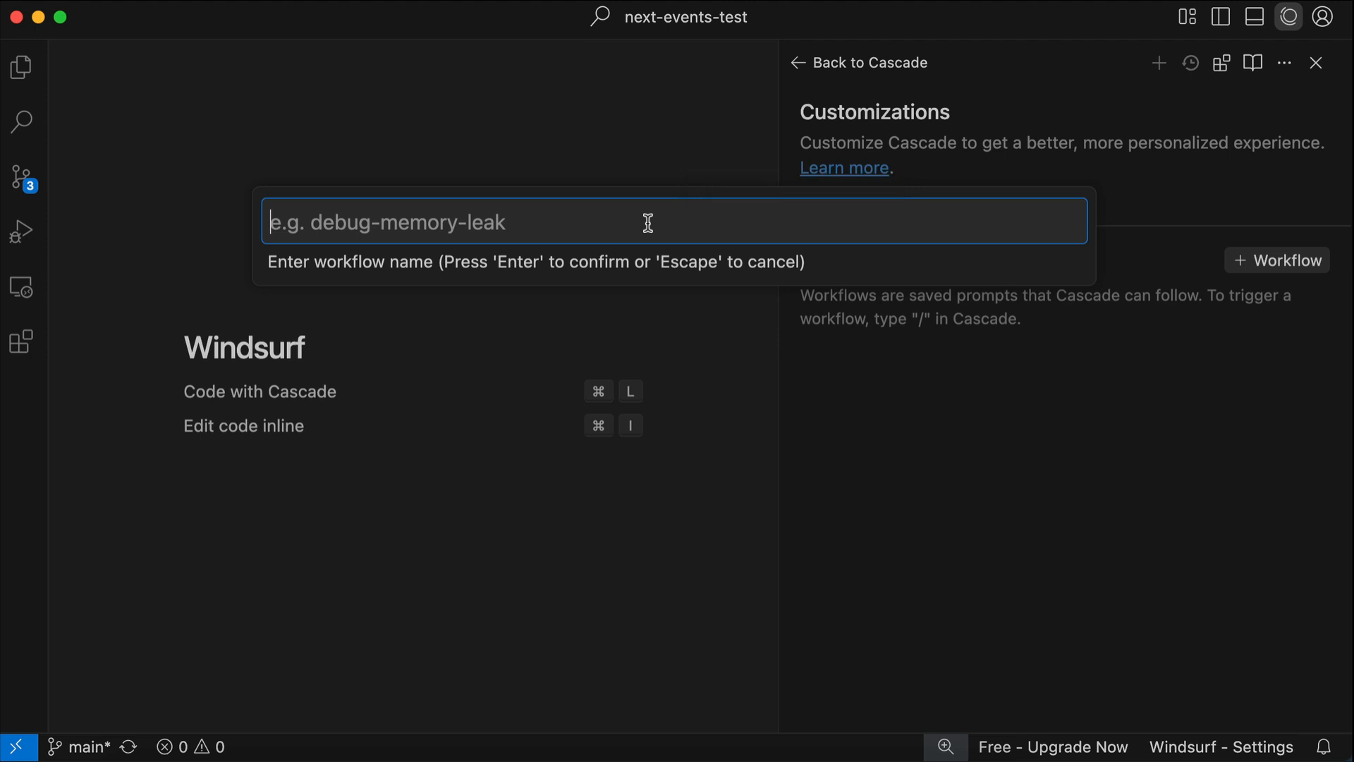
type("review-code")
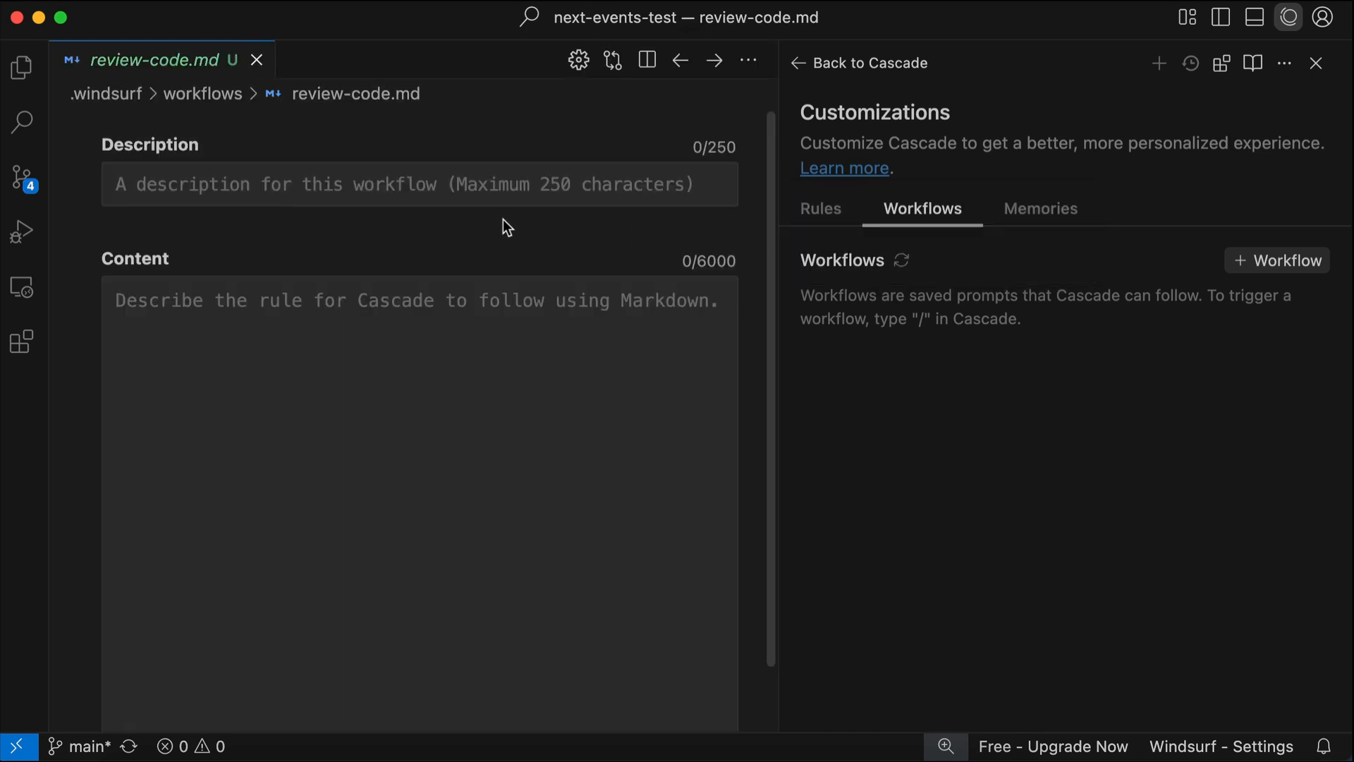
left_click(418, 183)
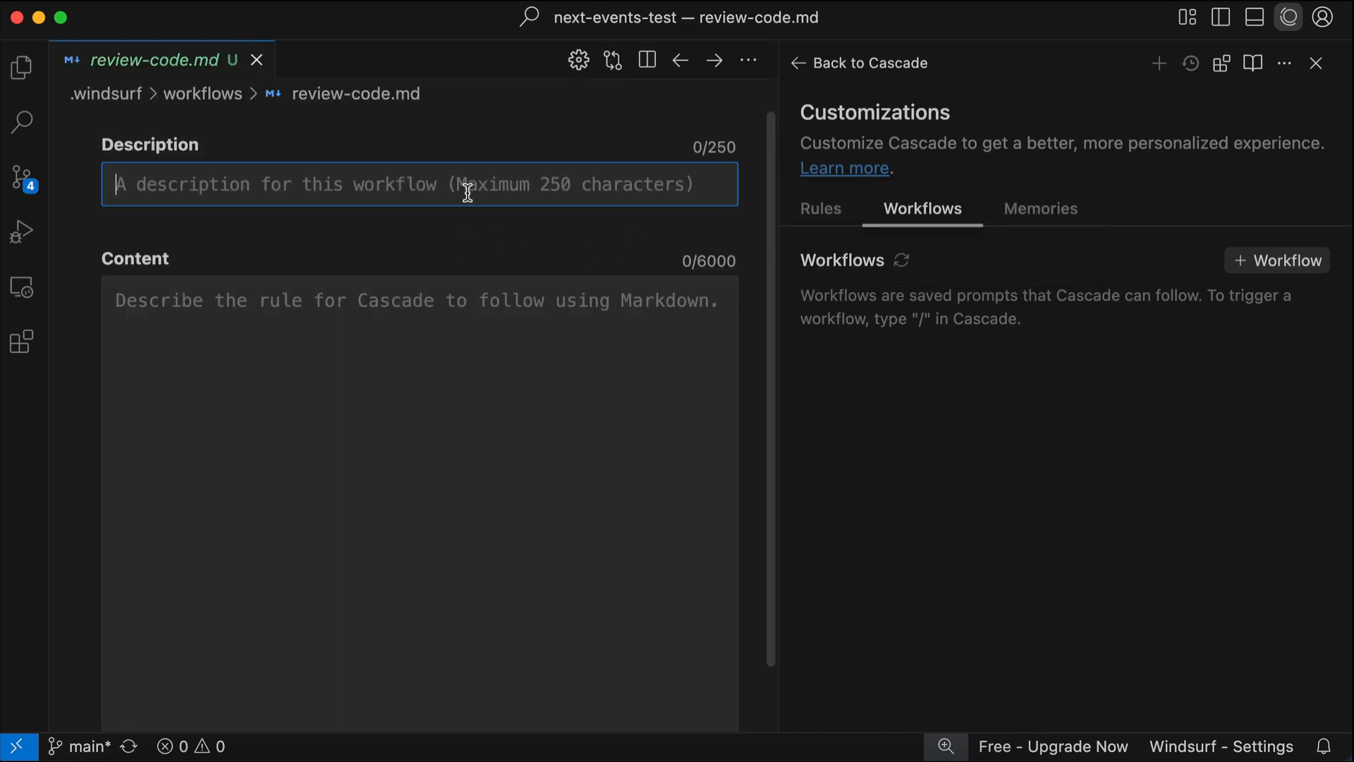
type("Review Code written")
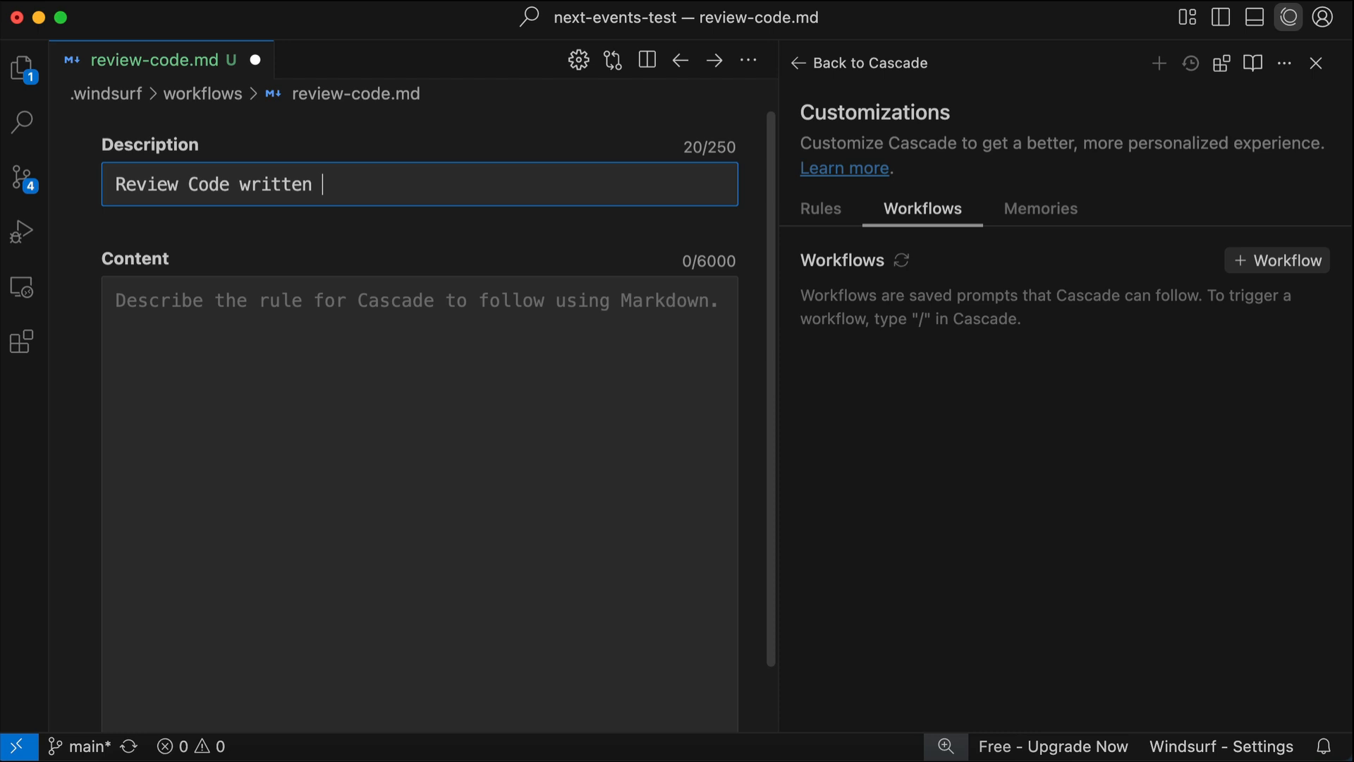
type("in this app")
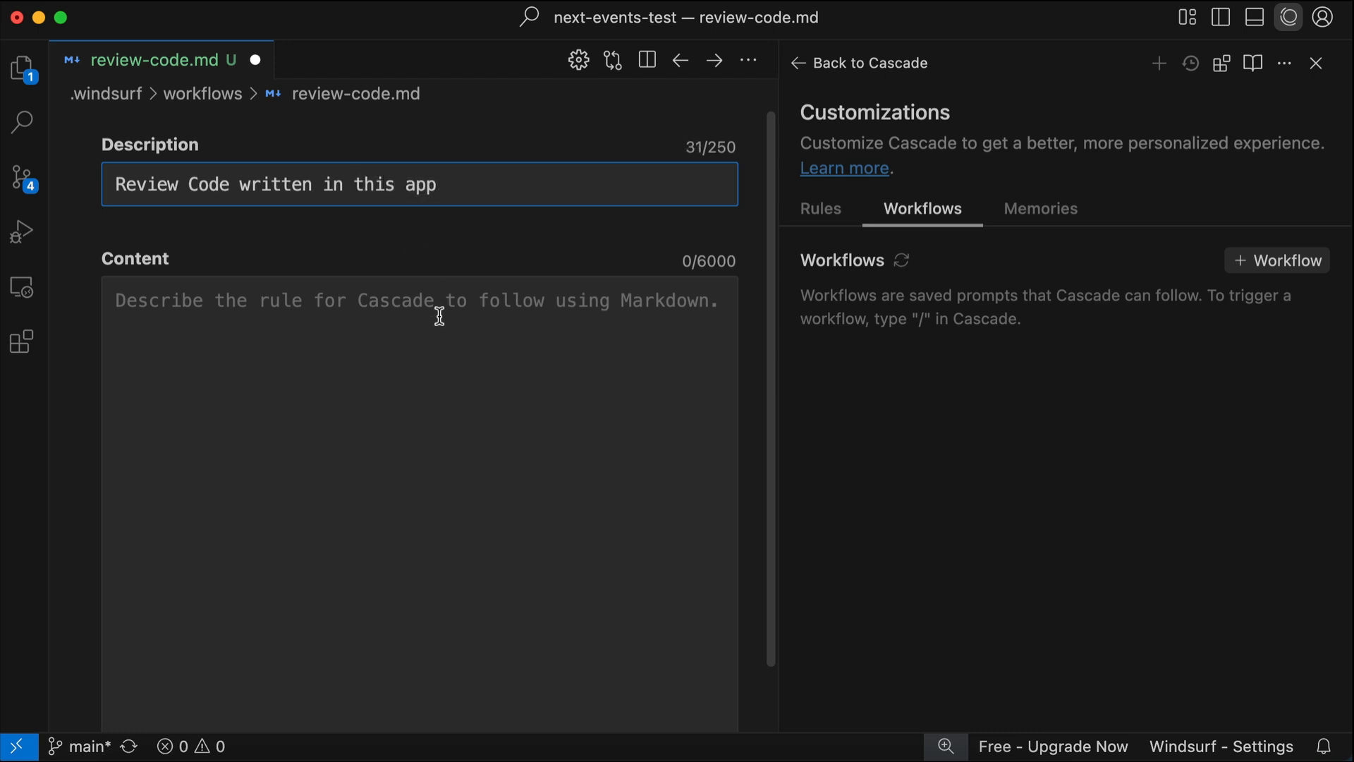
Fill the workflow content: see if this code is following the best practice guide
type("See if this")
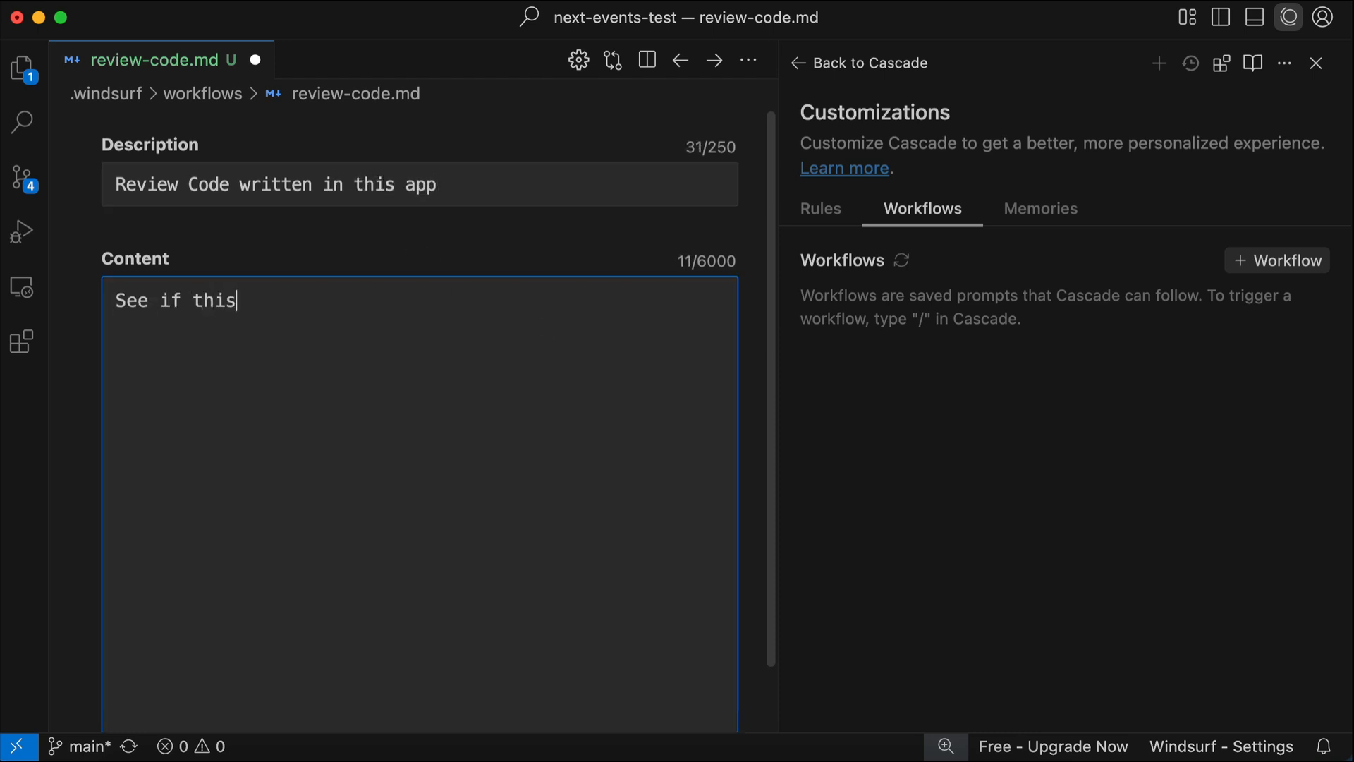
type("code is following the best pra")
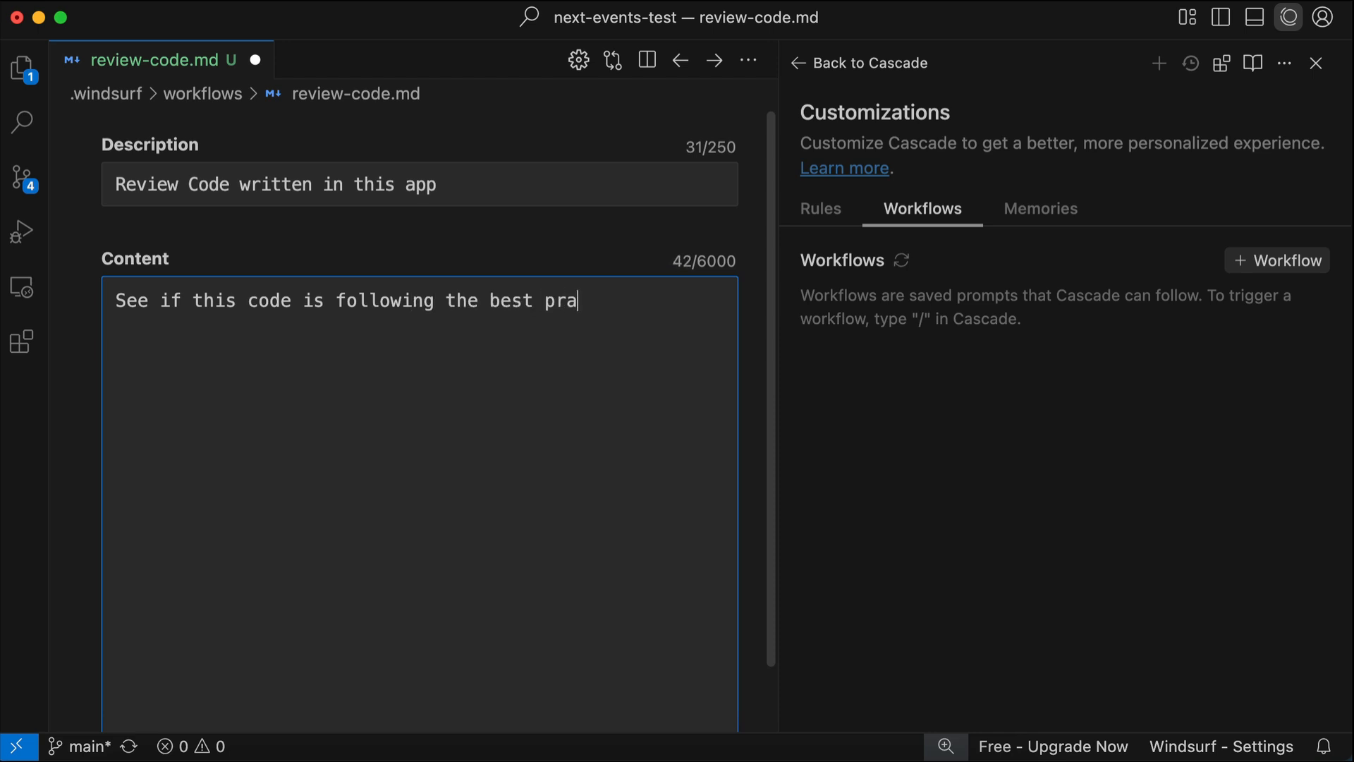
type("ctice guide")
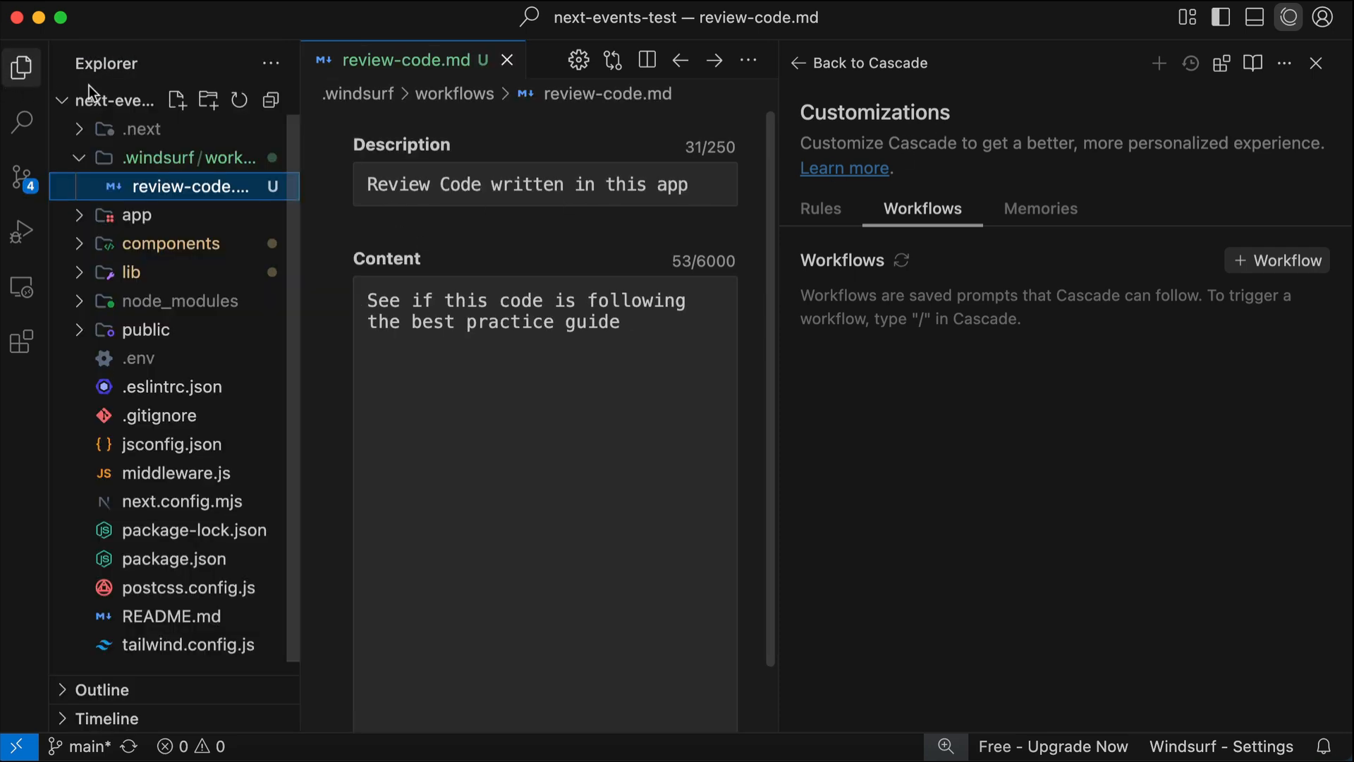
mouse_move(776, 195)
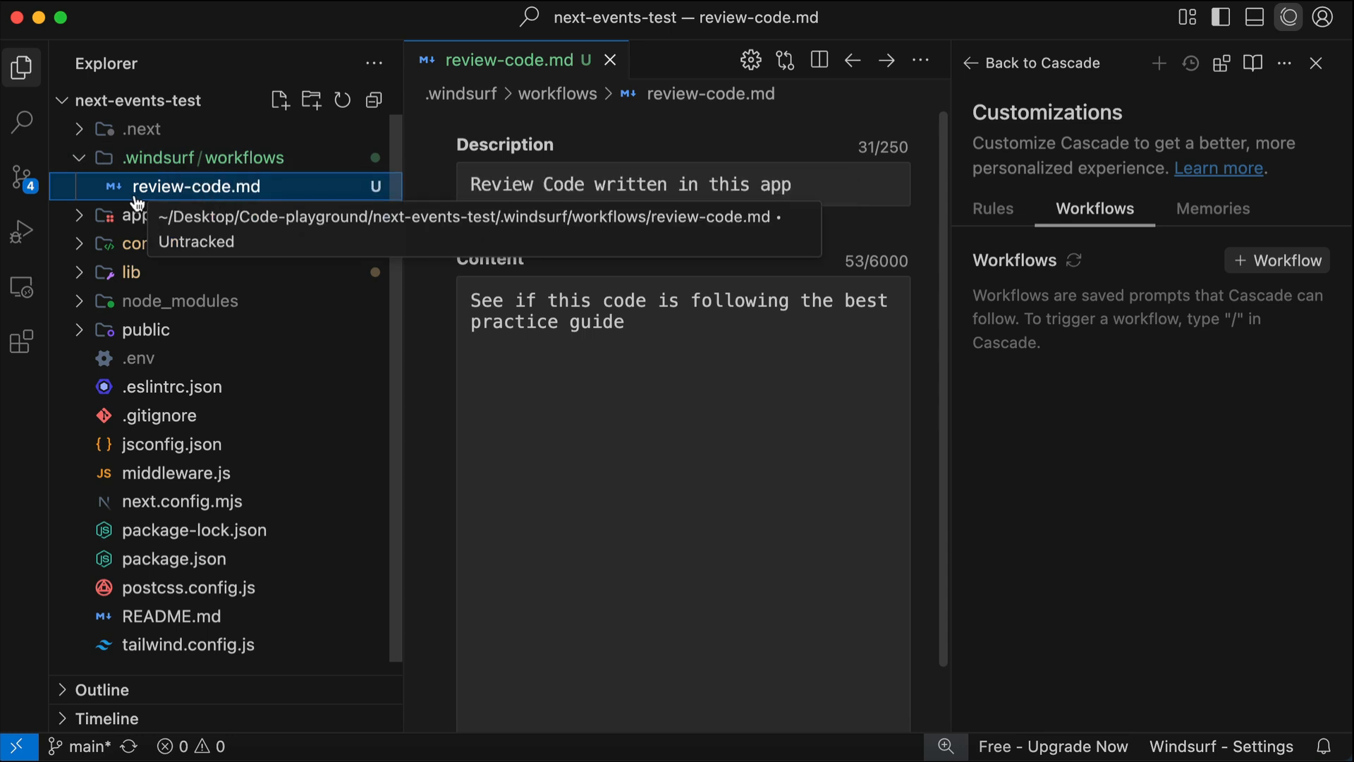
mouse_move(1024, 94)
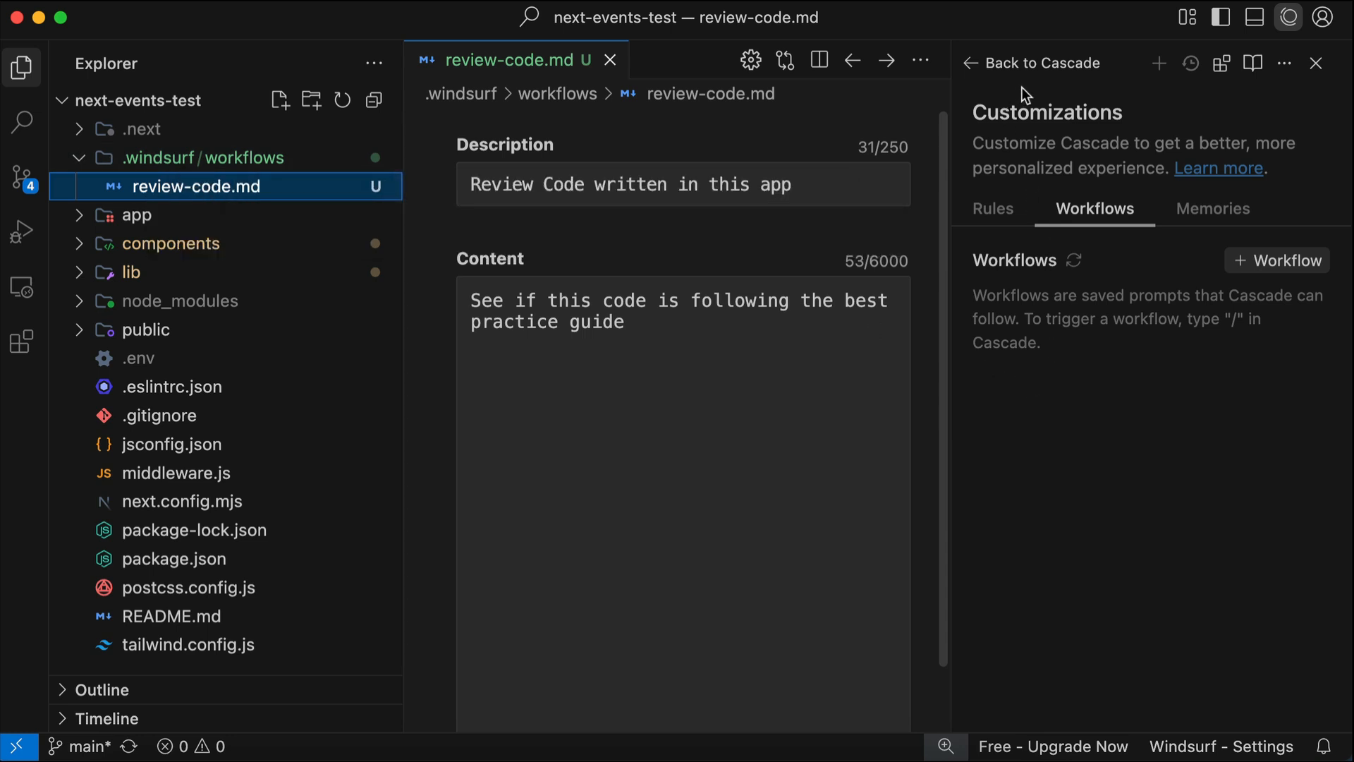
Return to the Cascade chat and select the /review-code command in the prompt box
left_click(1041, 62)
type("/review-code")
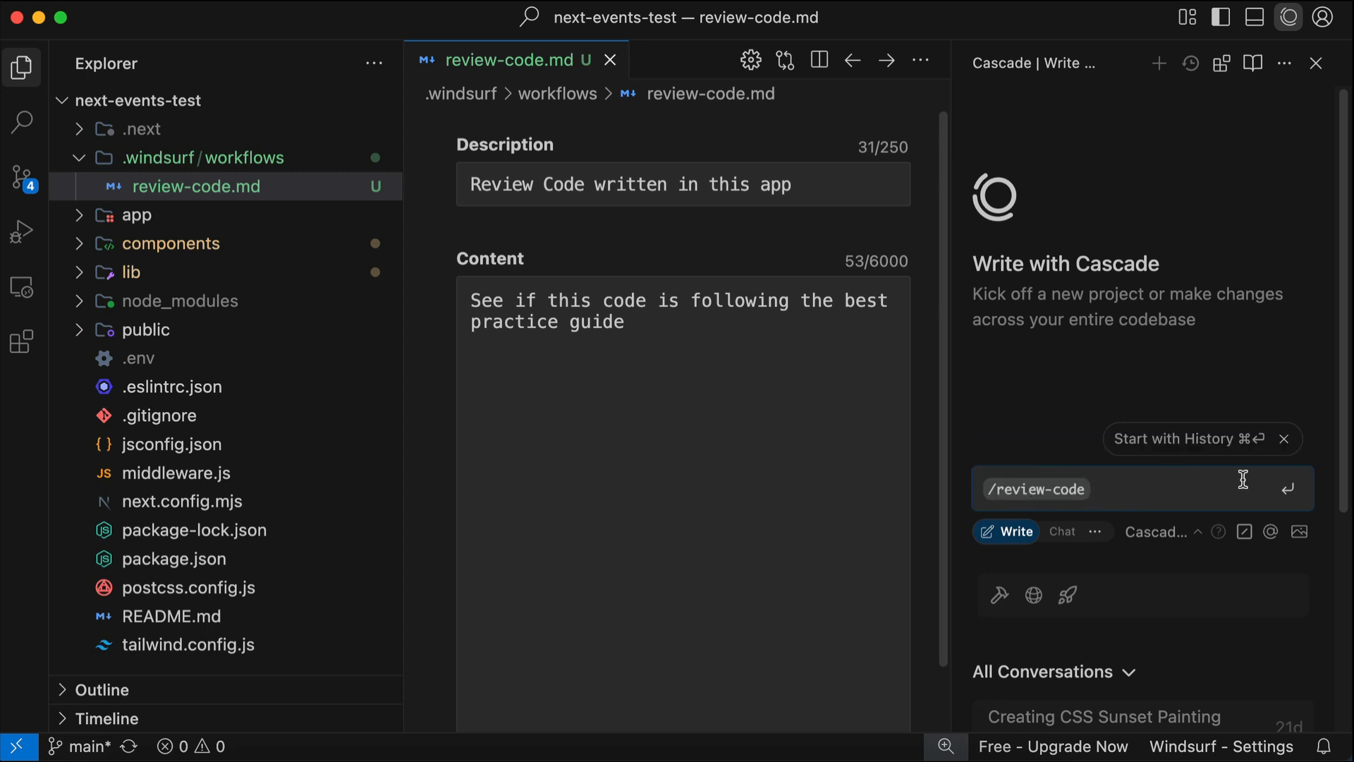
double_click(1035, 490)
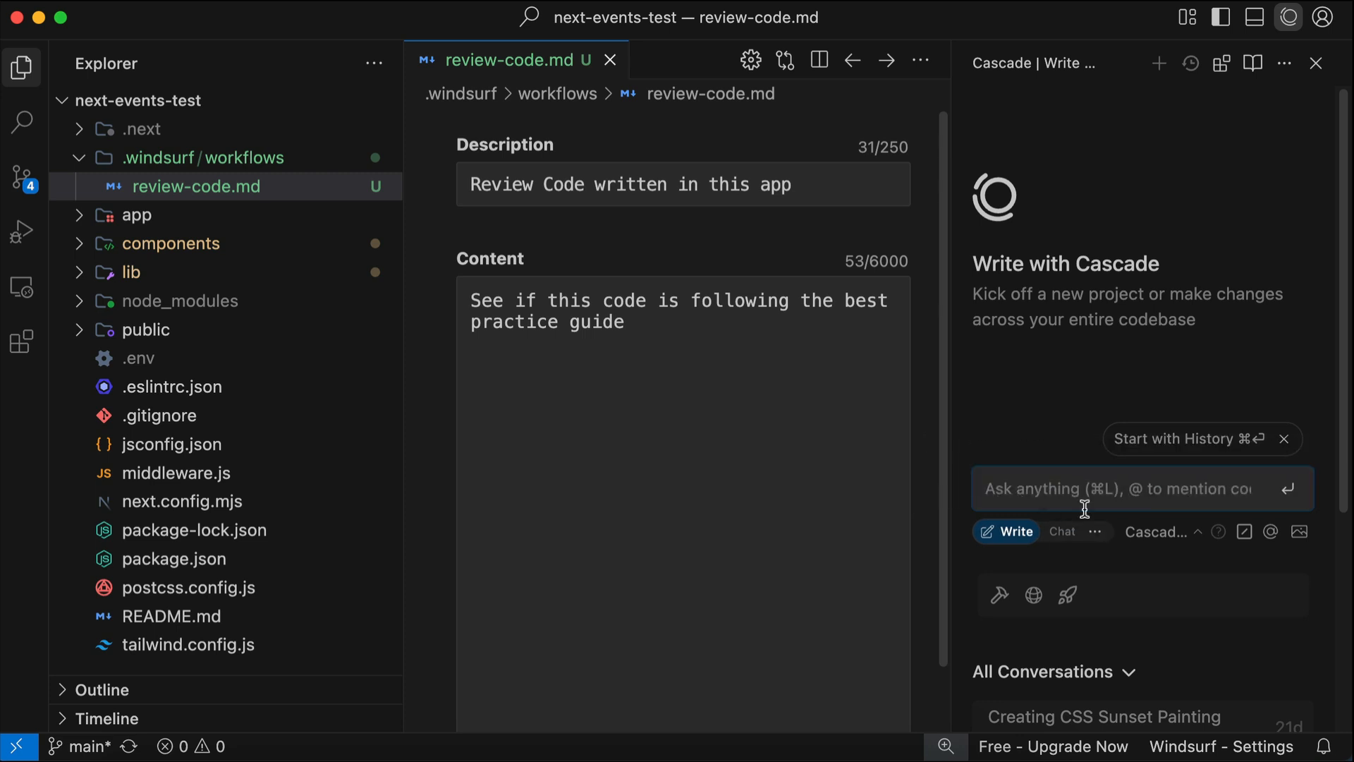
Ask Cascade 'can you create a workflow for deploying nextjs app to netlify' and send it
type("can you c")
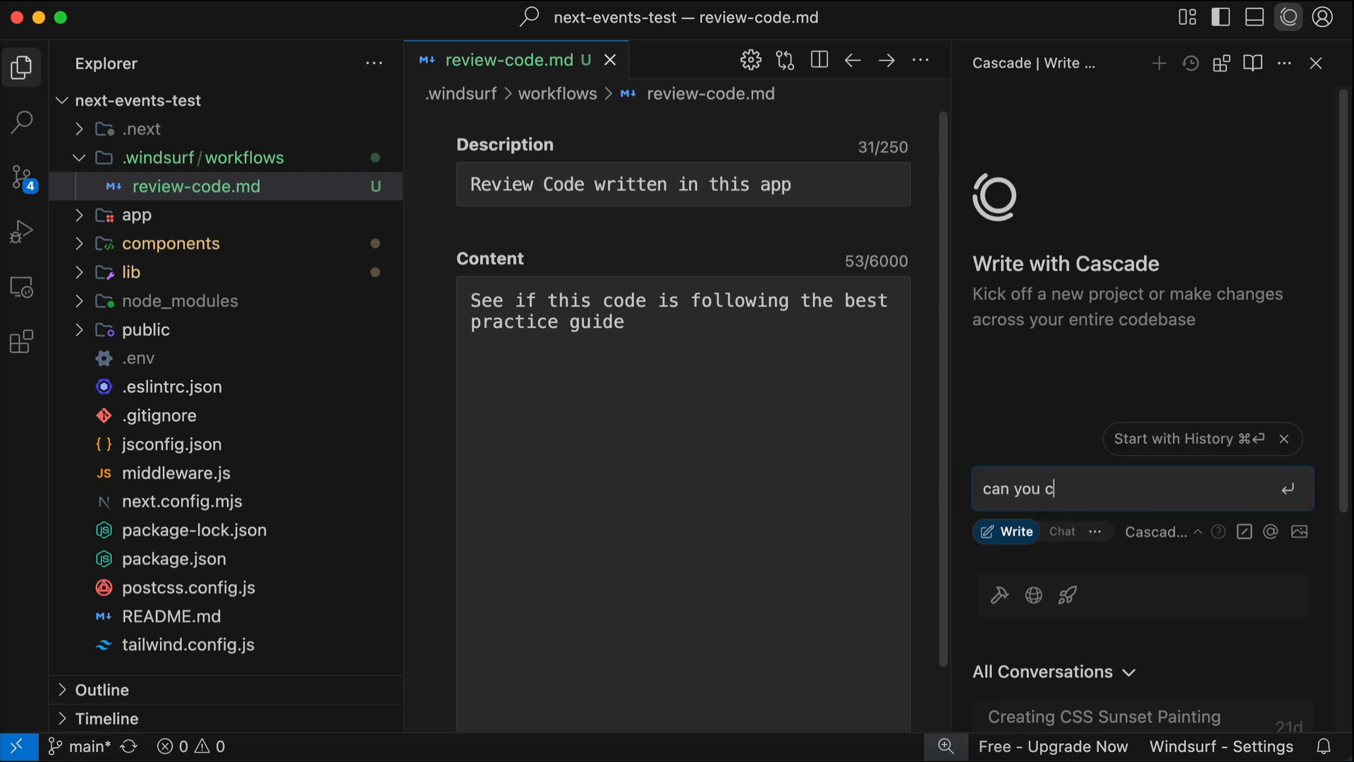
type("reate a work")
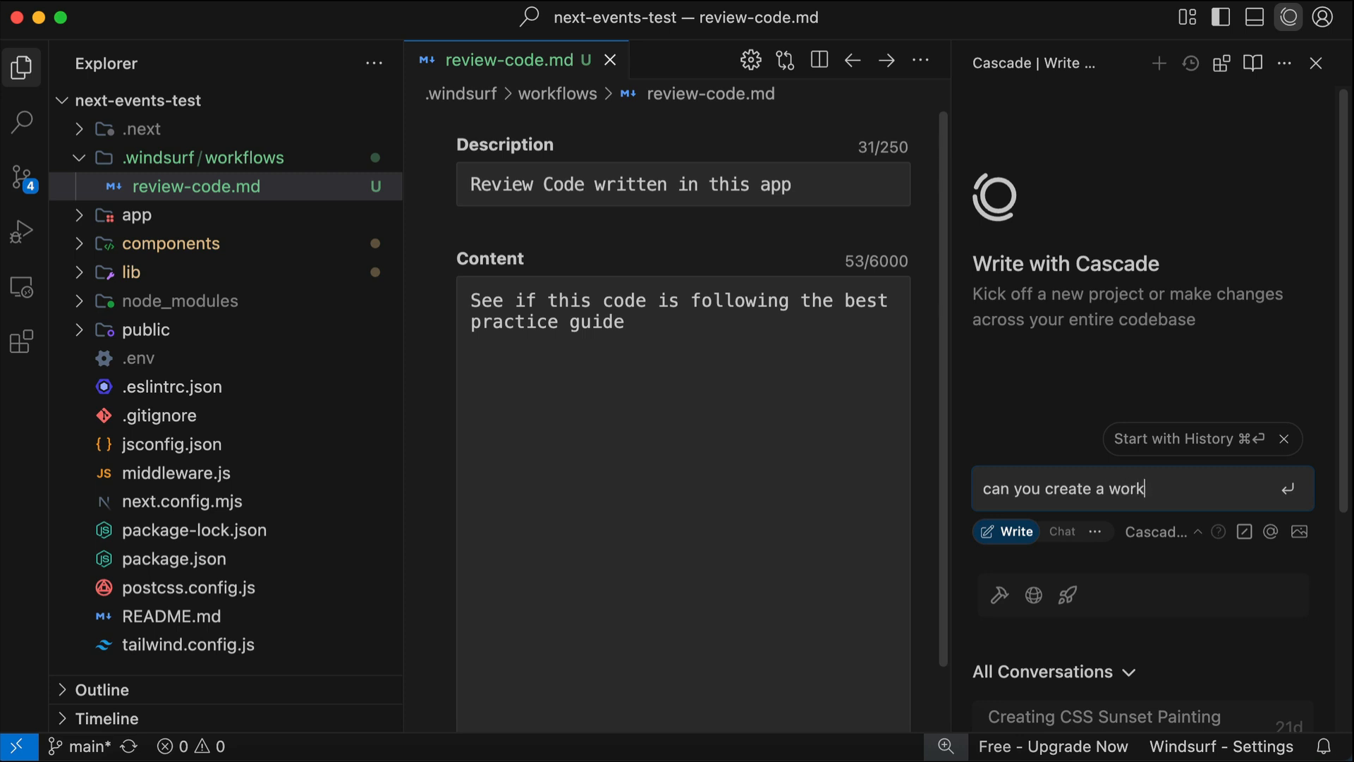
type("flow for deploying ne")
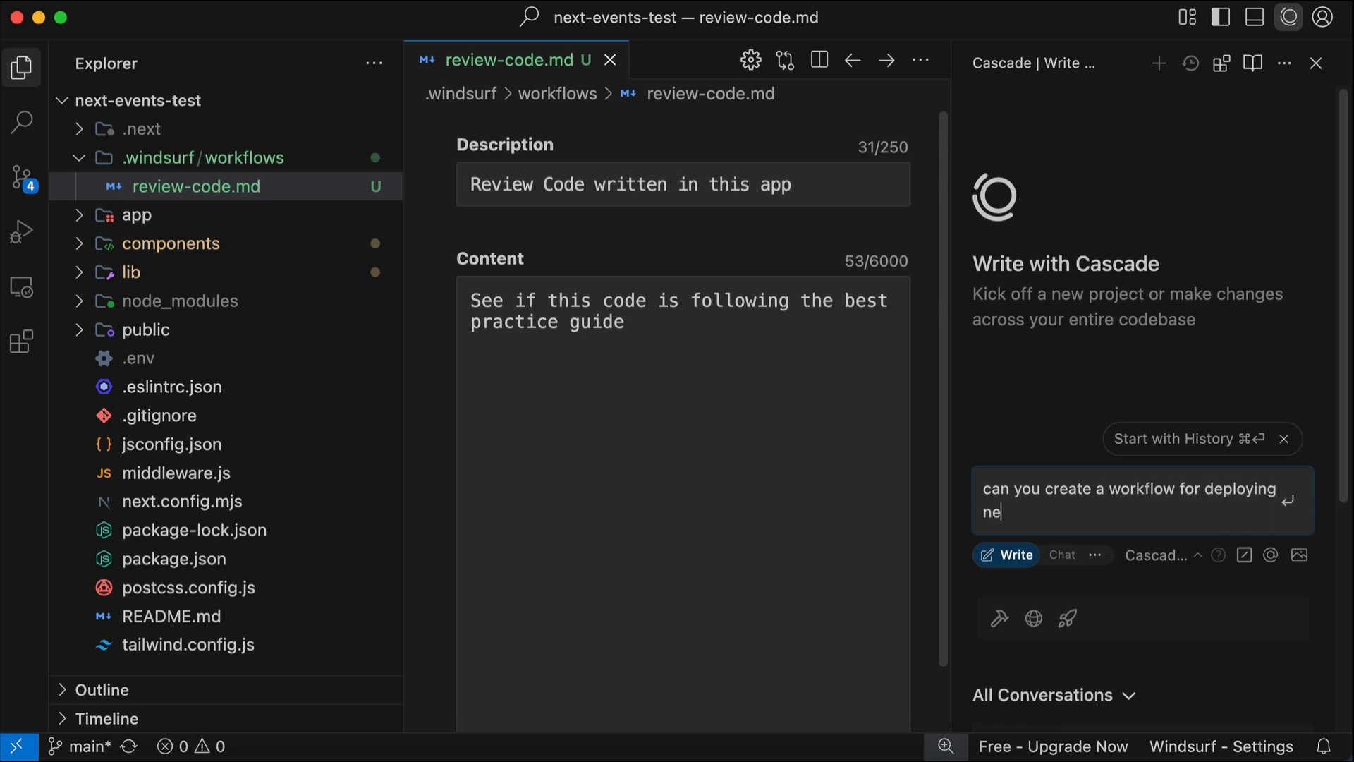
type("xtjs app to netlify")
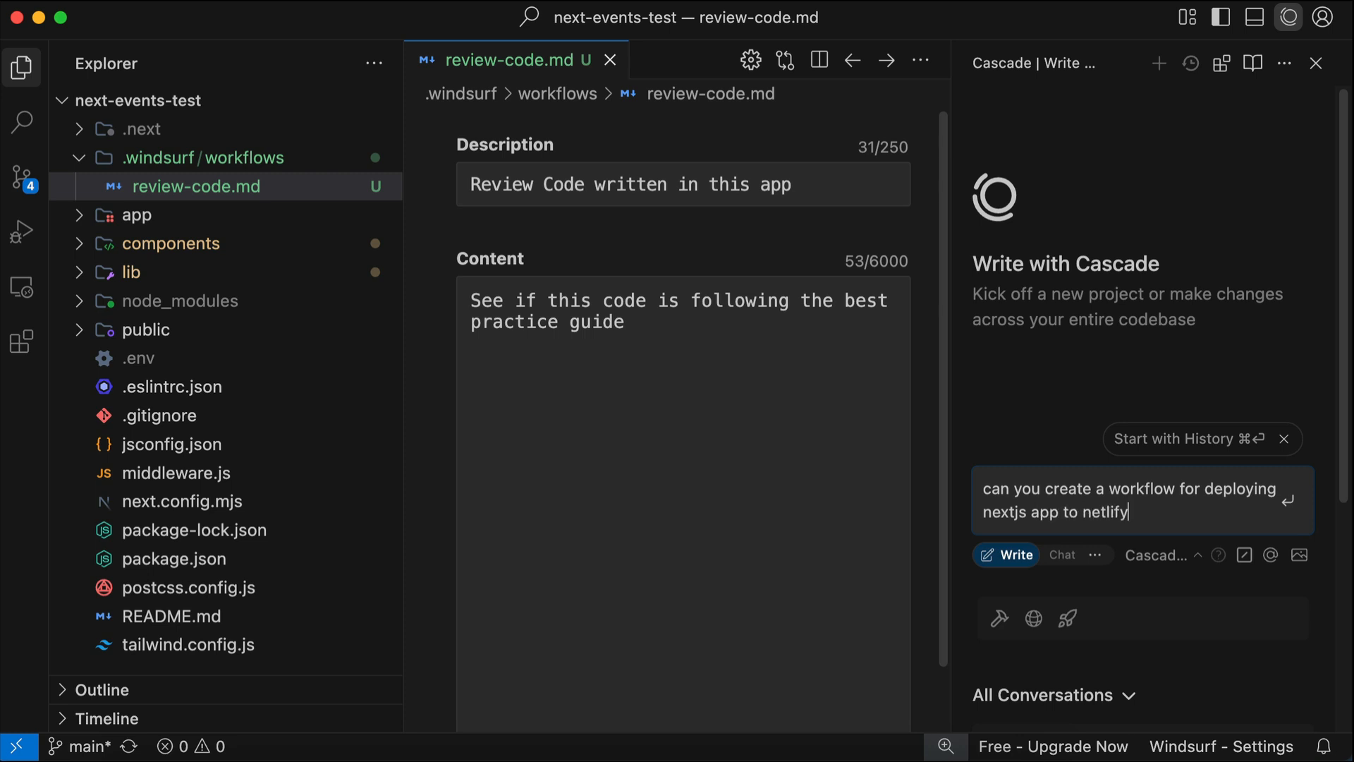
key("enter")
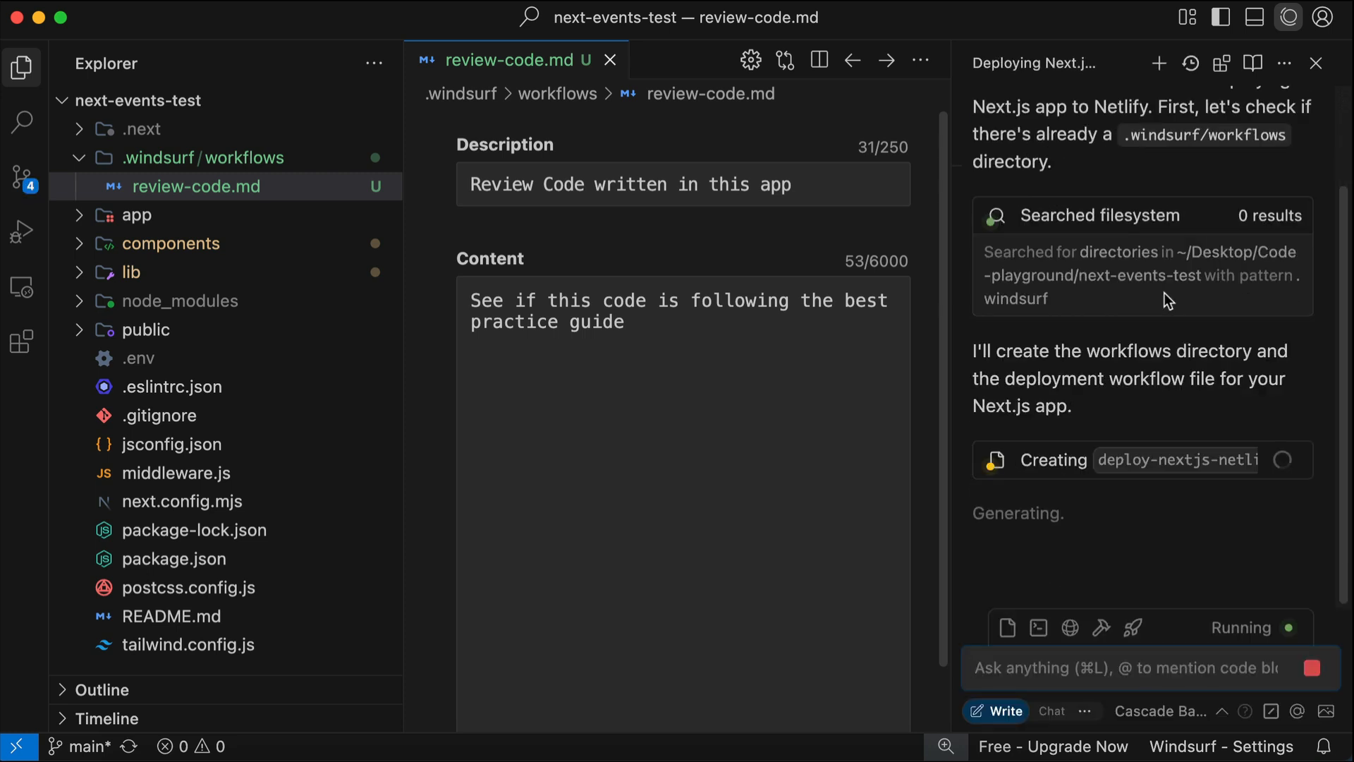
mouse_move(1151, 330)
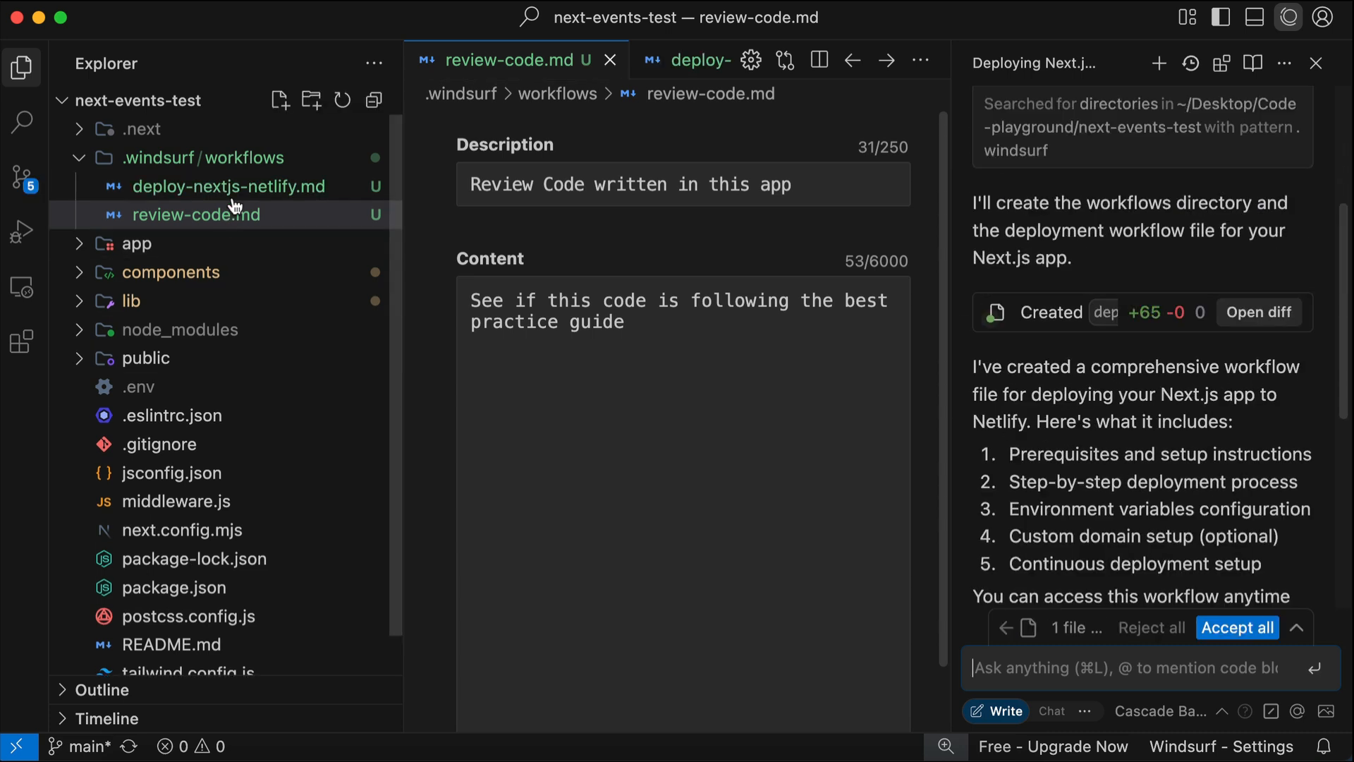
Review deploy-nextjs-netlify.md, scrolling through its prerequisites and Netlify deployment steps
left_click(229, 186)
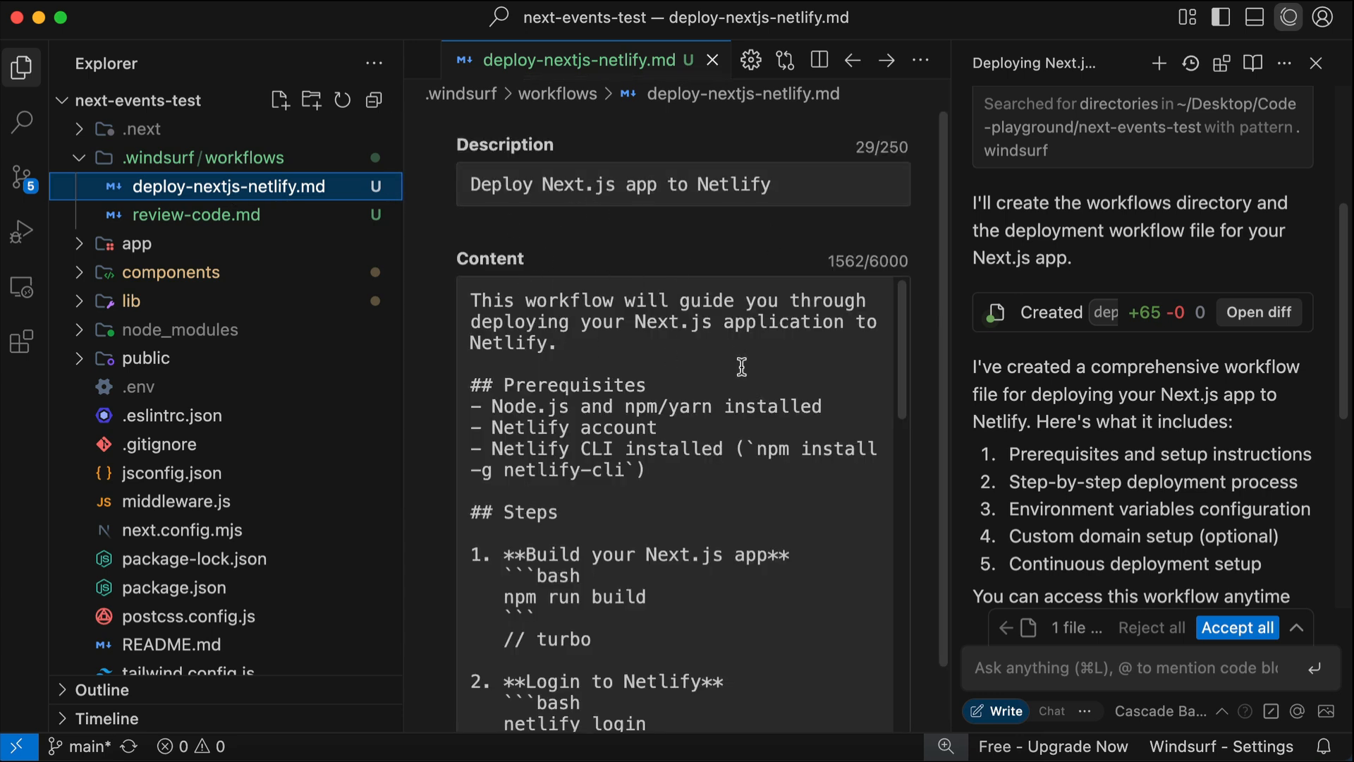
scroll("down", 3)
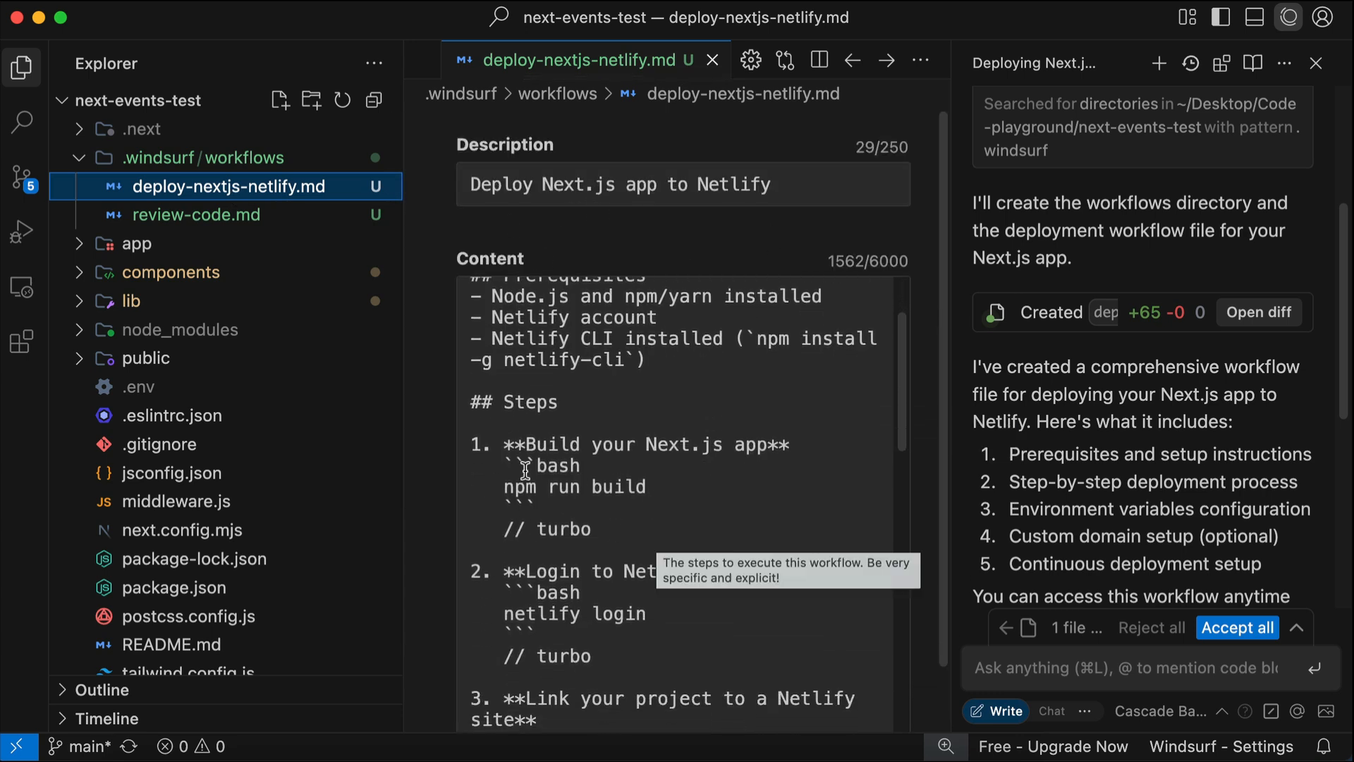
scroll("down", 3)
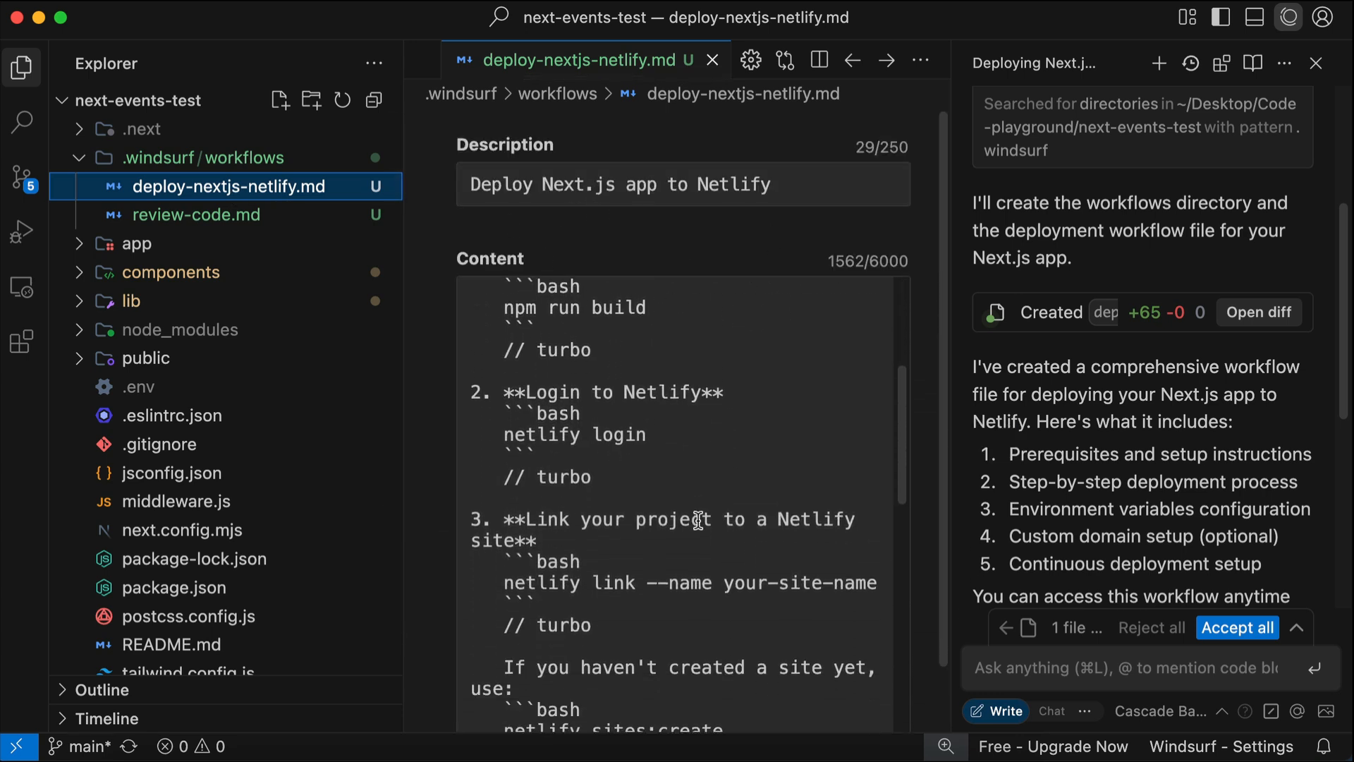
scroll("down", 3)
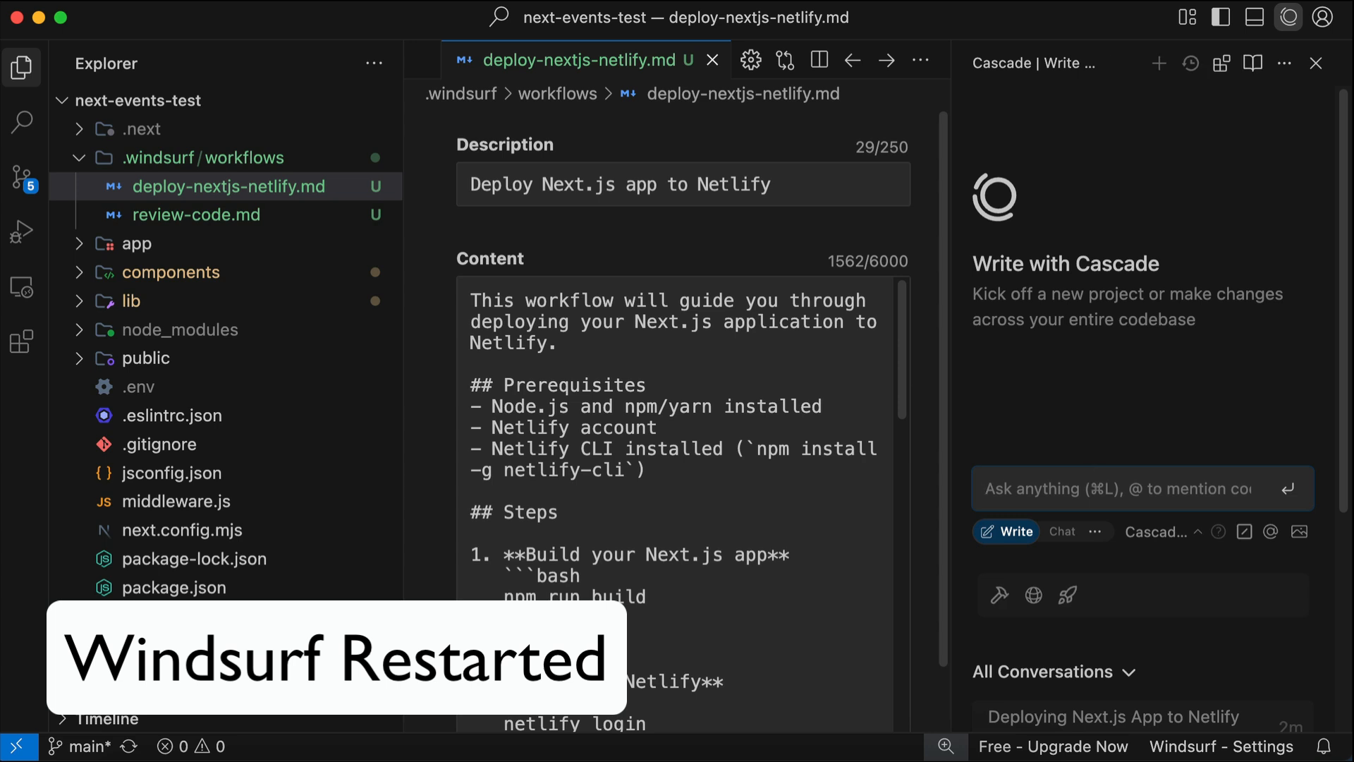
Use / in Cascade to list the saved deploy-nextjs-netlify and review-code workflows
type("/")
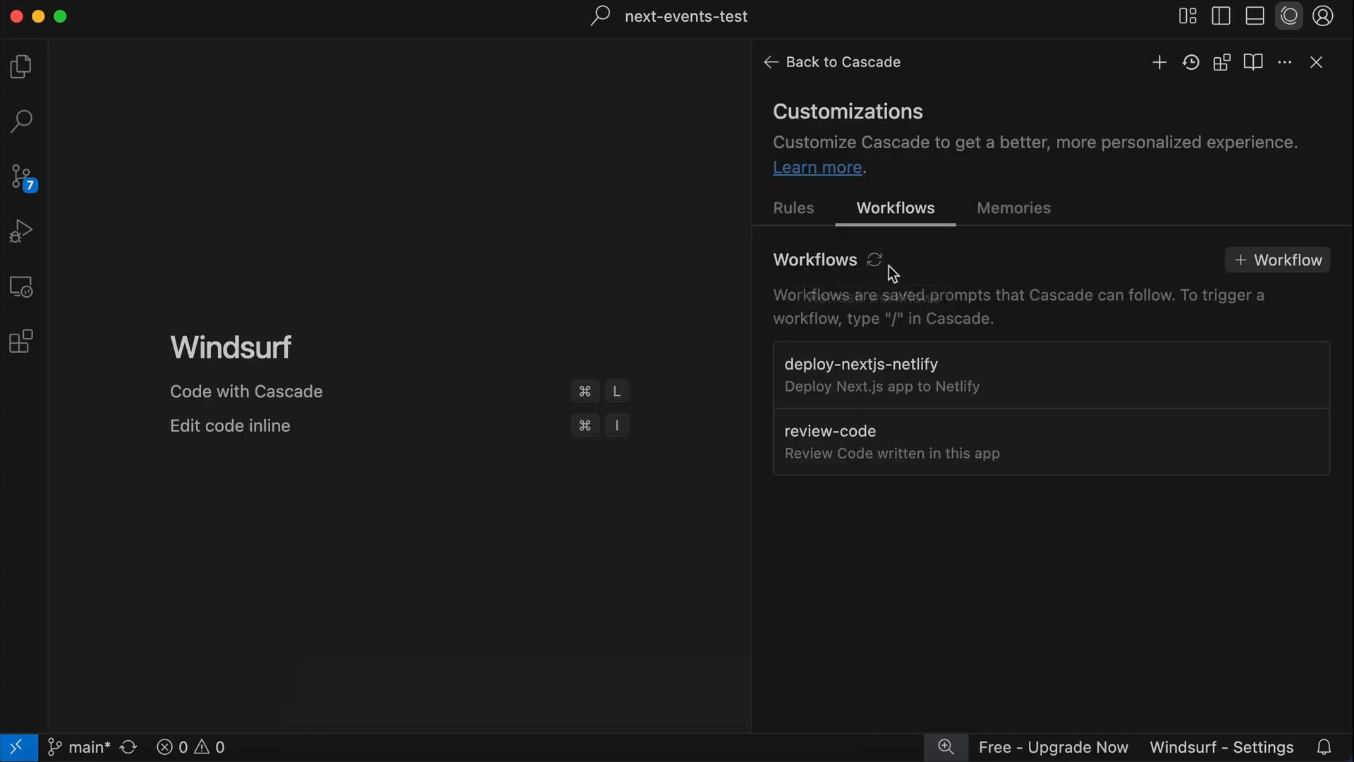
mouse_move(874, 260)
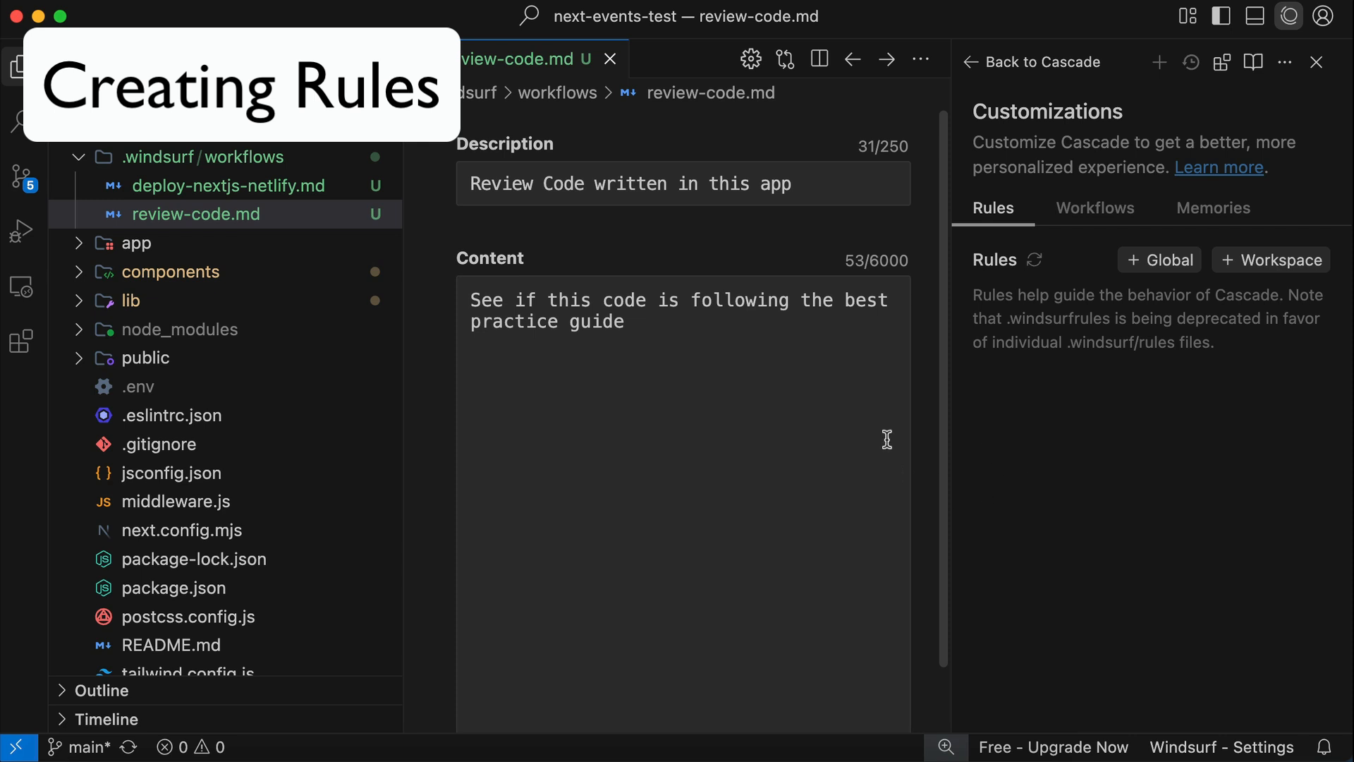
mouse_move(1253, 61)
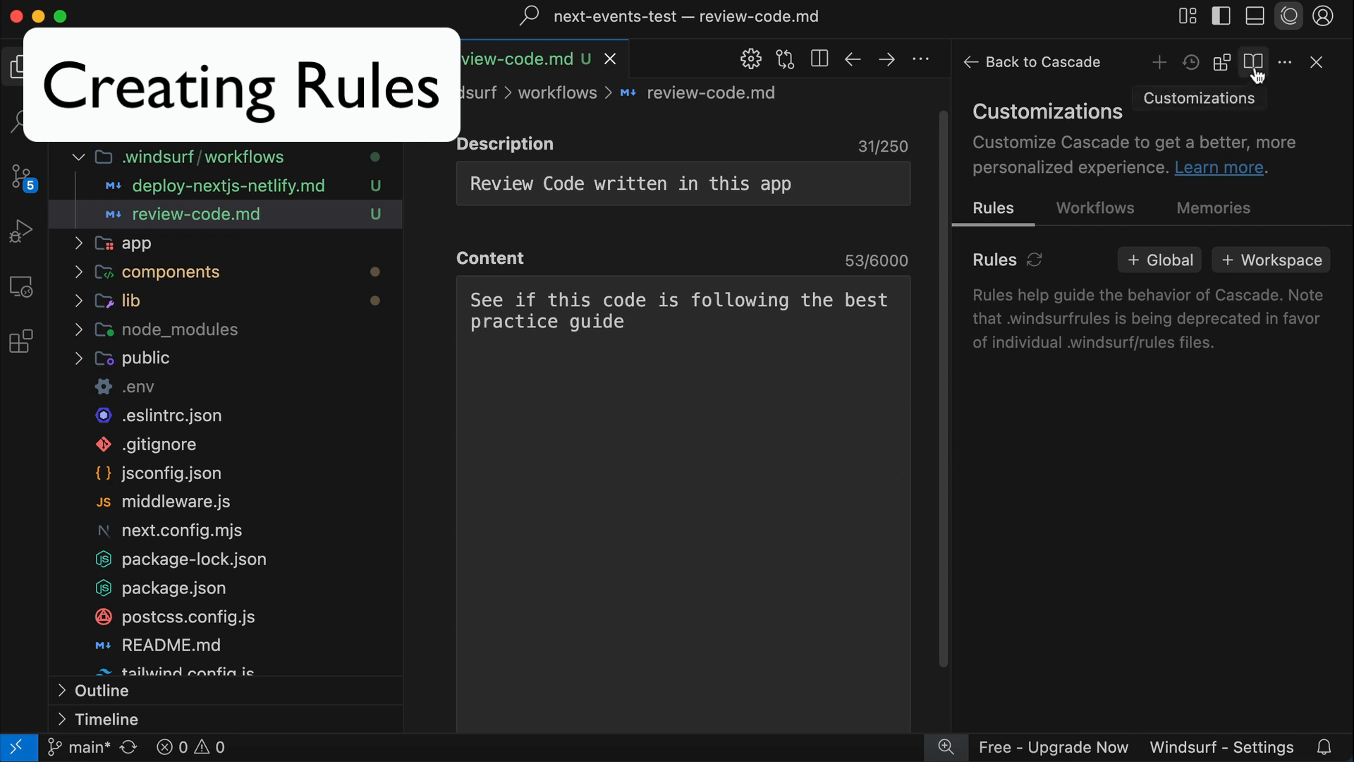
mouse_move(1039, 247)
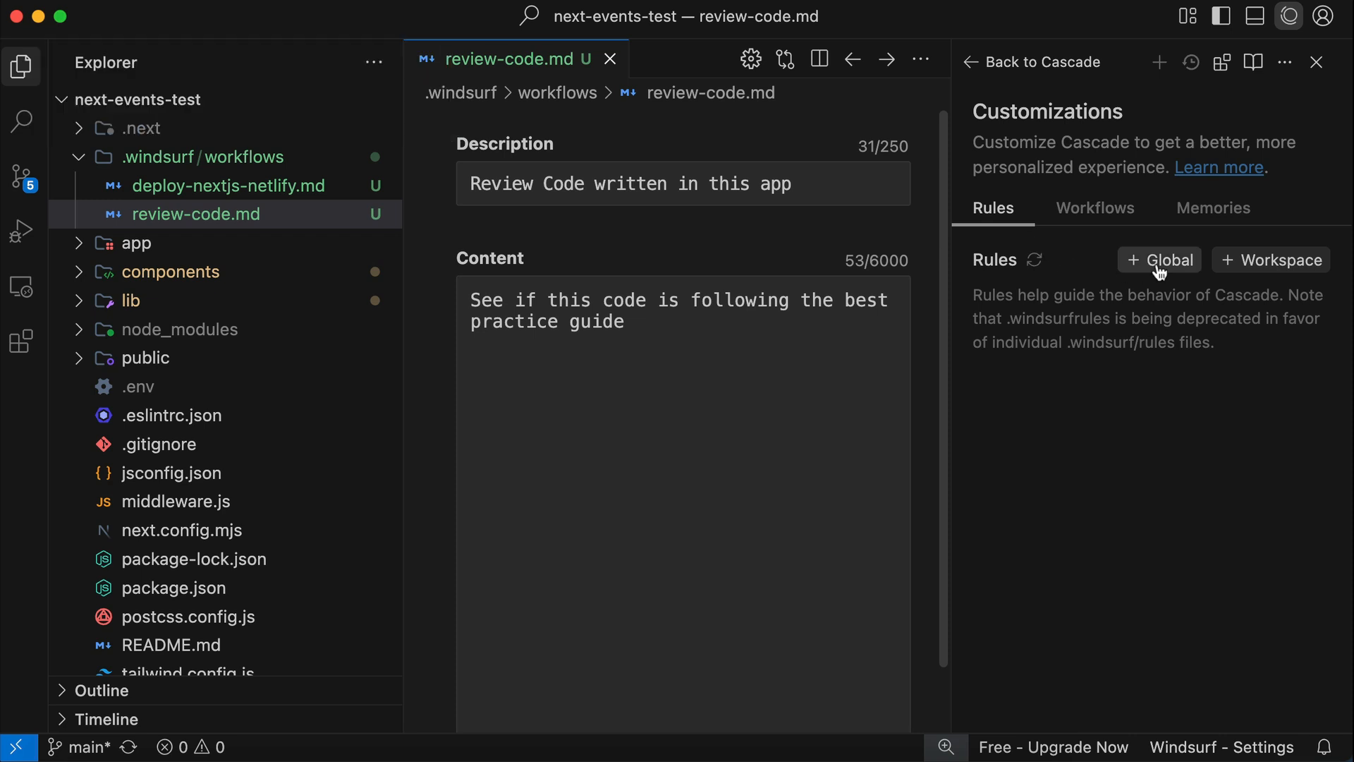
mouse_move(1279, 259)
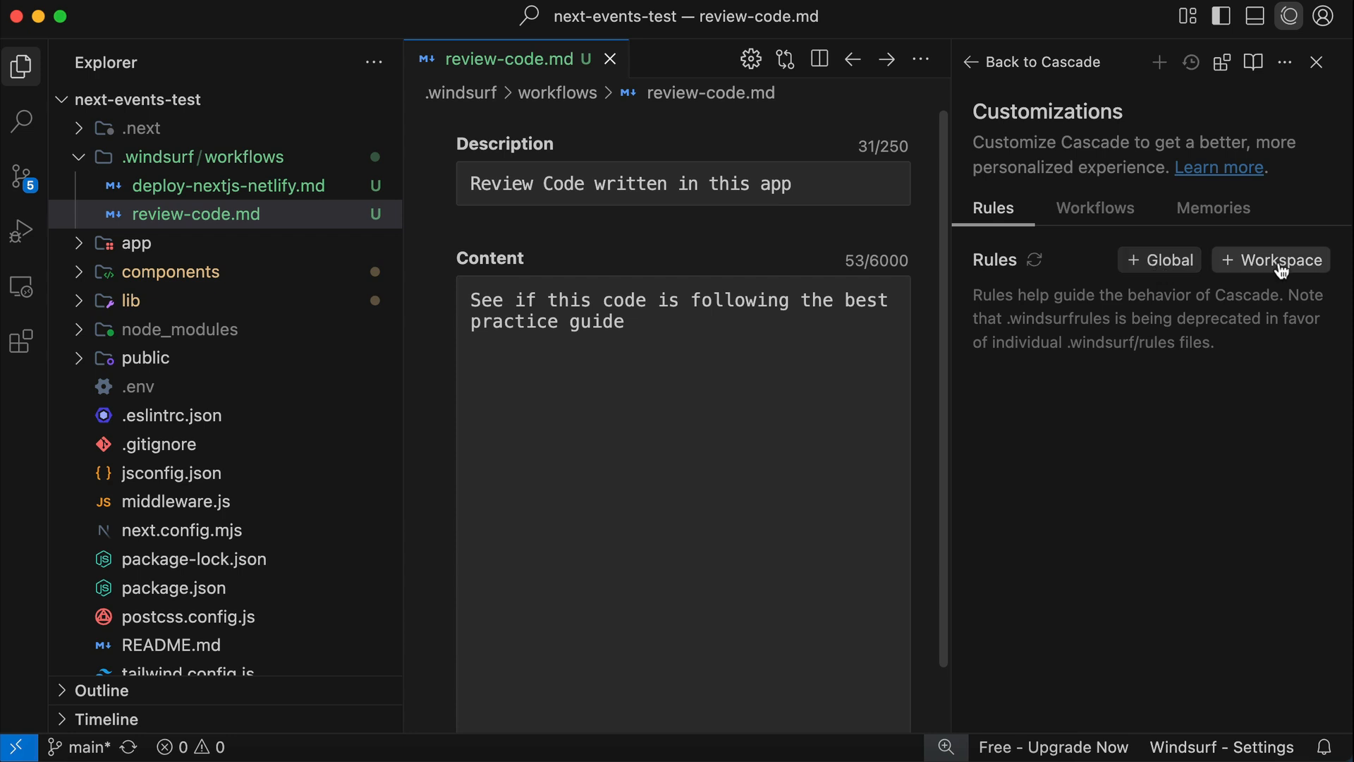
mouse_move(1161, 259)
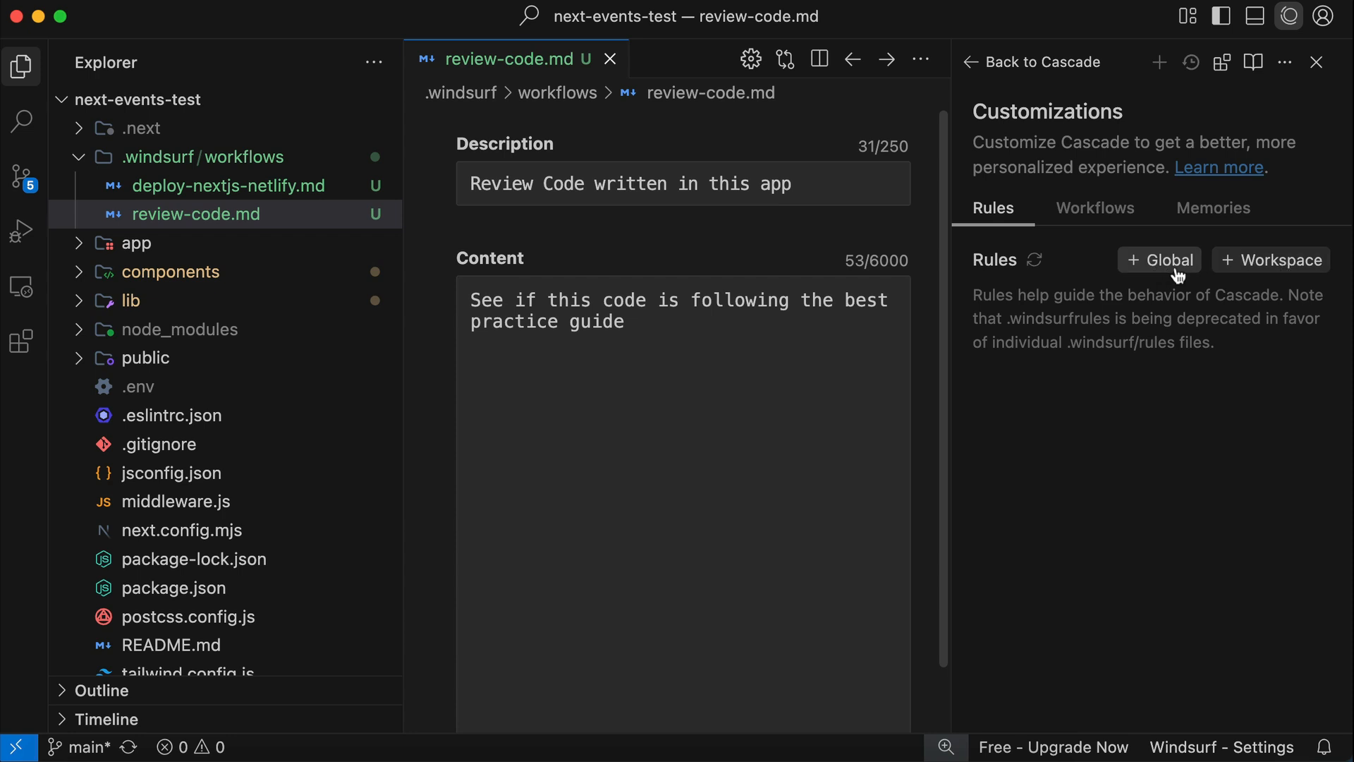
mouse_move(1261, 288)
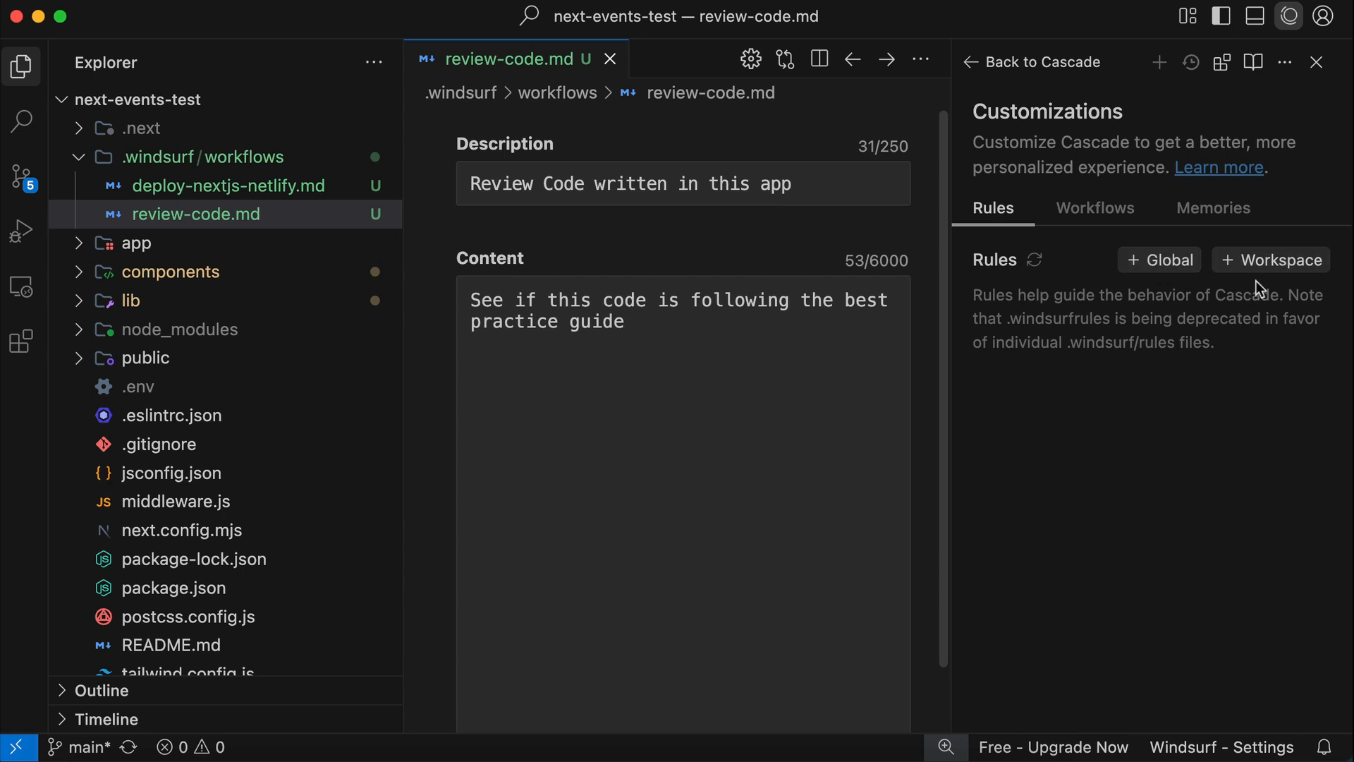
Create a workspace rule named nextjs-best-practice with Activation Mode Always On
left_click(1271, 260)
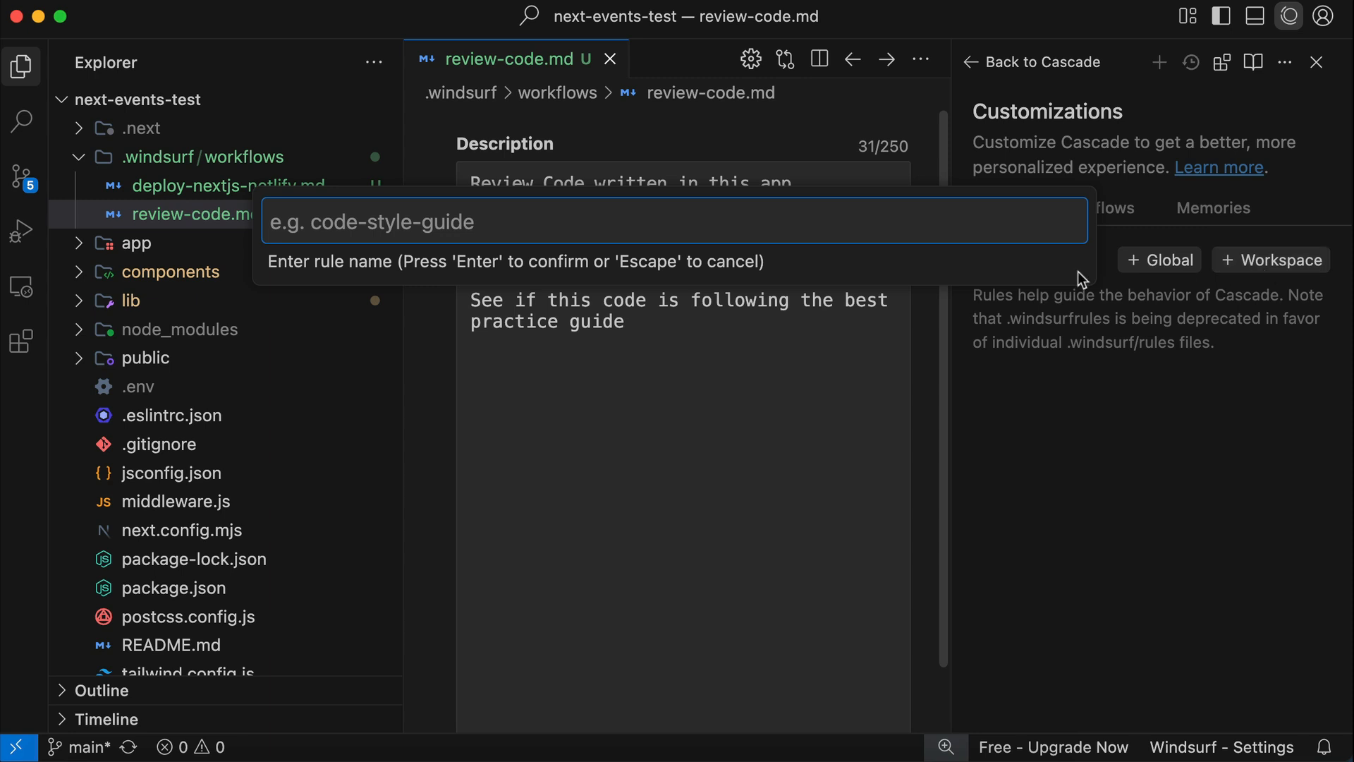
type("nextjs-bes")
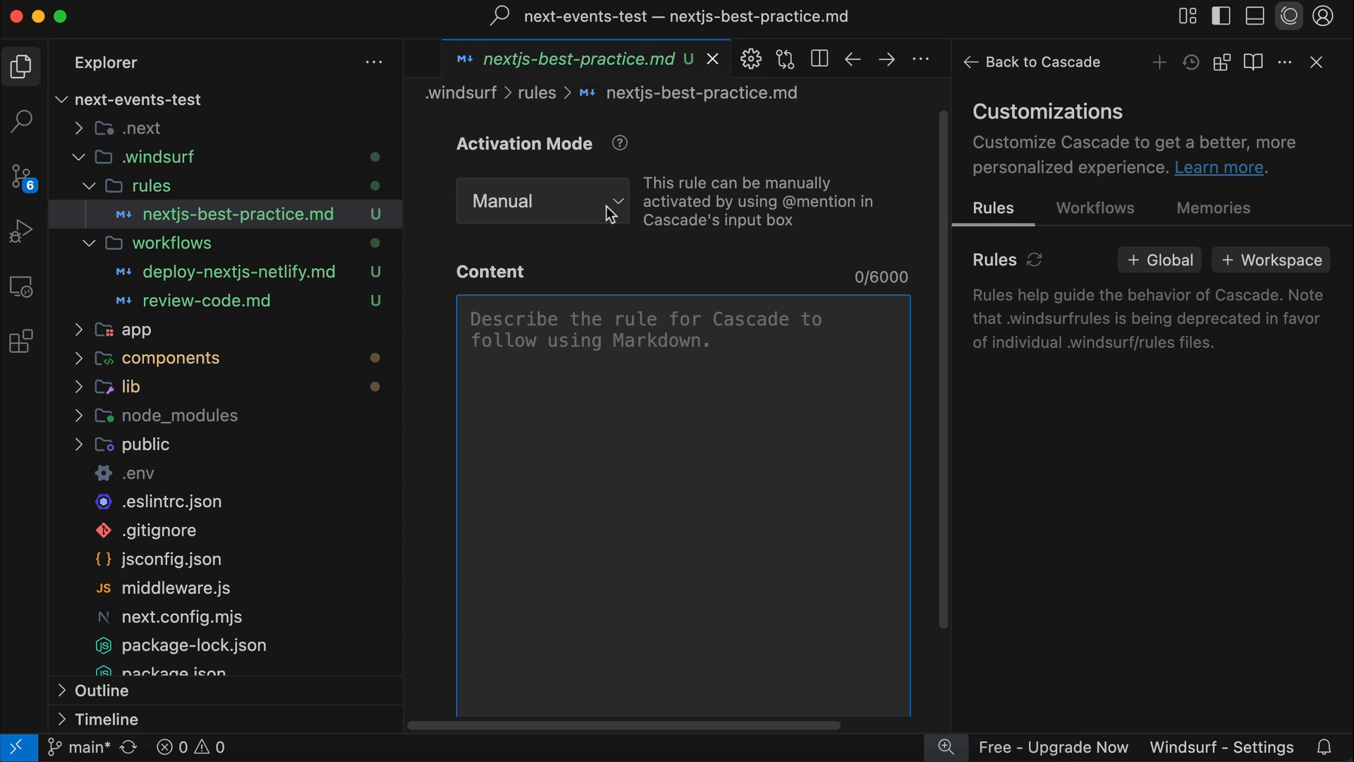
left_click(542, 201)
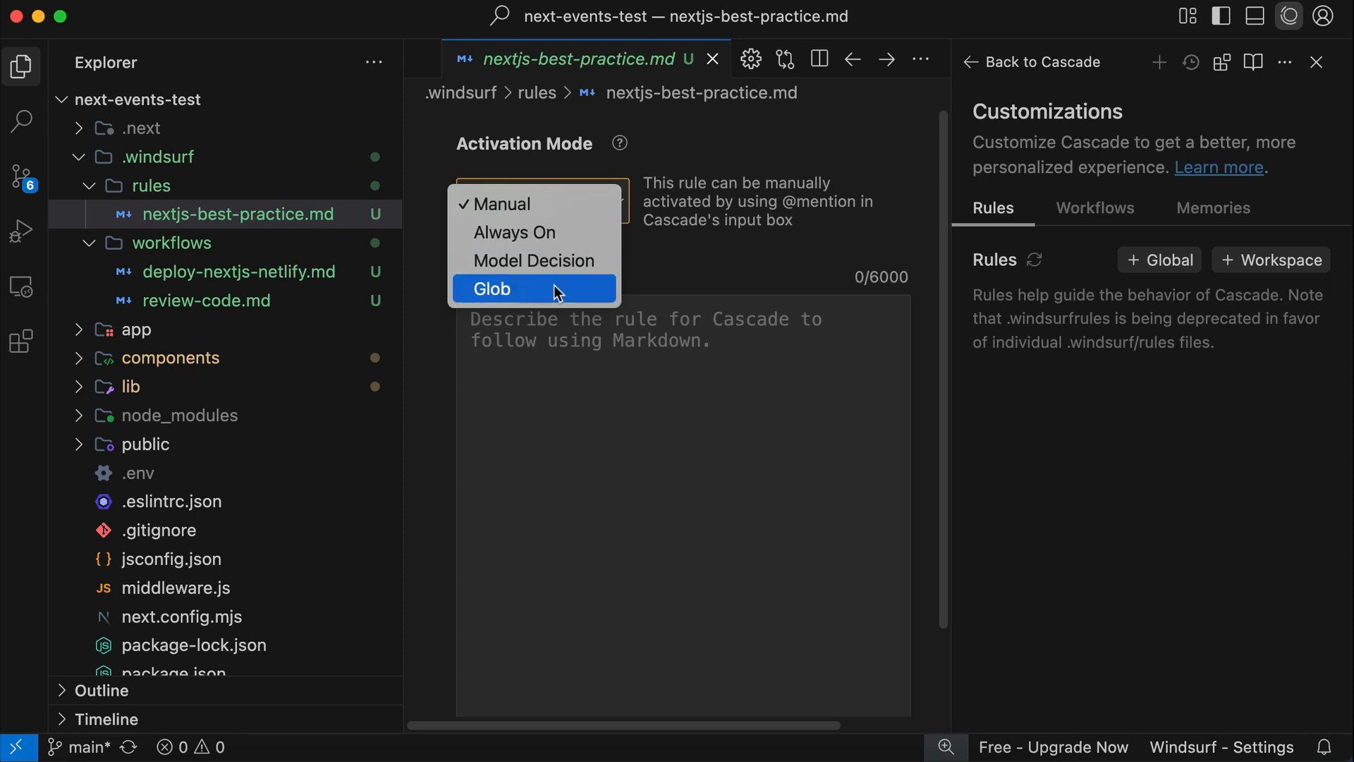
mouse_move(545, 231)
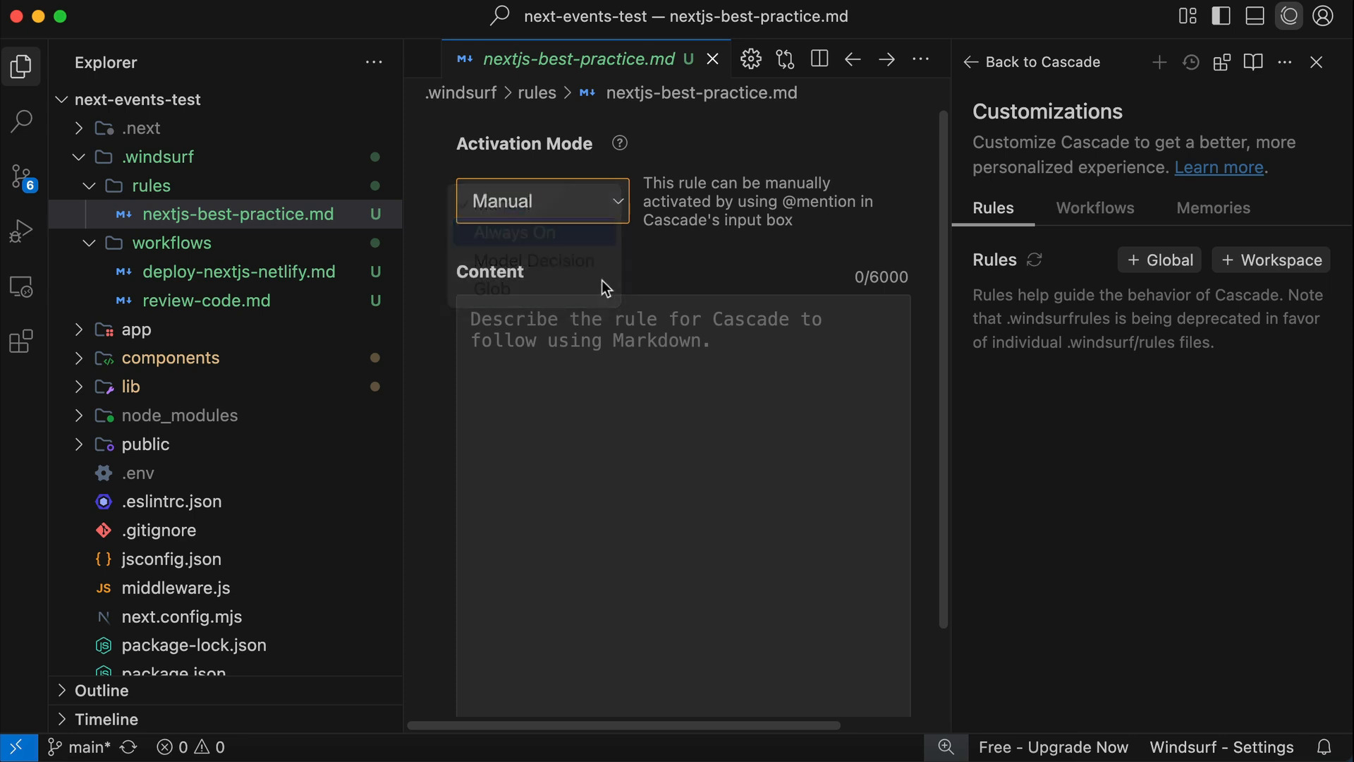
left_click(513, 233)
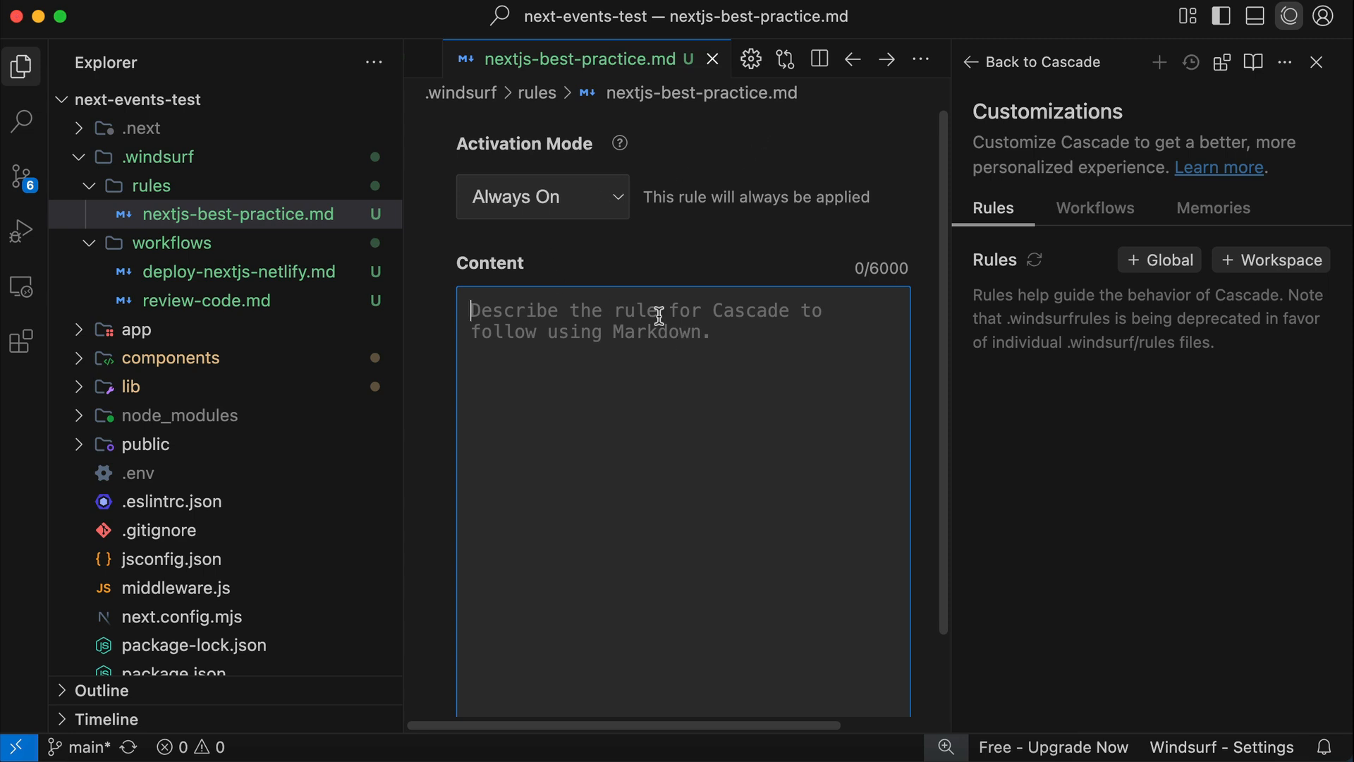
Write two numbered rules: do not touch the .next folder, do not touch node_modules
type("1. Do not")
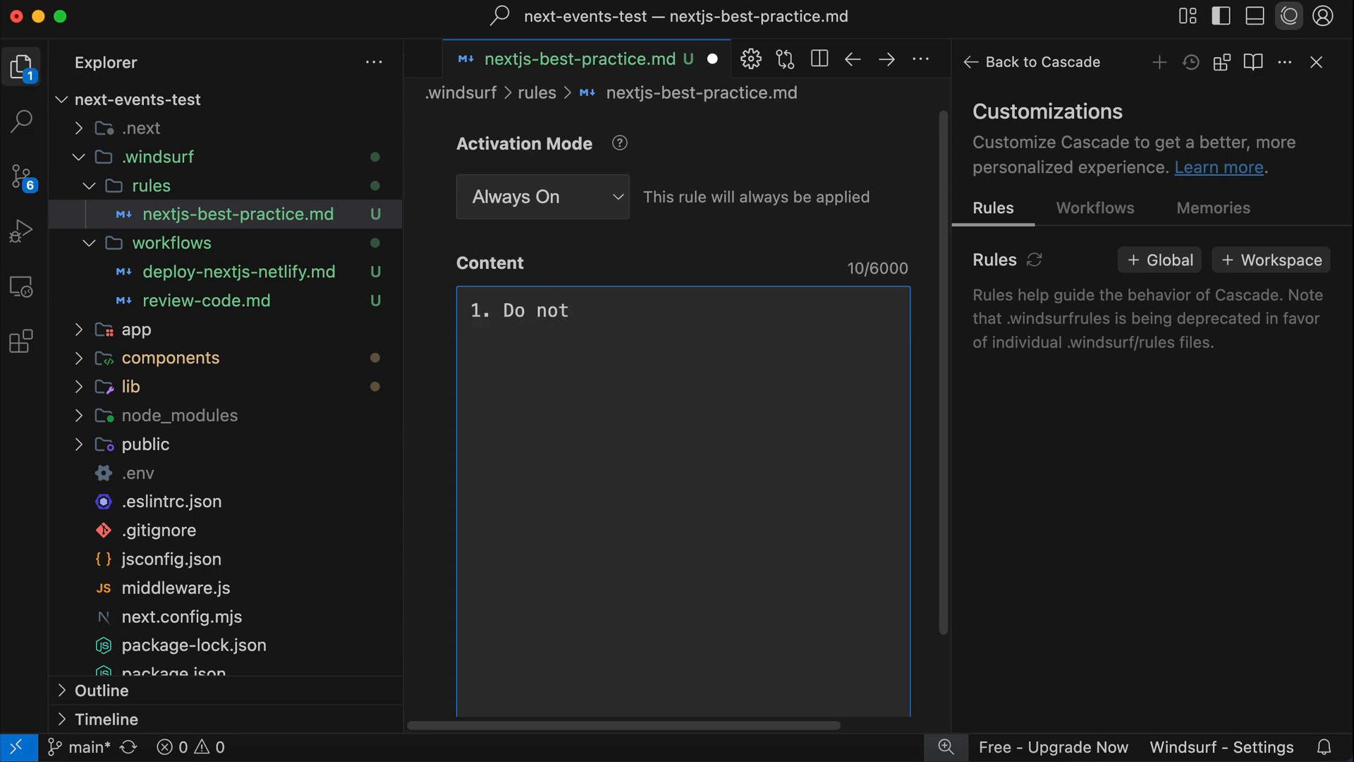
type("touch the .next")
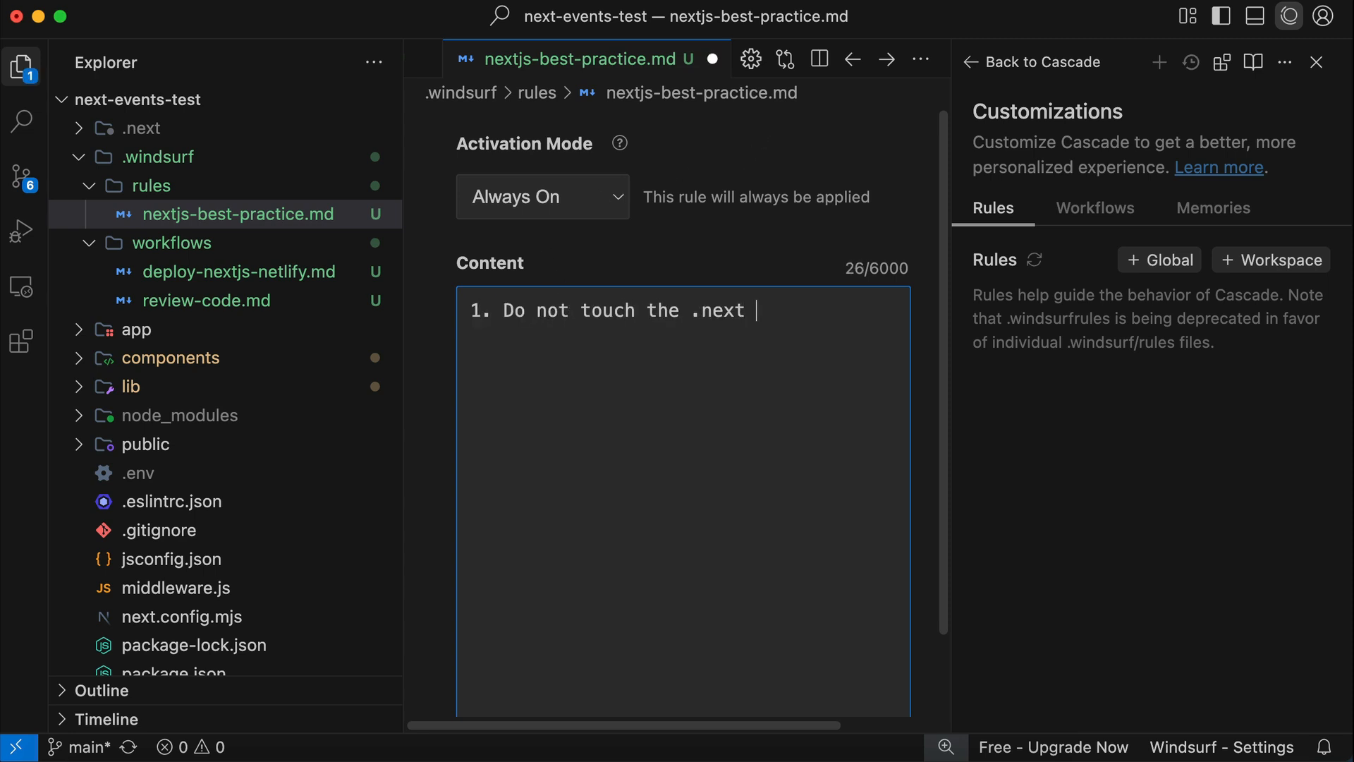
type("folder")
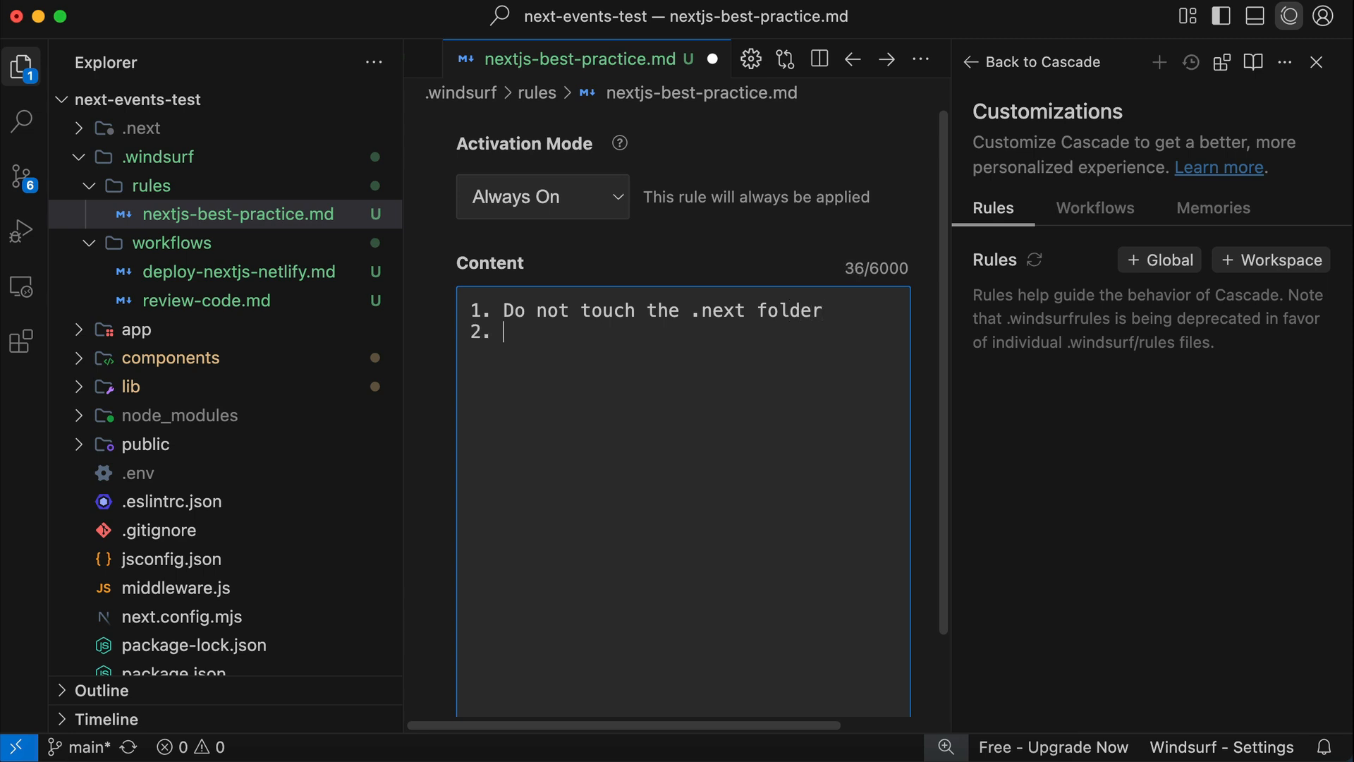
type("Do not touch the node_modul")
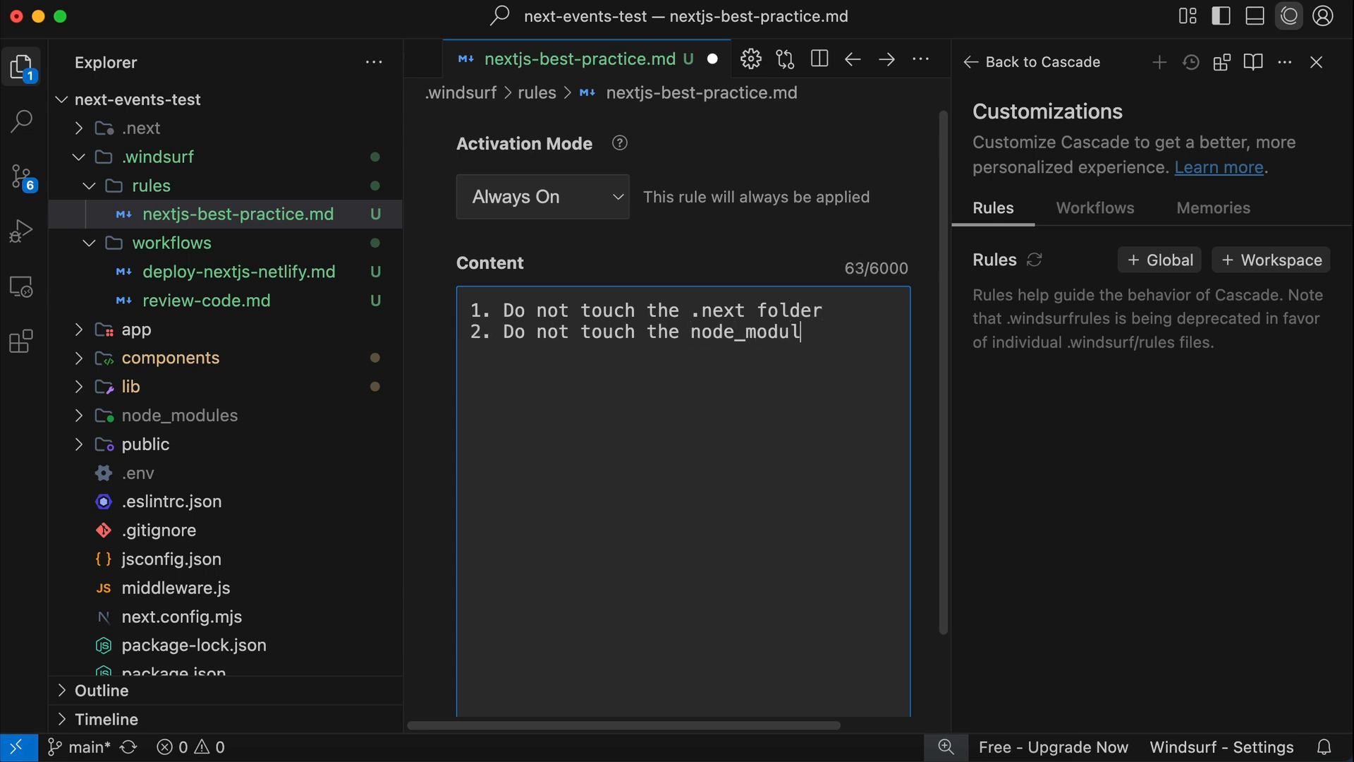
type("es folder")
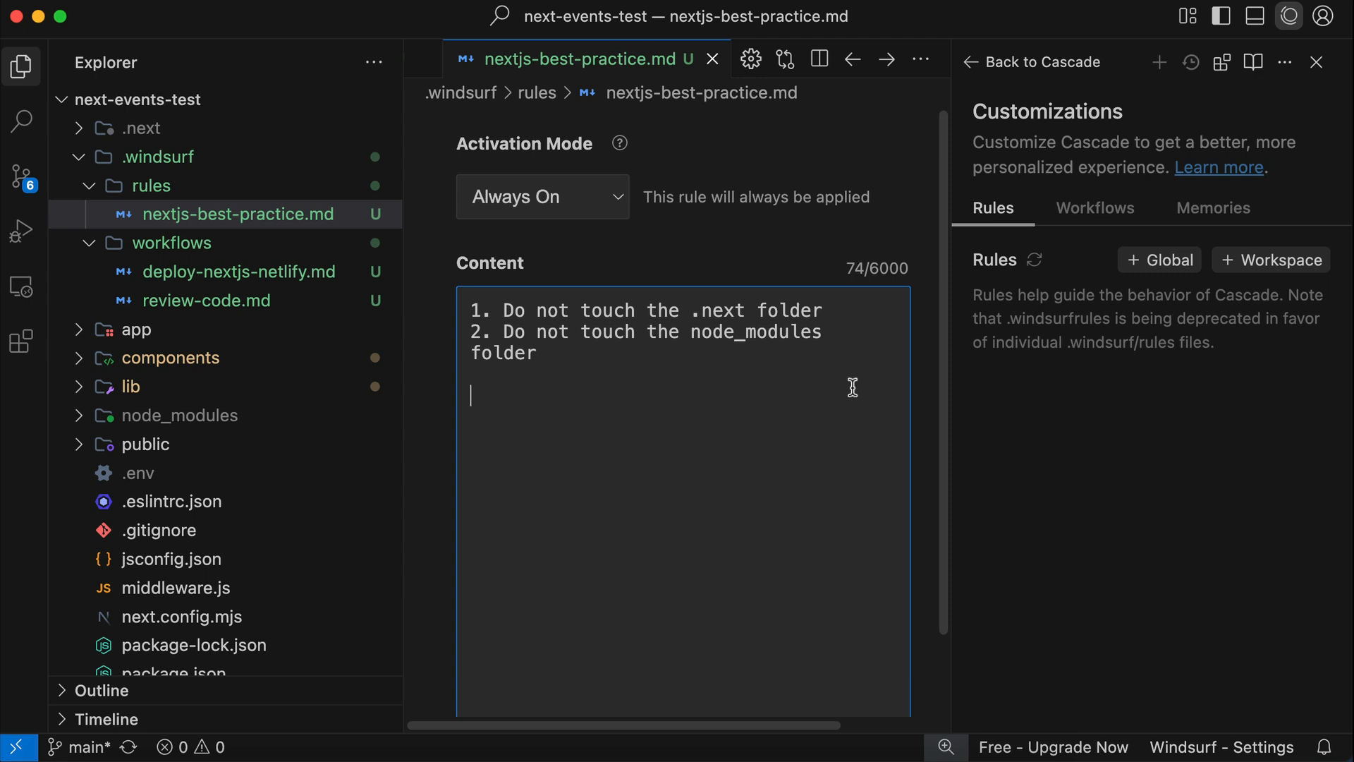
mouse_move(1145, 347)
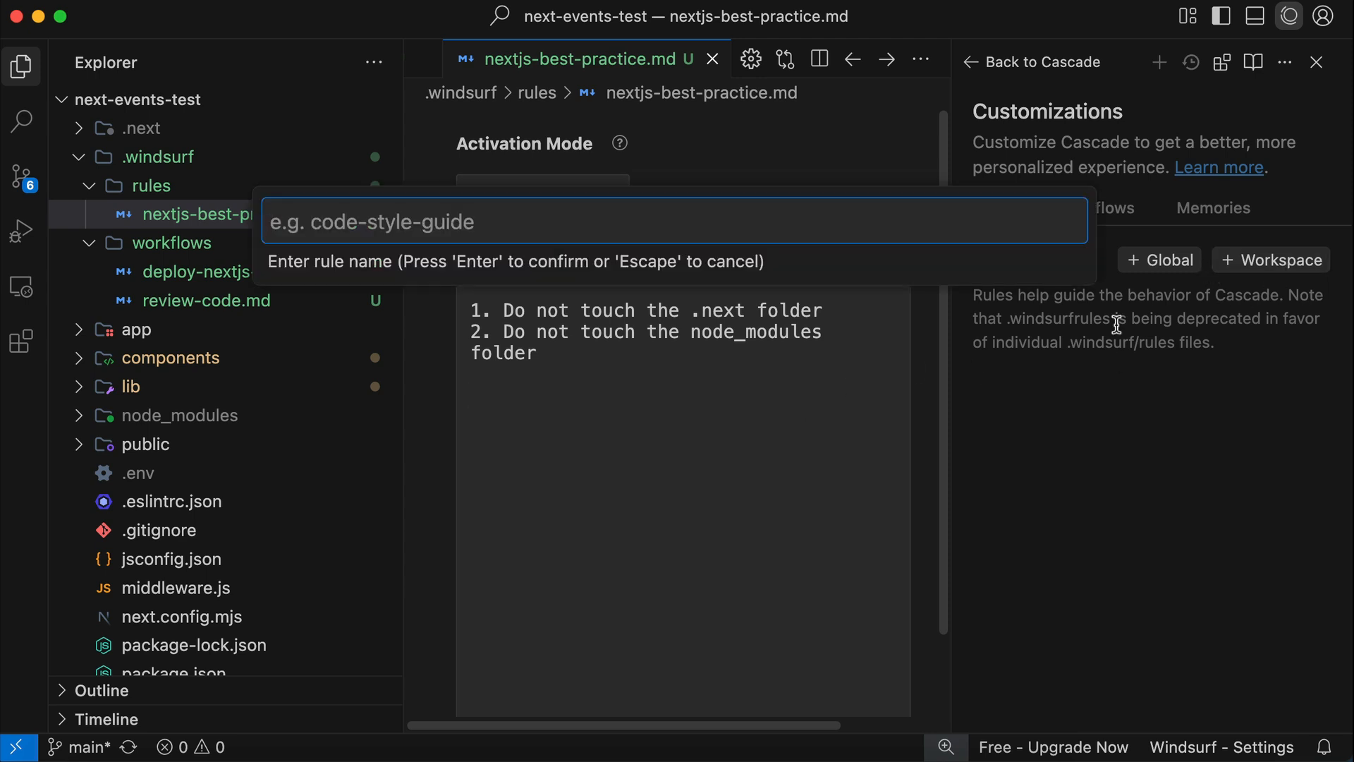
Name the new rule css-styling-guide, set it Always On, and return to the Cascade chat
type("css-styling-gui")
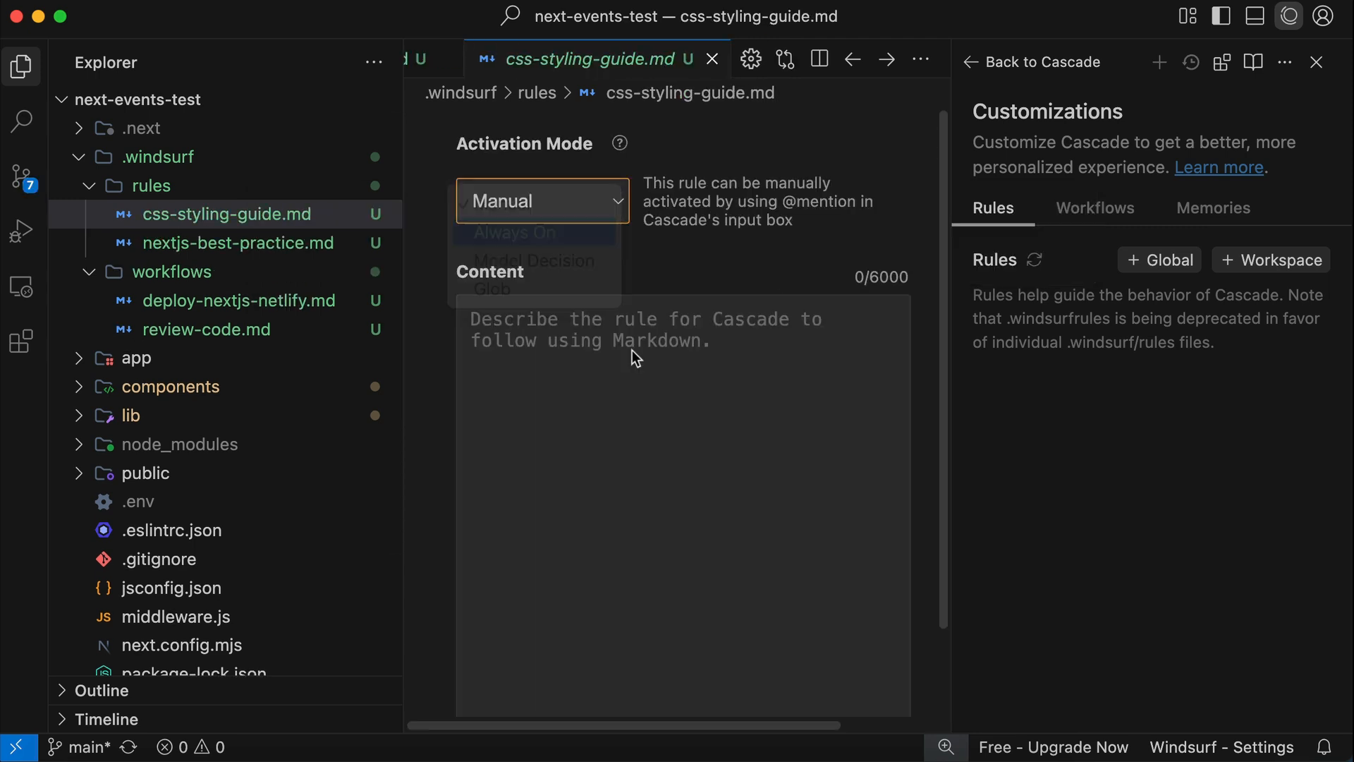
left_click(512, 233)
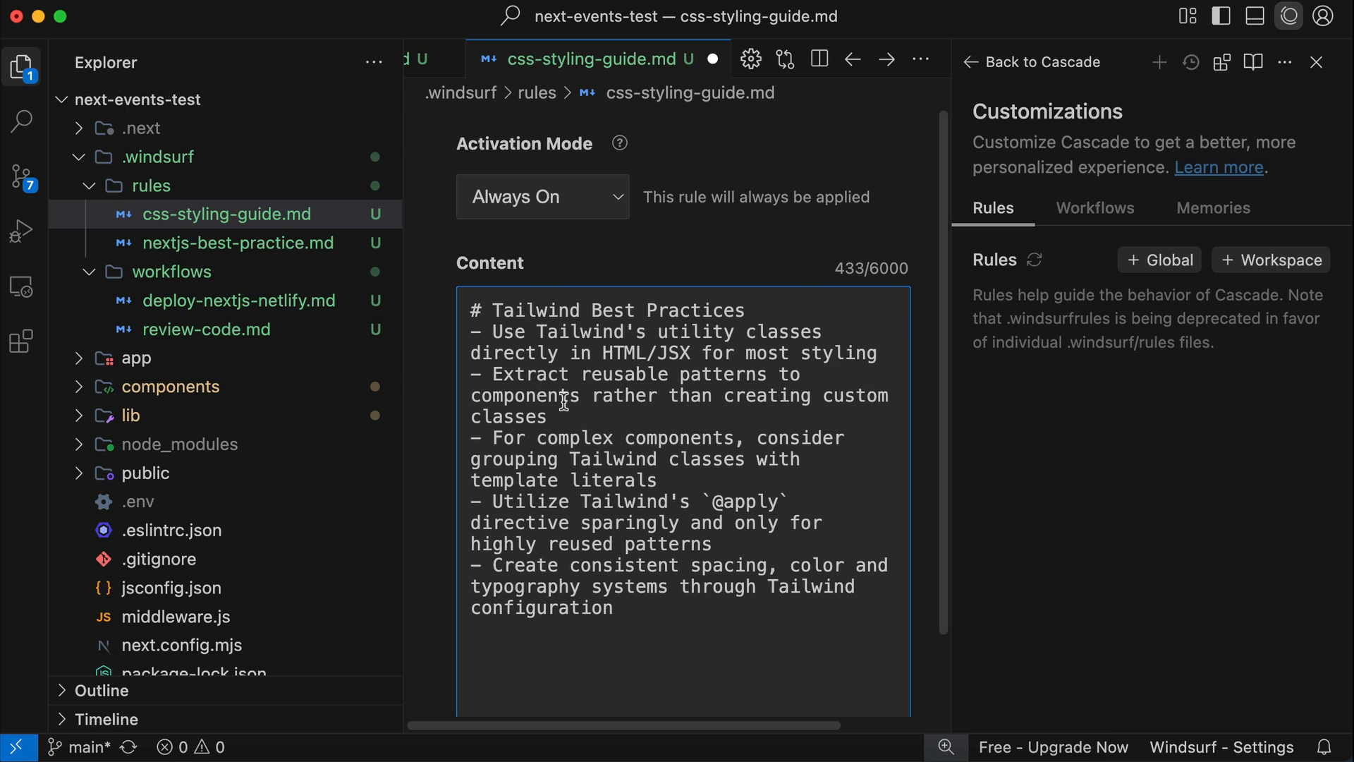
mouse_move(867, 505)
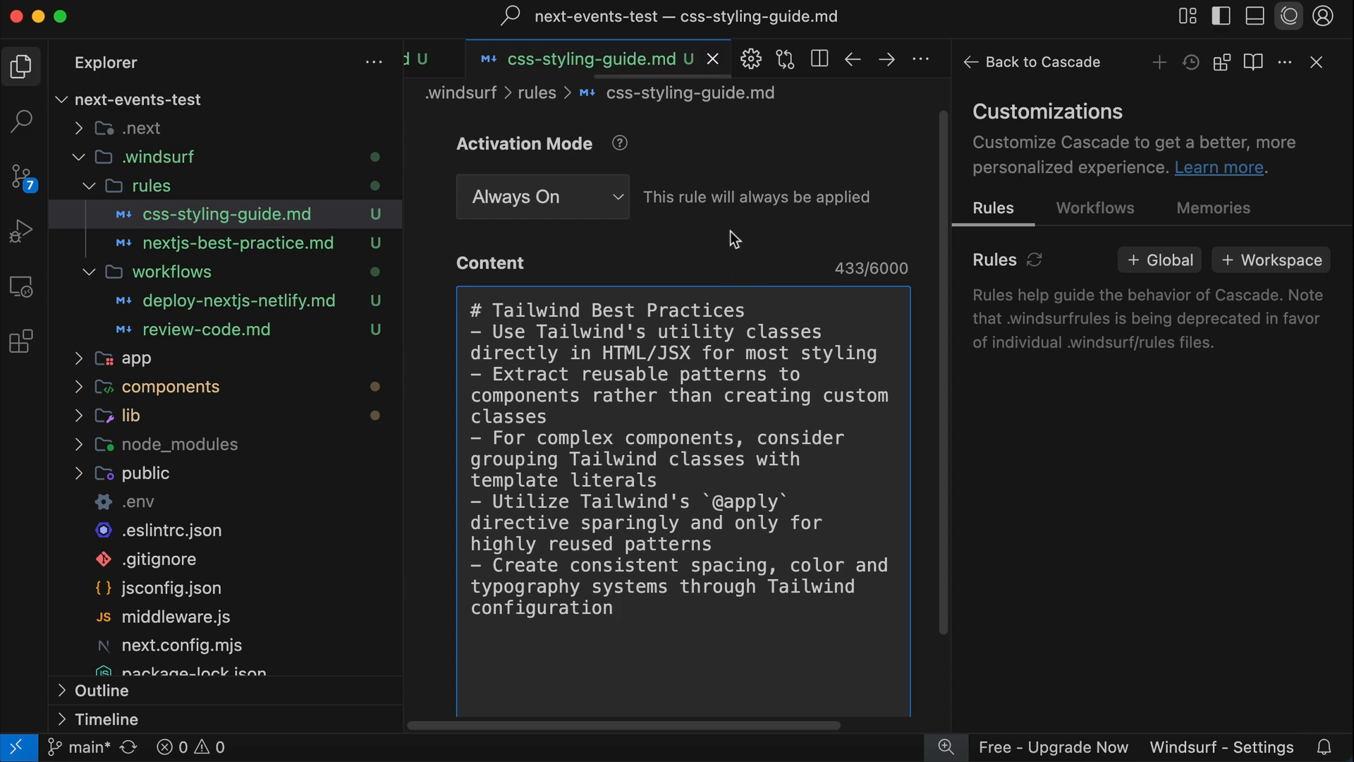
left_click(239, 242)
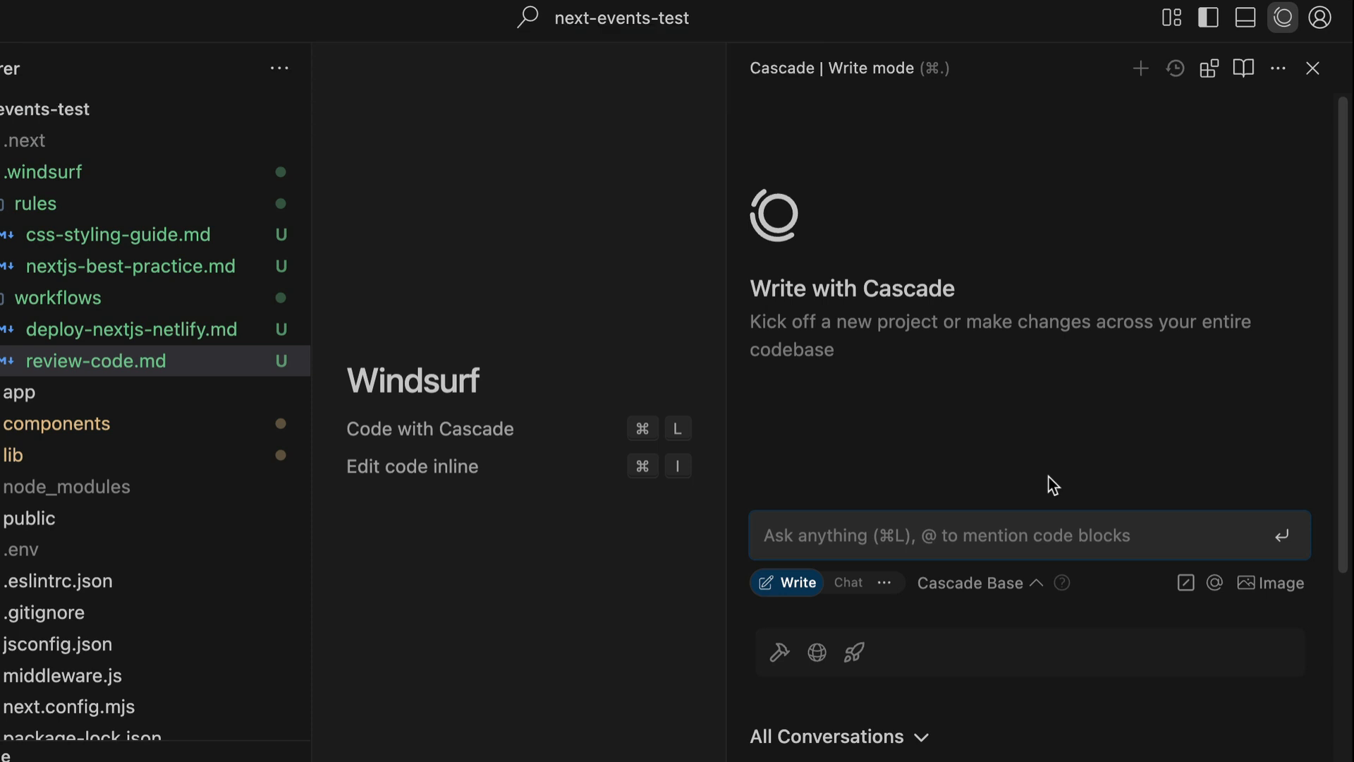
Send 'Explore this codebase…', then start a second chat asking 'let me know how to style this project'
type("Explore")
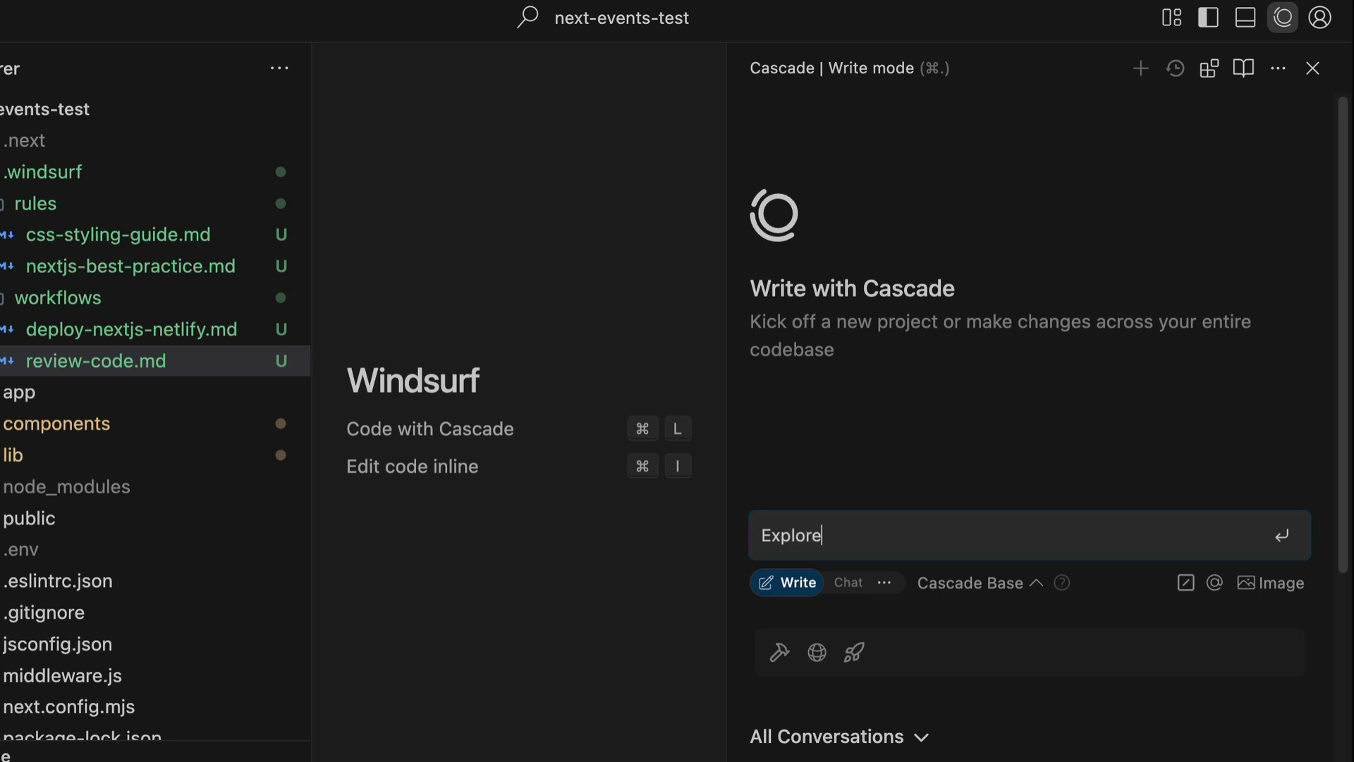
type("this codebase and")
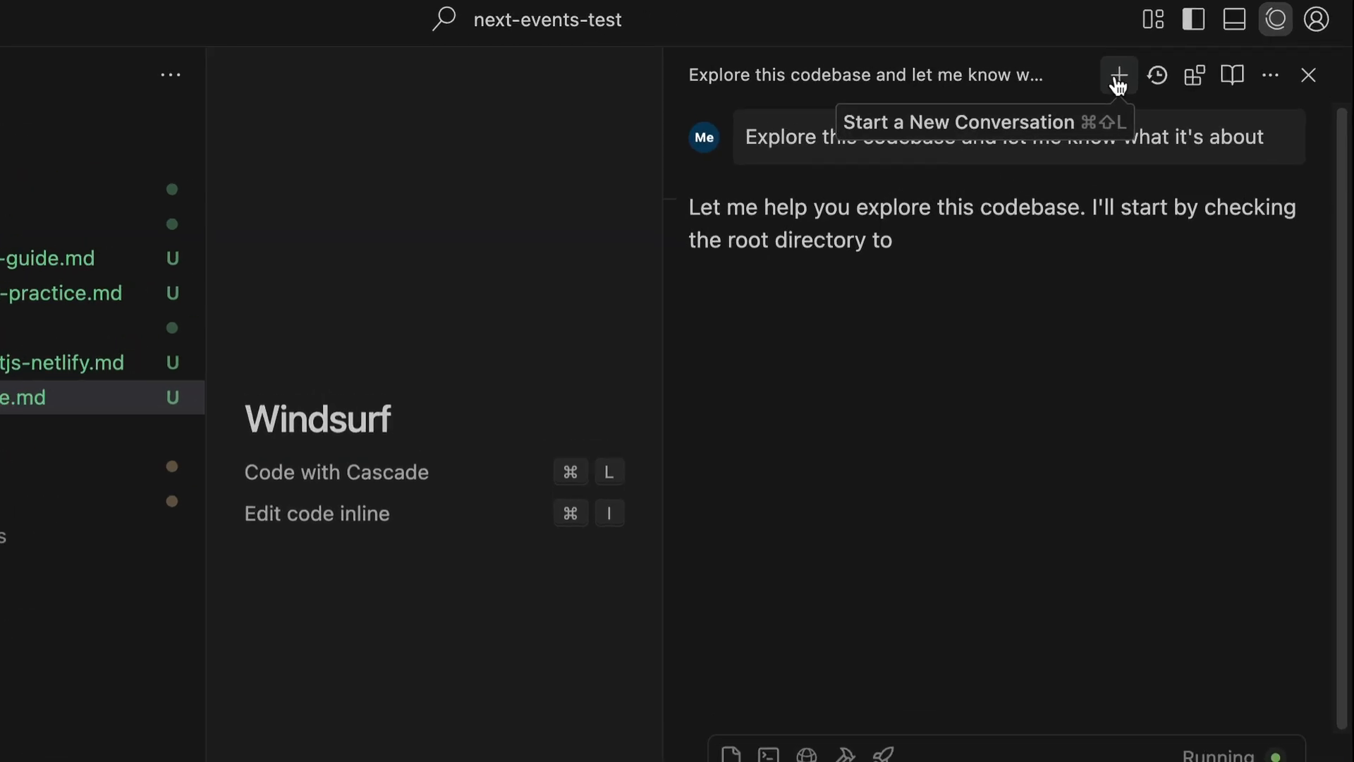
left_click(1118, 75)
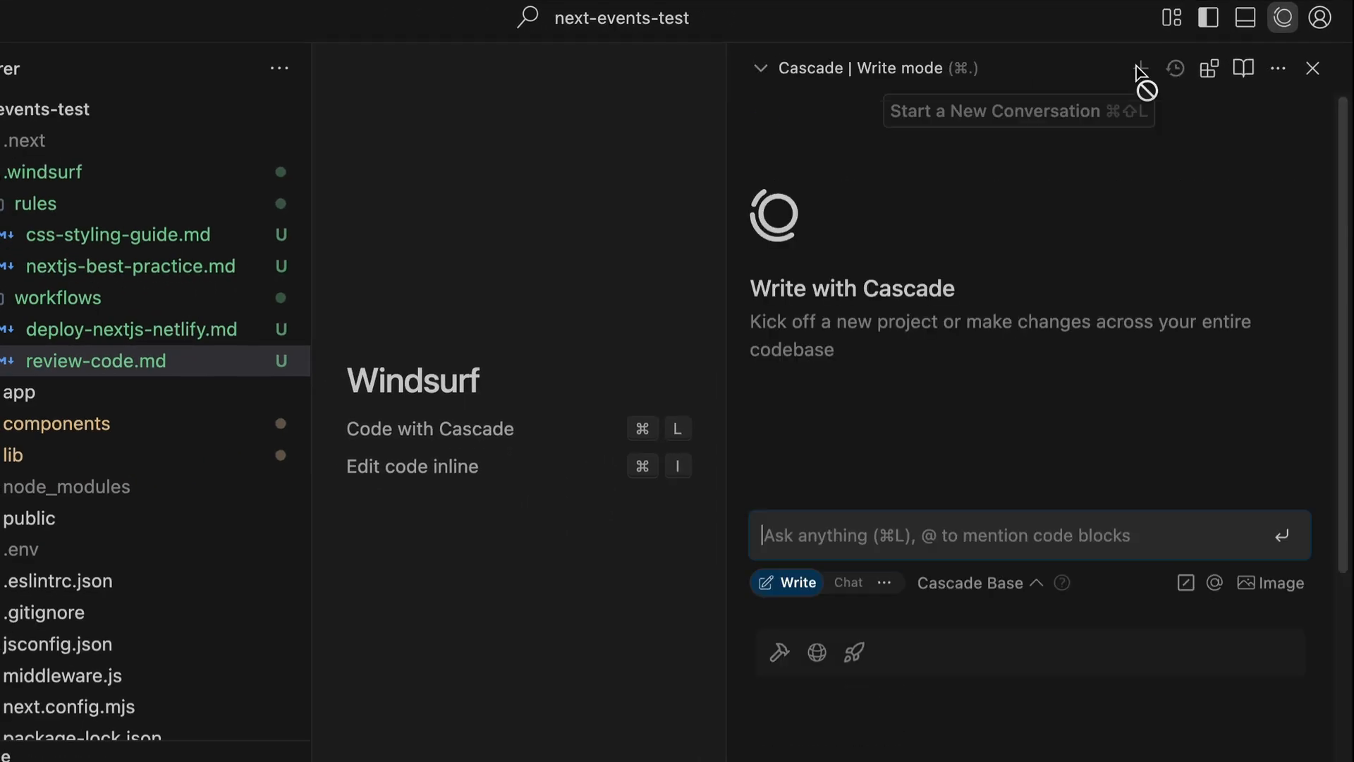
type("let me know how to s")
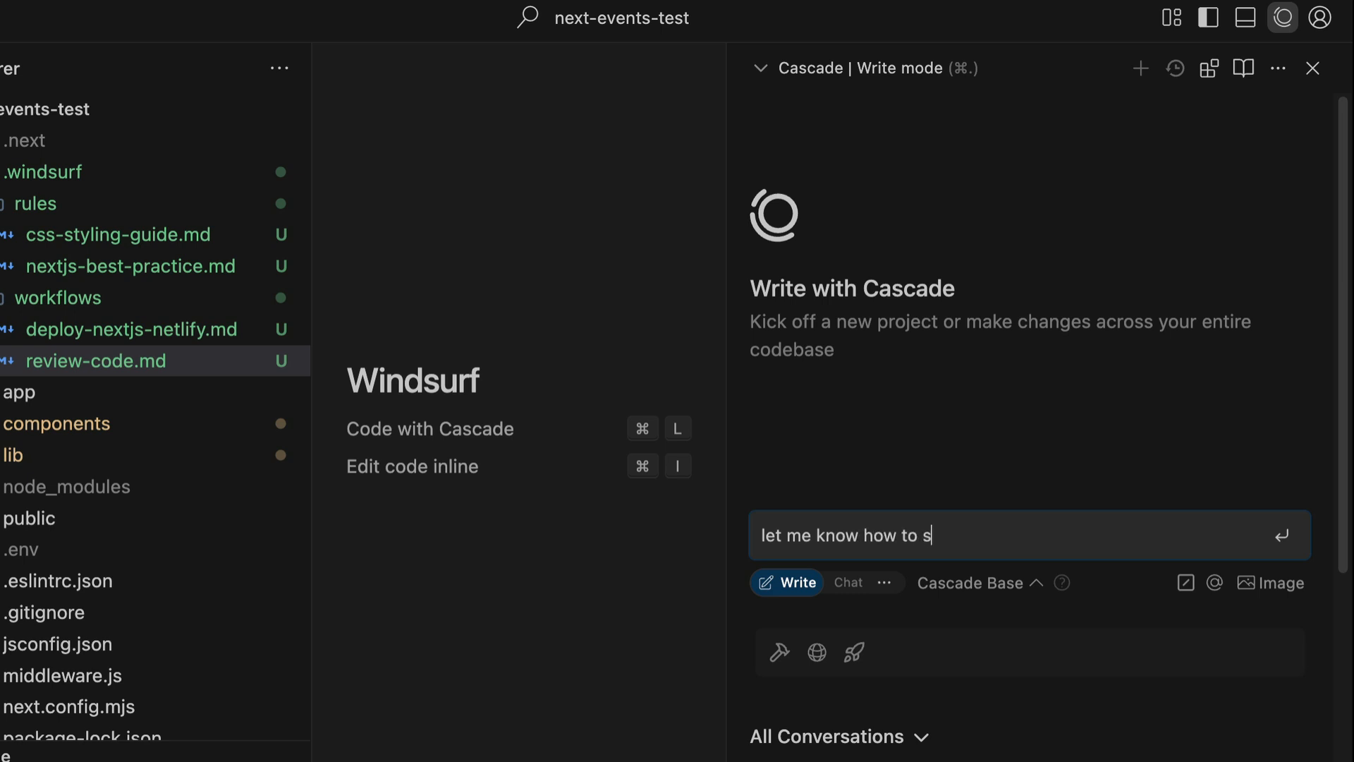
type("tyle this project")
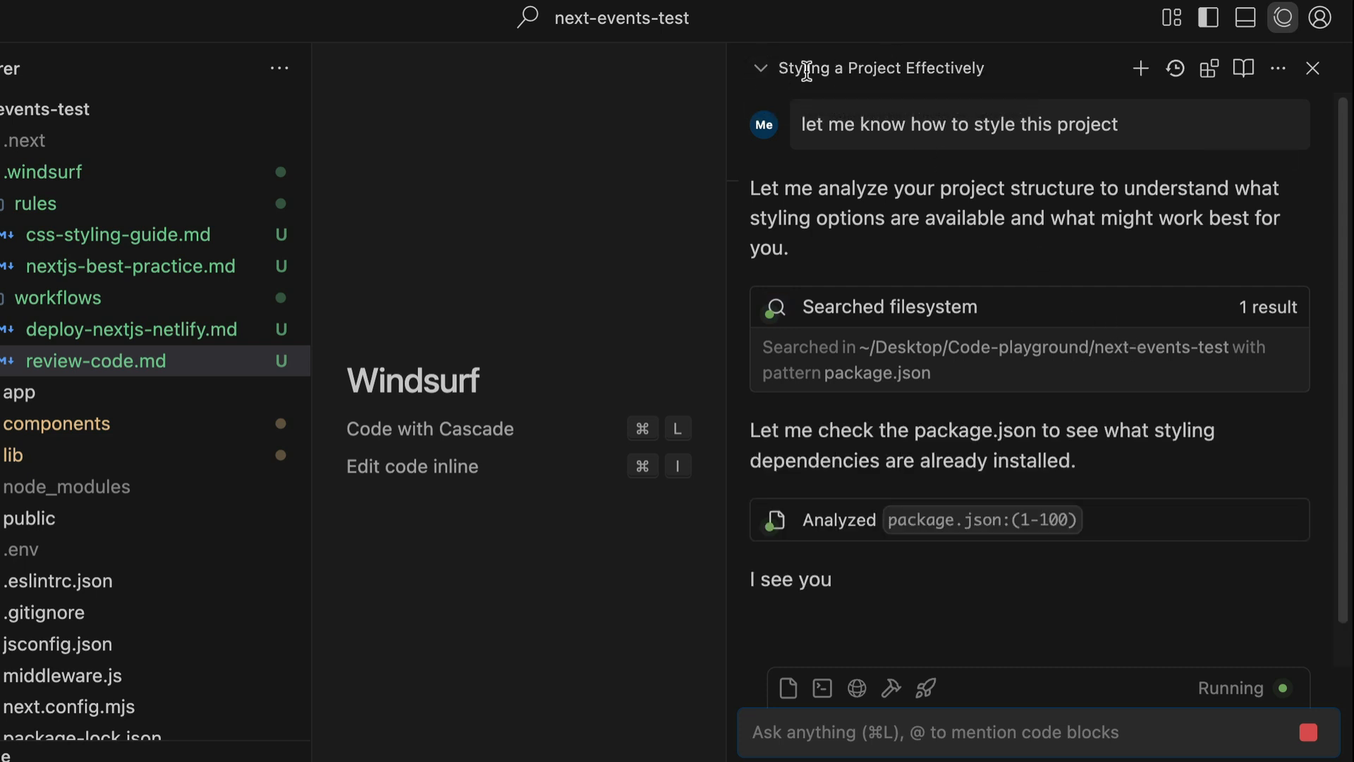
Switch back to the Exploring Codebase Structure conversation from the title dropdown
left_click(878, 67)
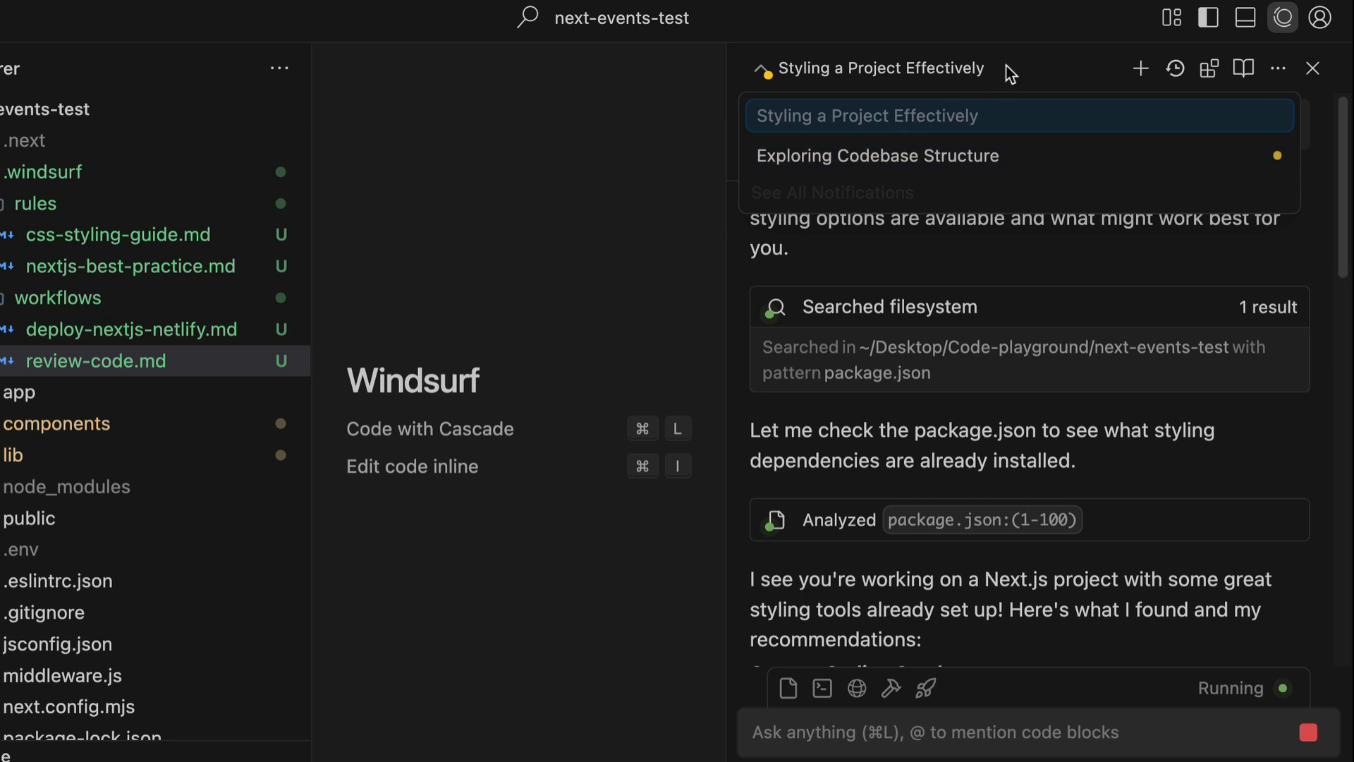
mouse_move(964, 138)
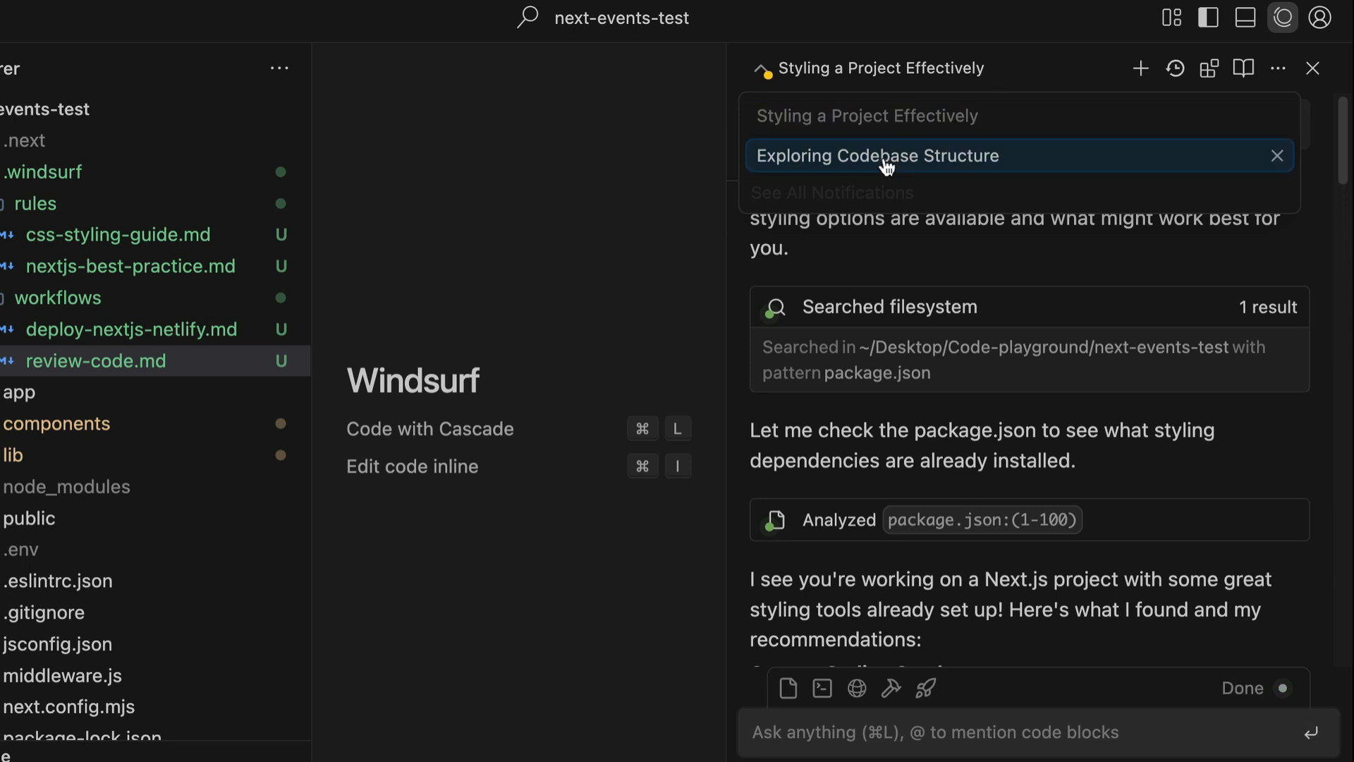
left_click(877, 155)
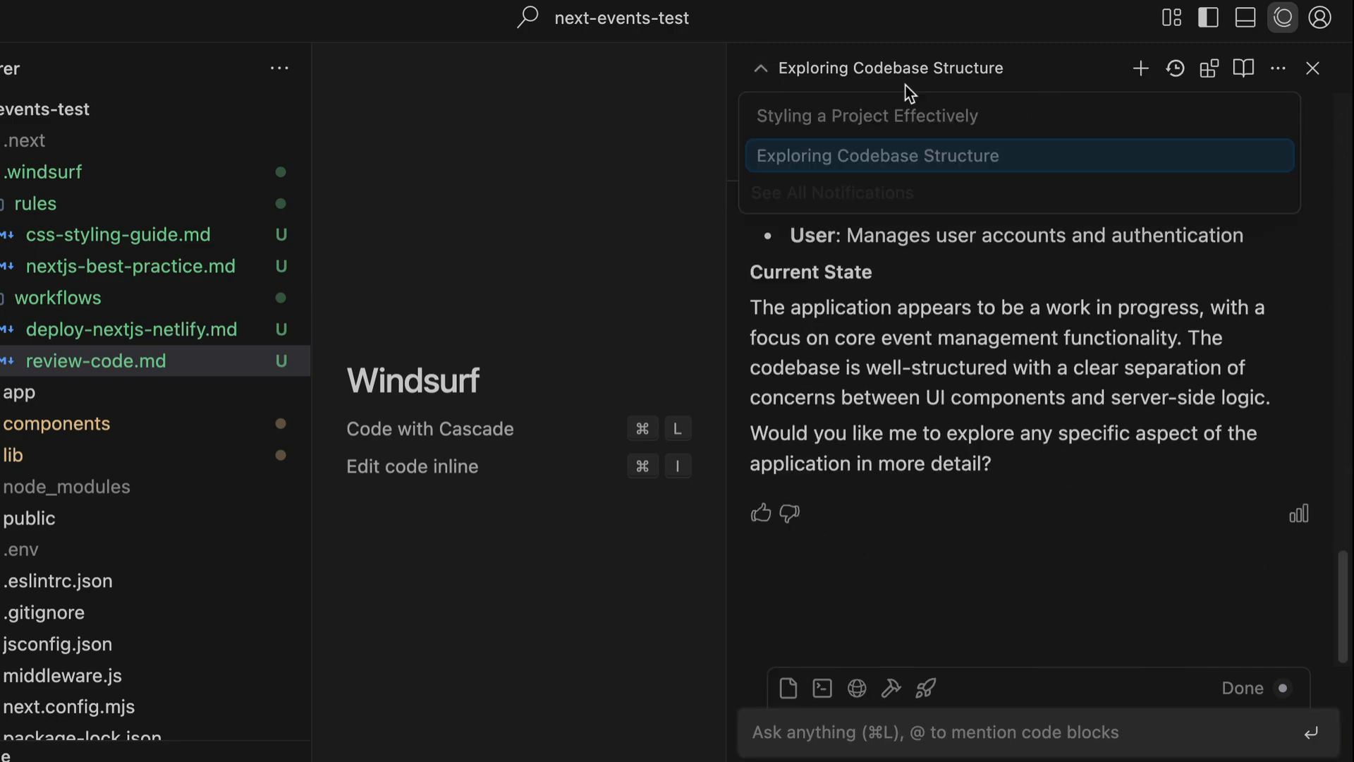
left_click(866, 116)
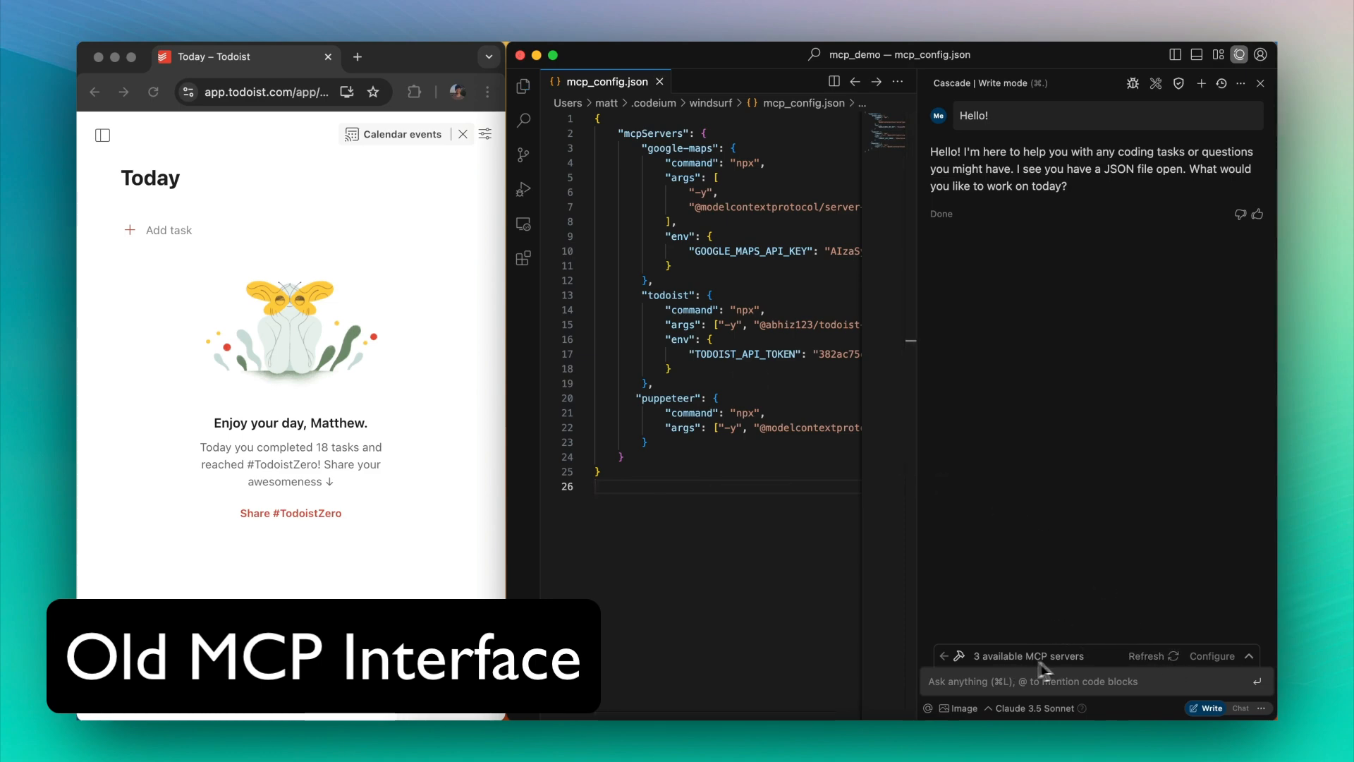
Start a fresh, empty Cascade conversation in the next-events-test project
left_click(1026, 654)
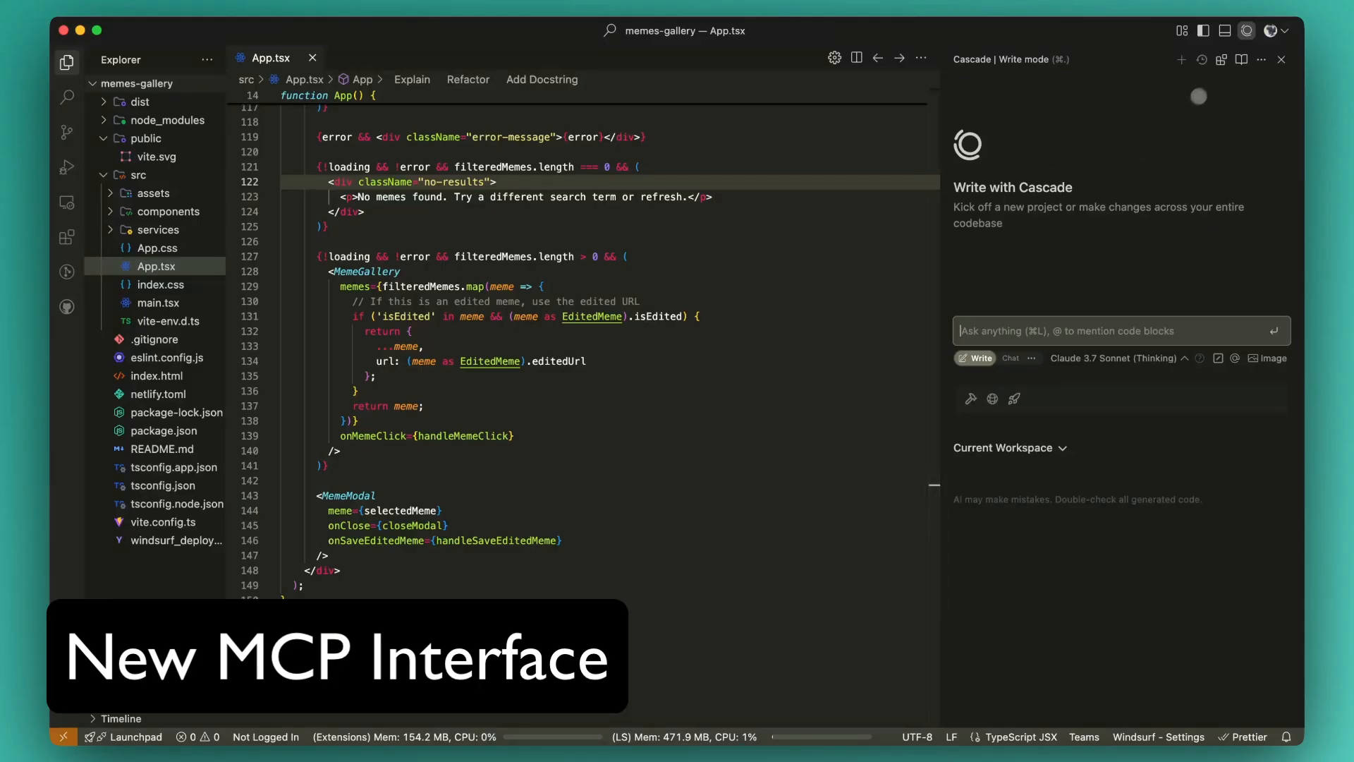
left_click(1187, 78)
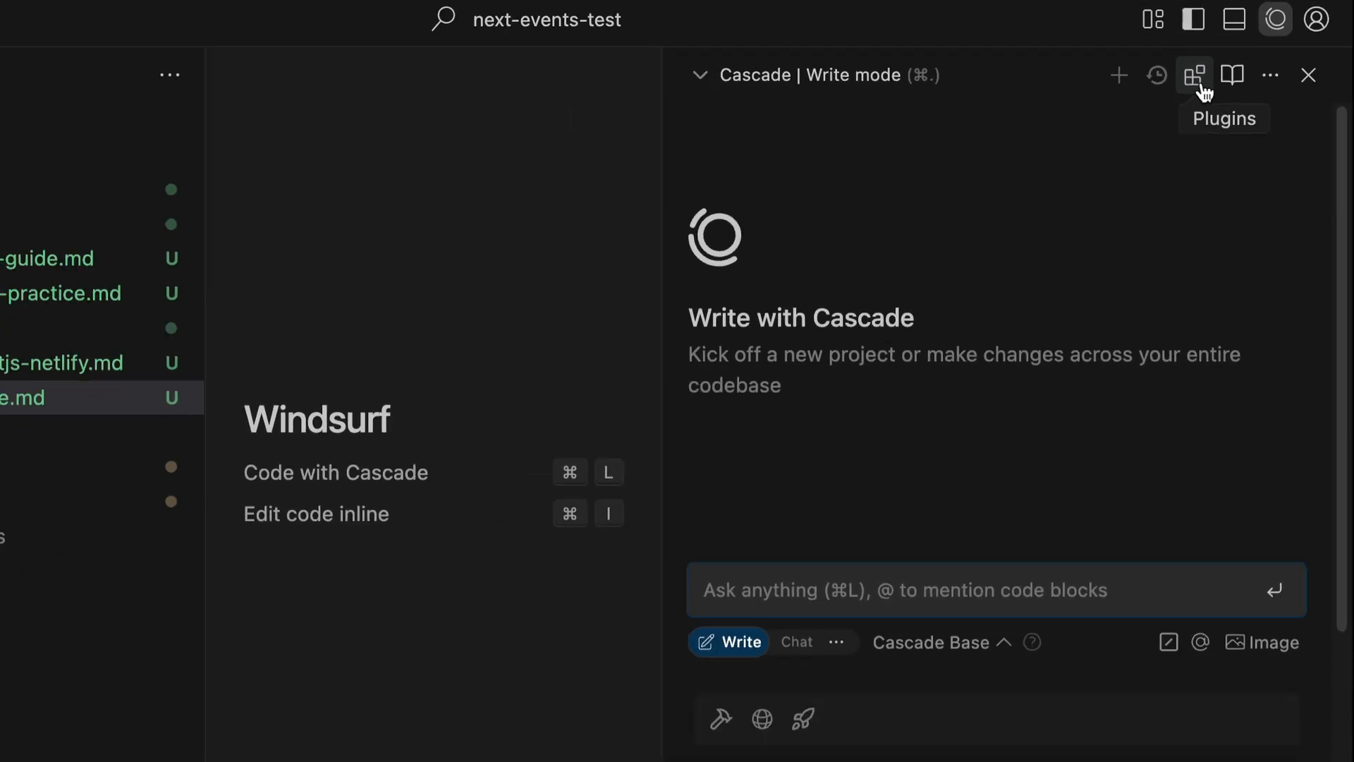
Find Sequential Thinking in the Plugin Store and view its details page
left_click(1195, 75)
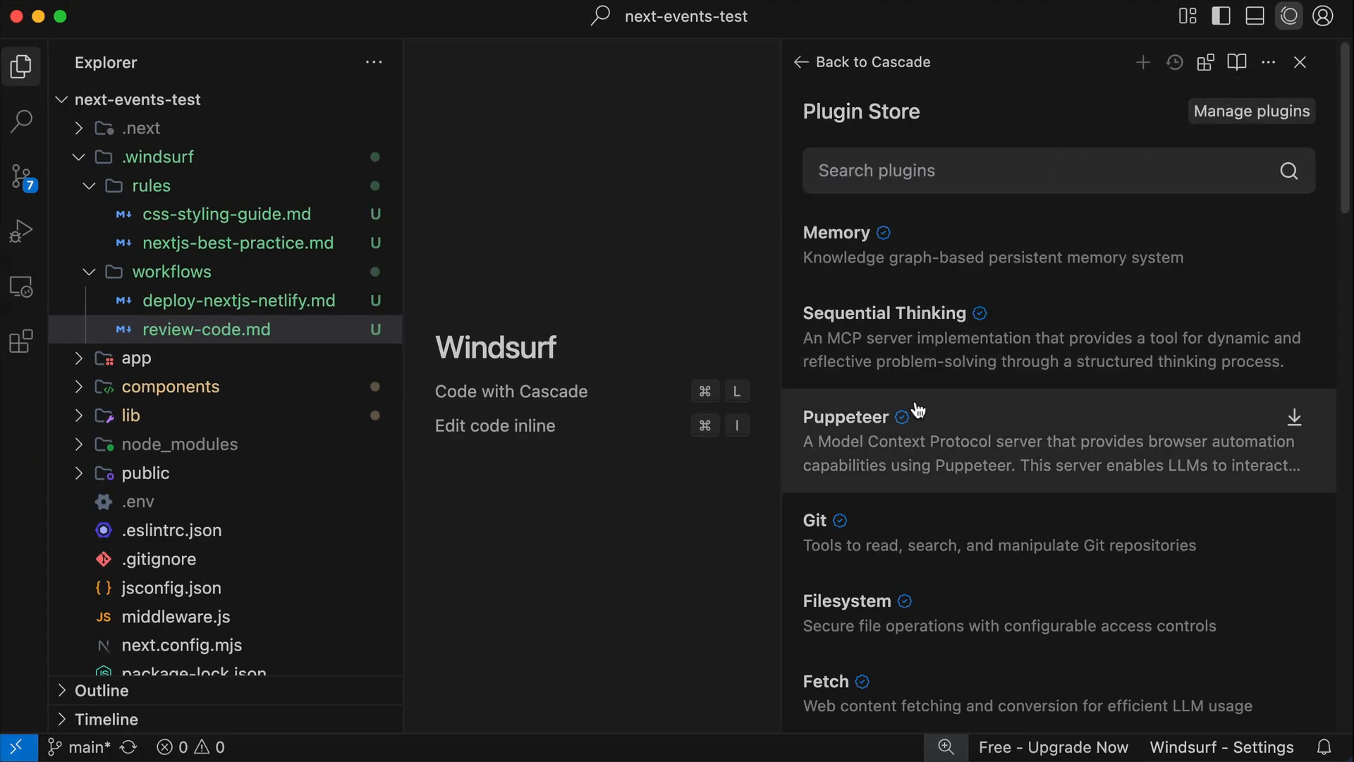
scroll("down", 3)
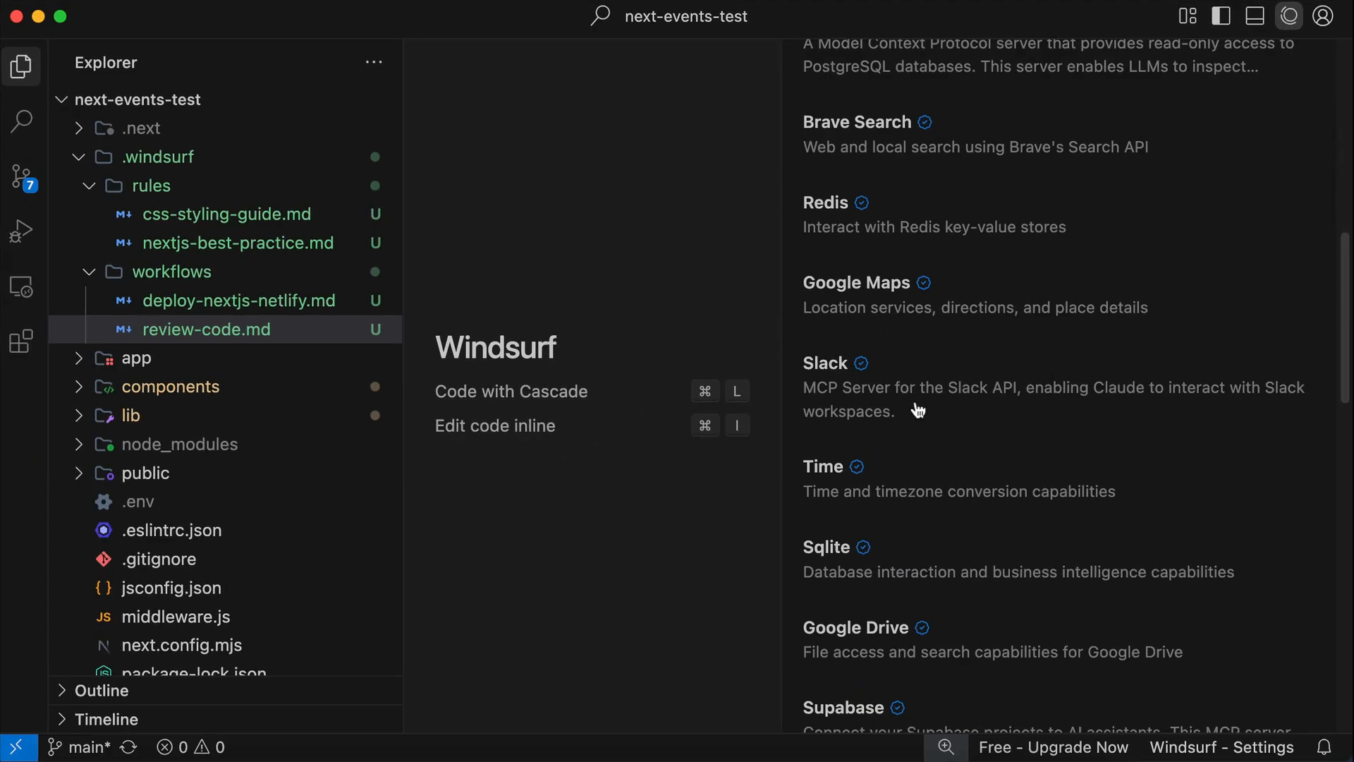
scroll("down", 3)
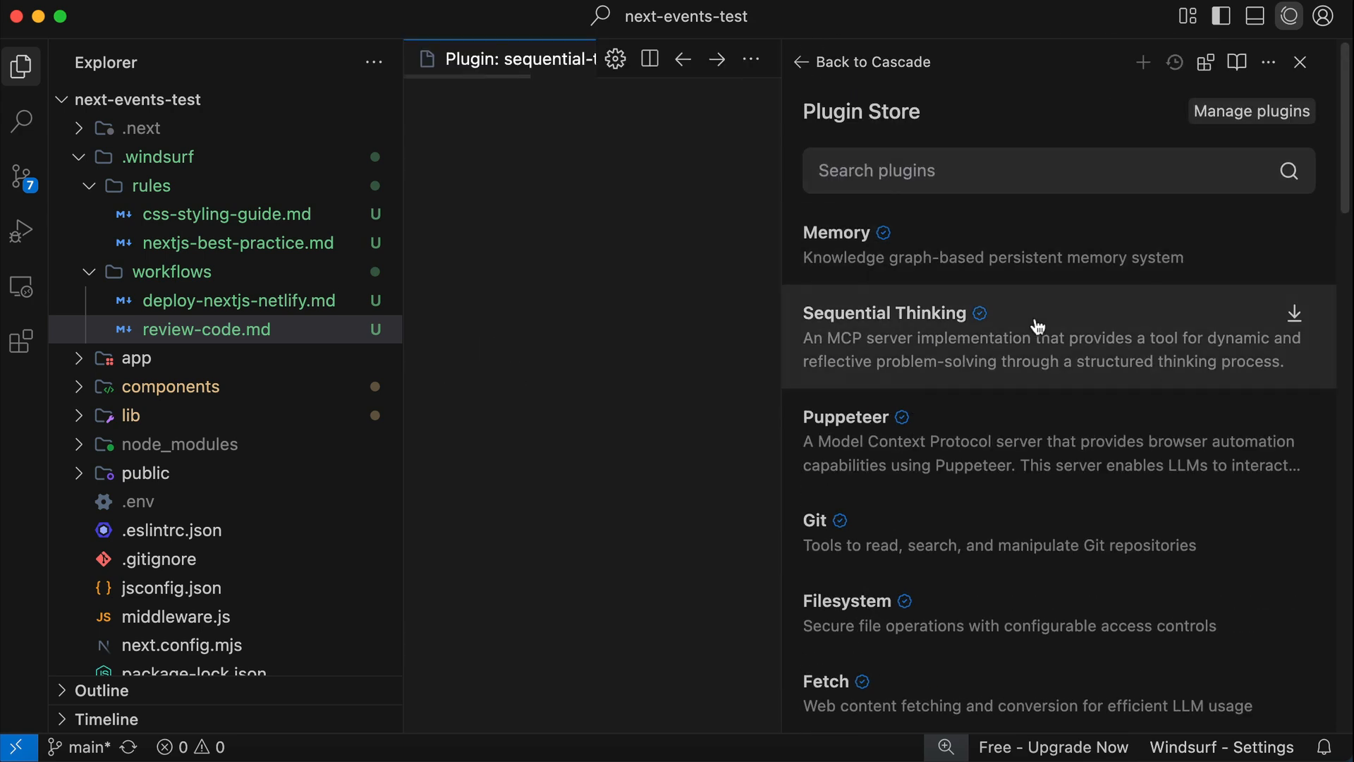
left_click(885, 313)
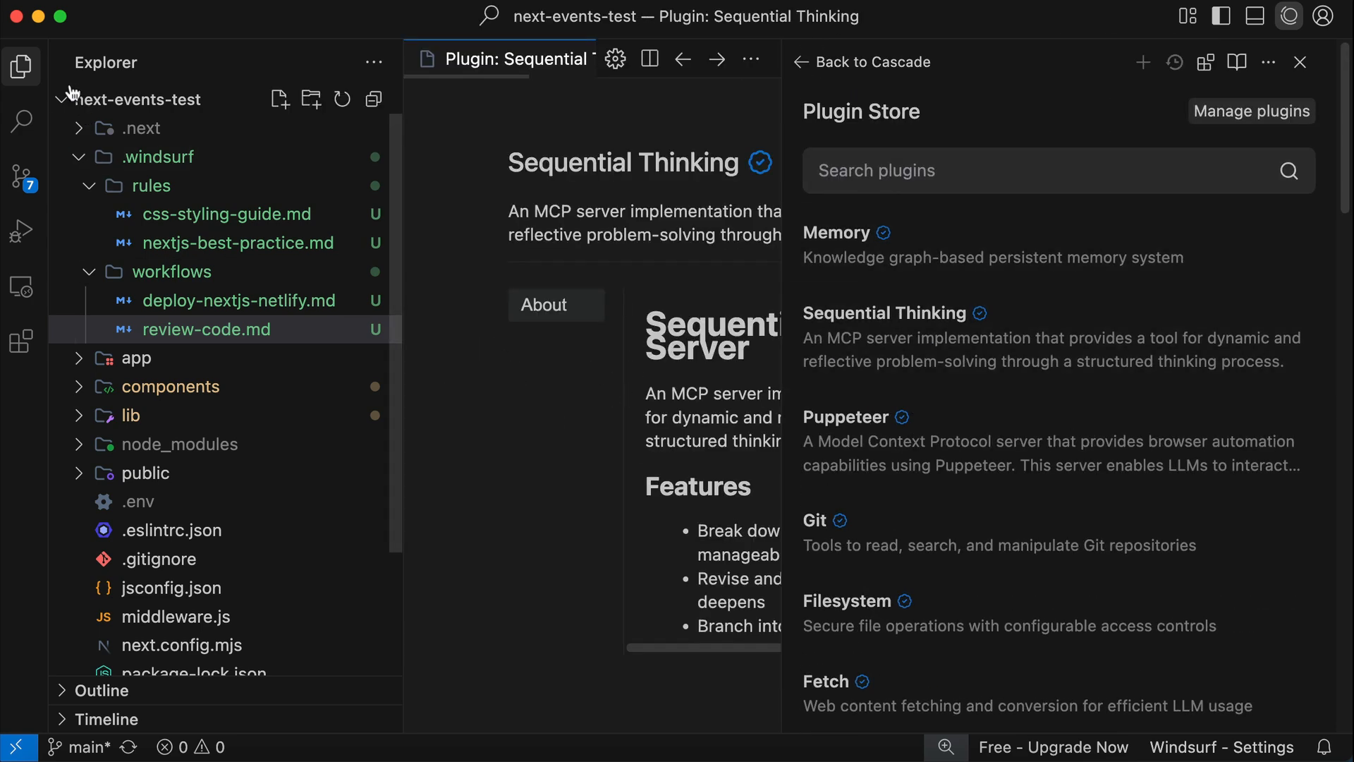
left_click(21, 68)
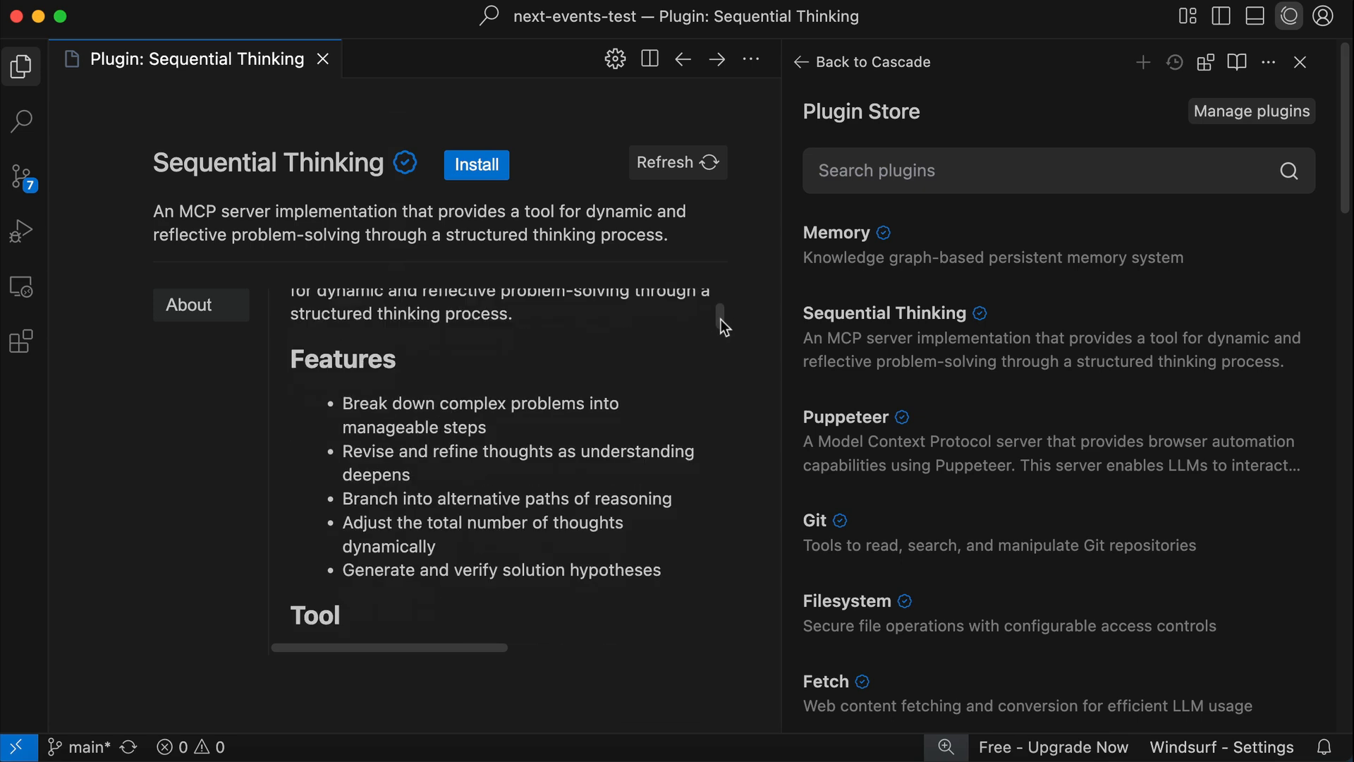
scroll("down", 3)
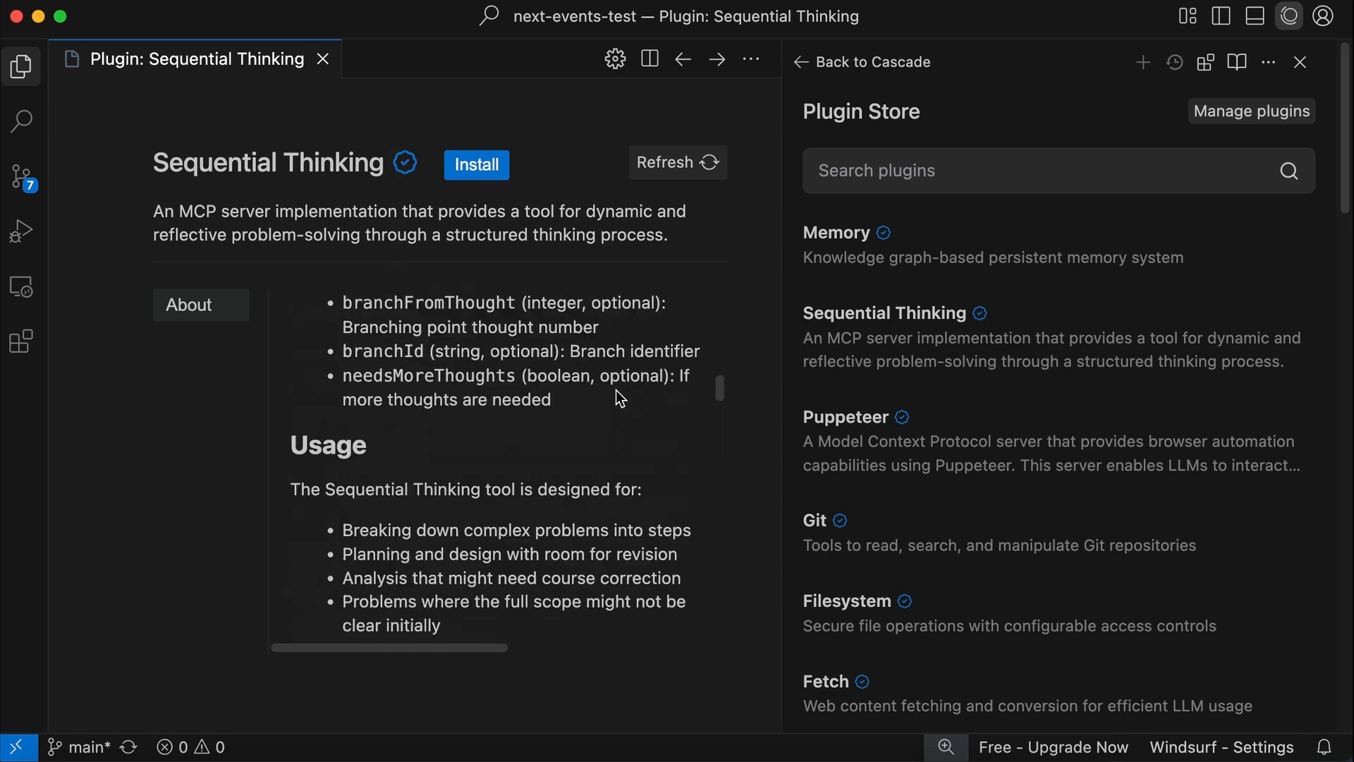
Install Sequential Thinking, confirm with Save, and view its configuration section
left_click(476, 165)
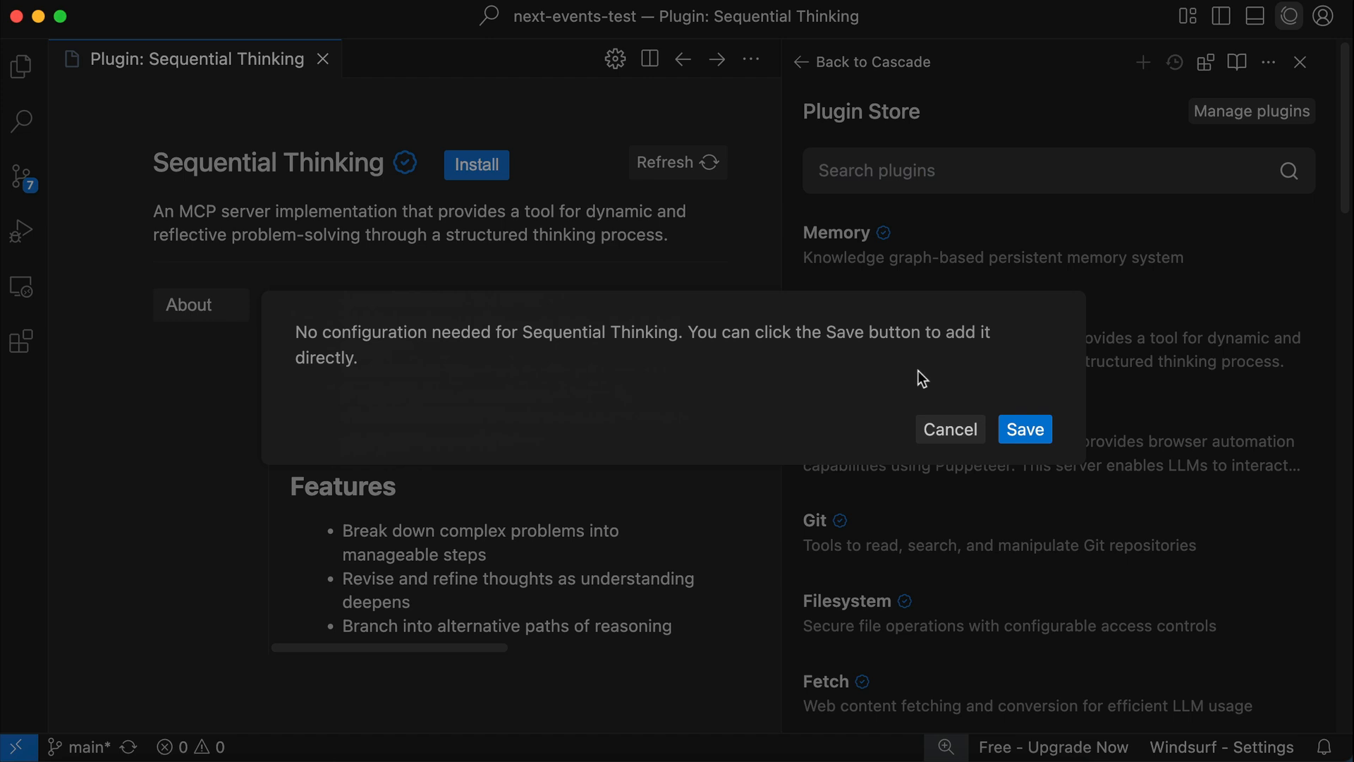
left_click(1024, 429)
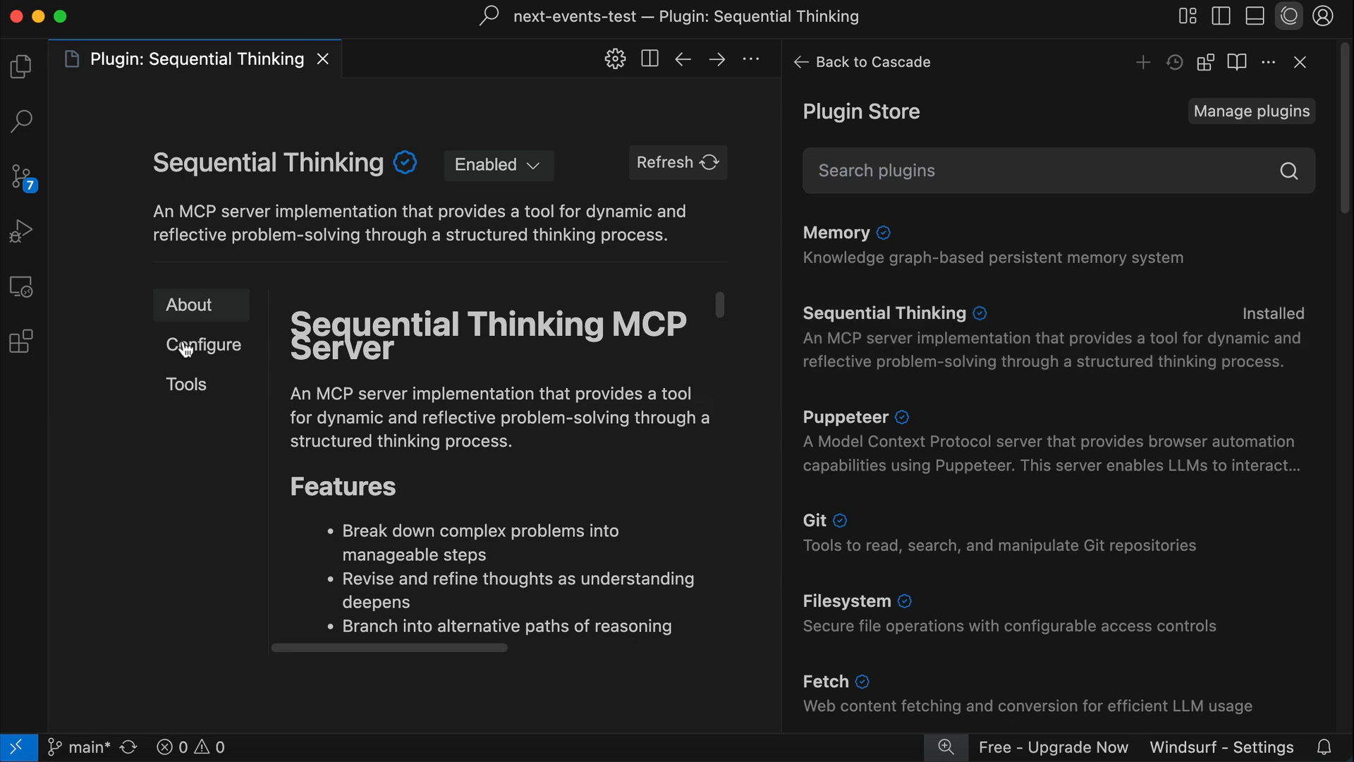
left_click(186, 384)
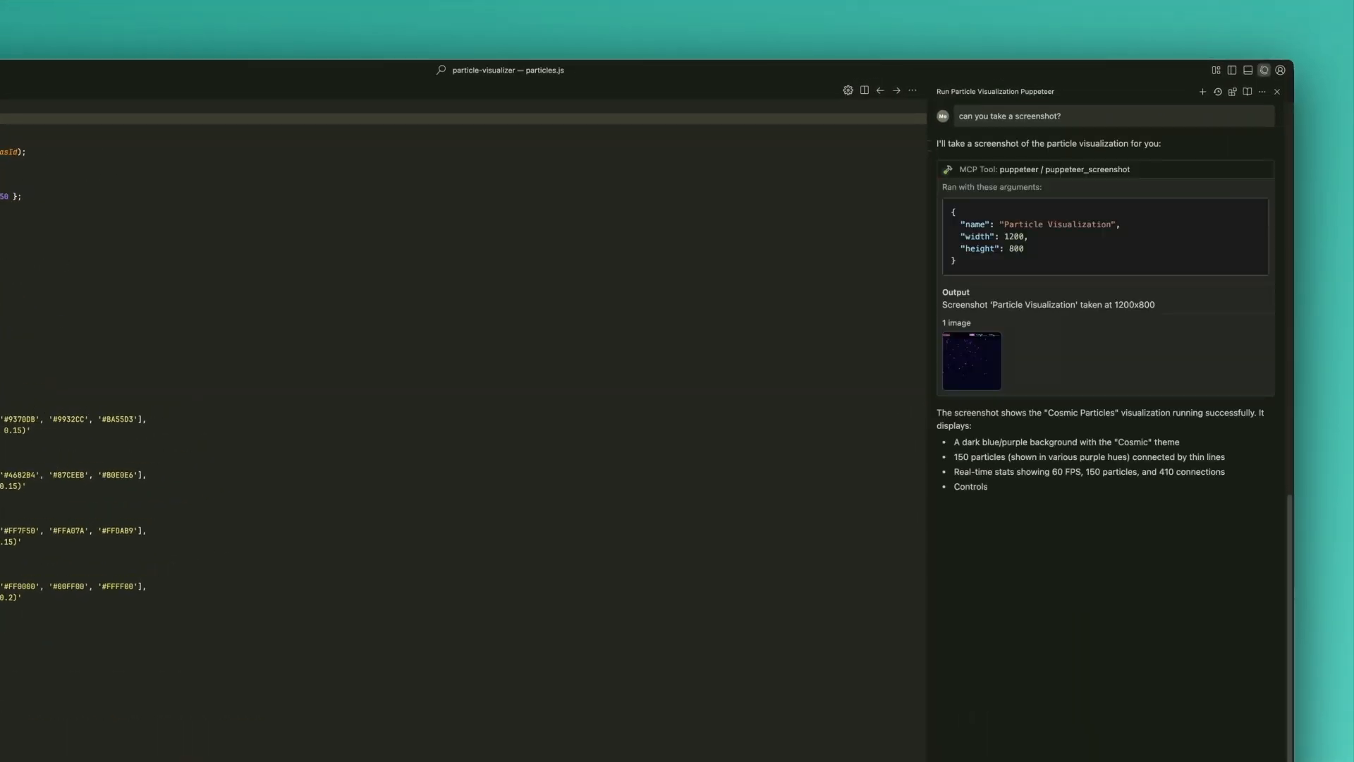
Let Cascade's Puppeteer MCP screenshot the Cosmic Particles visualization and describe it
left_click(971, 359)
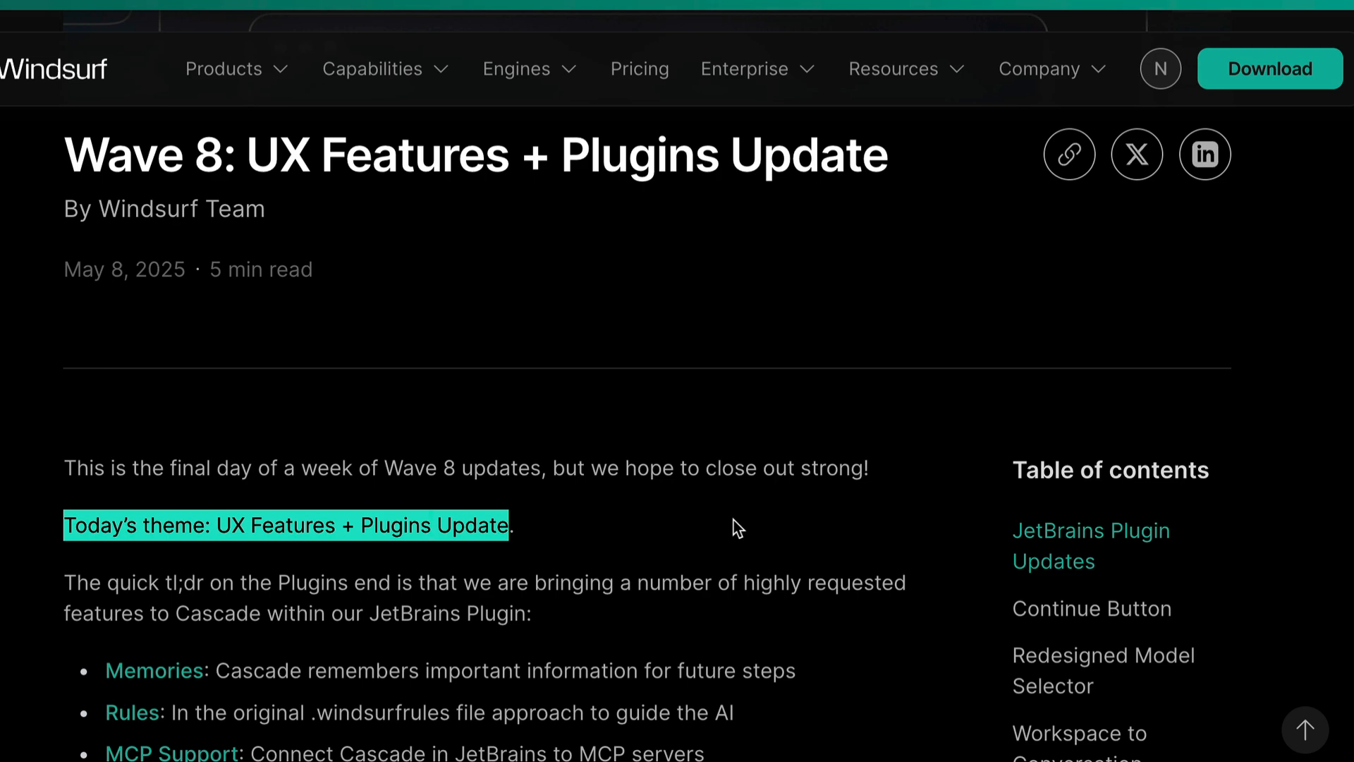
Highlight the Wave 8 post's sentence about bringing requested features to Cascade in JetBrains
scroll("down", 3)
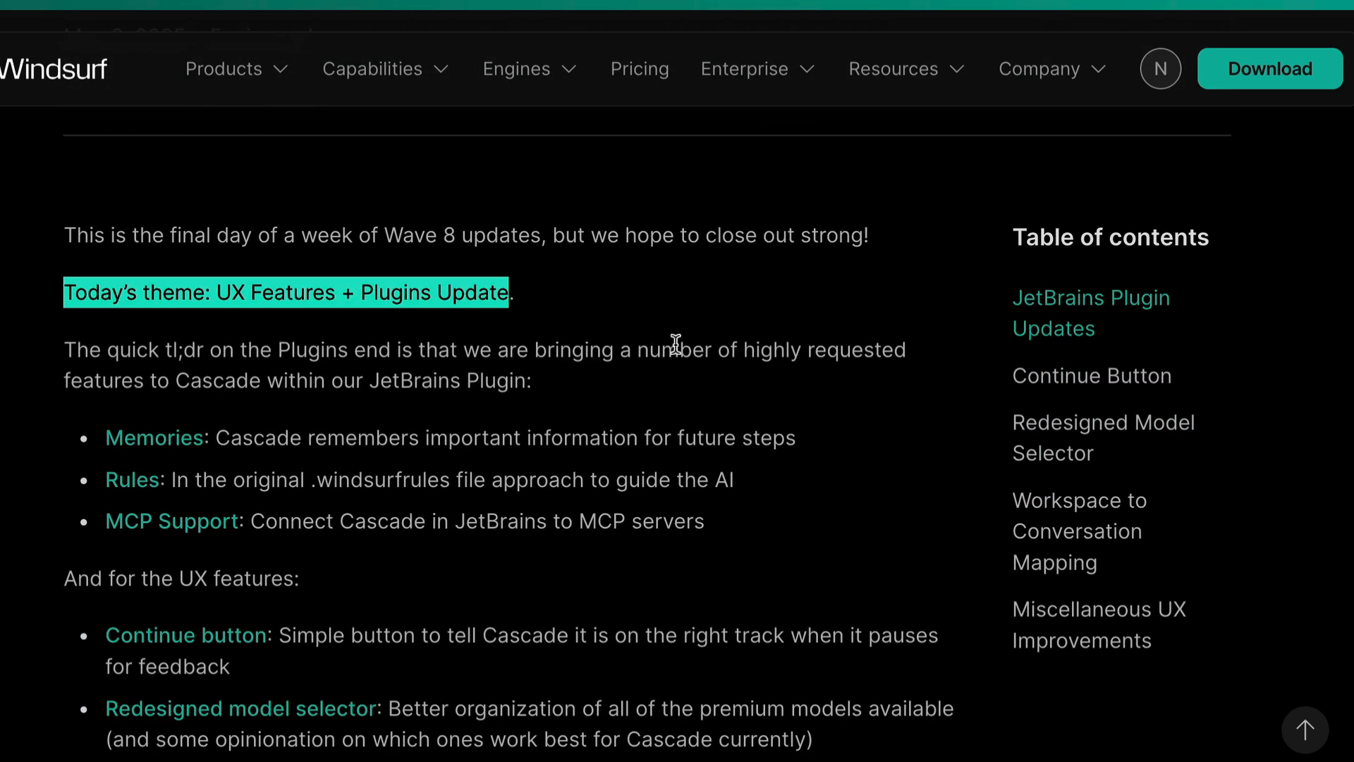
left_click_drag(640, 350, 531, 381)
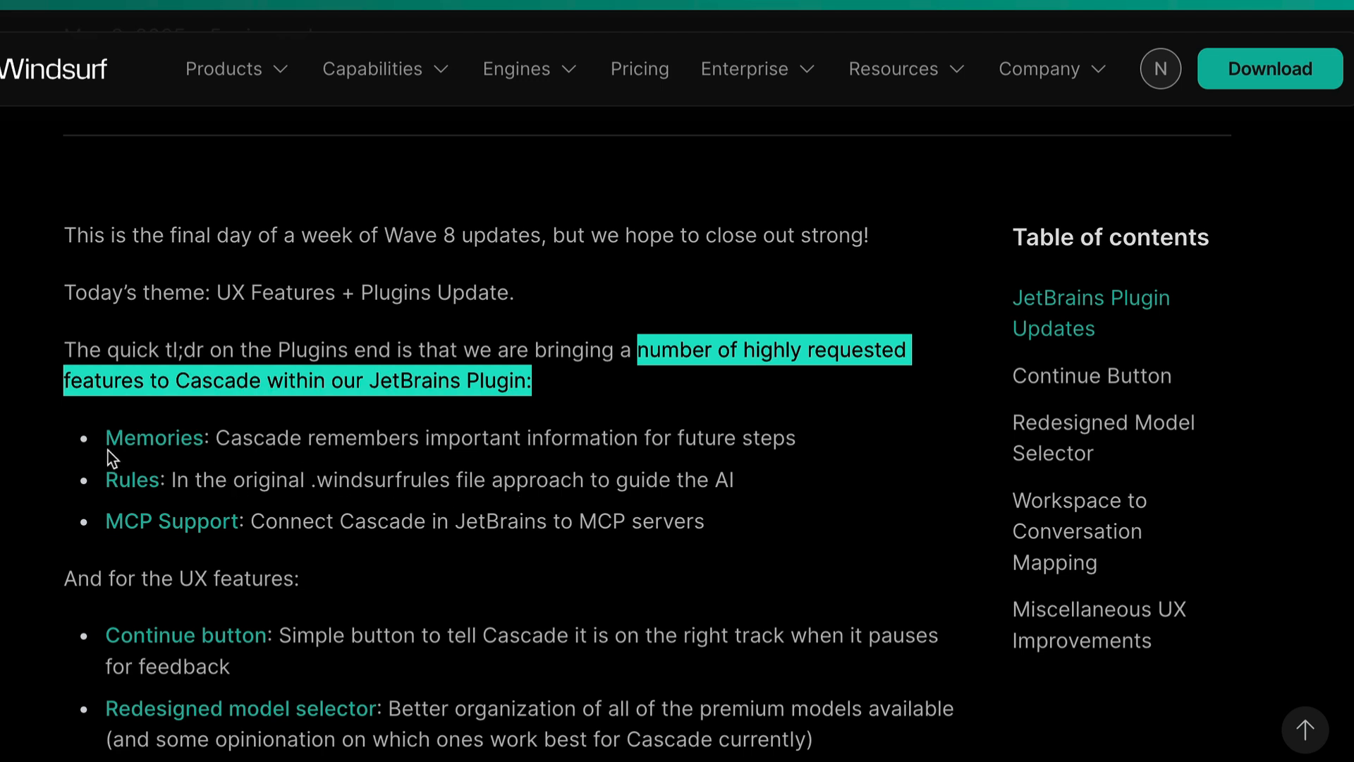
mouse_move(297, 517)
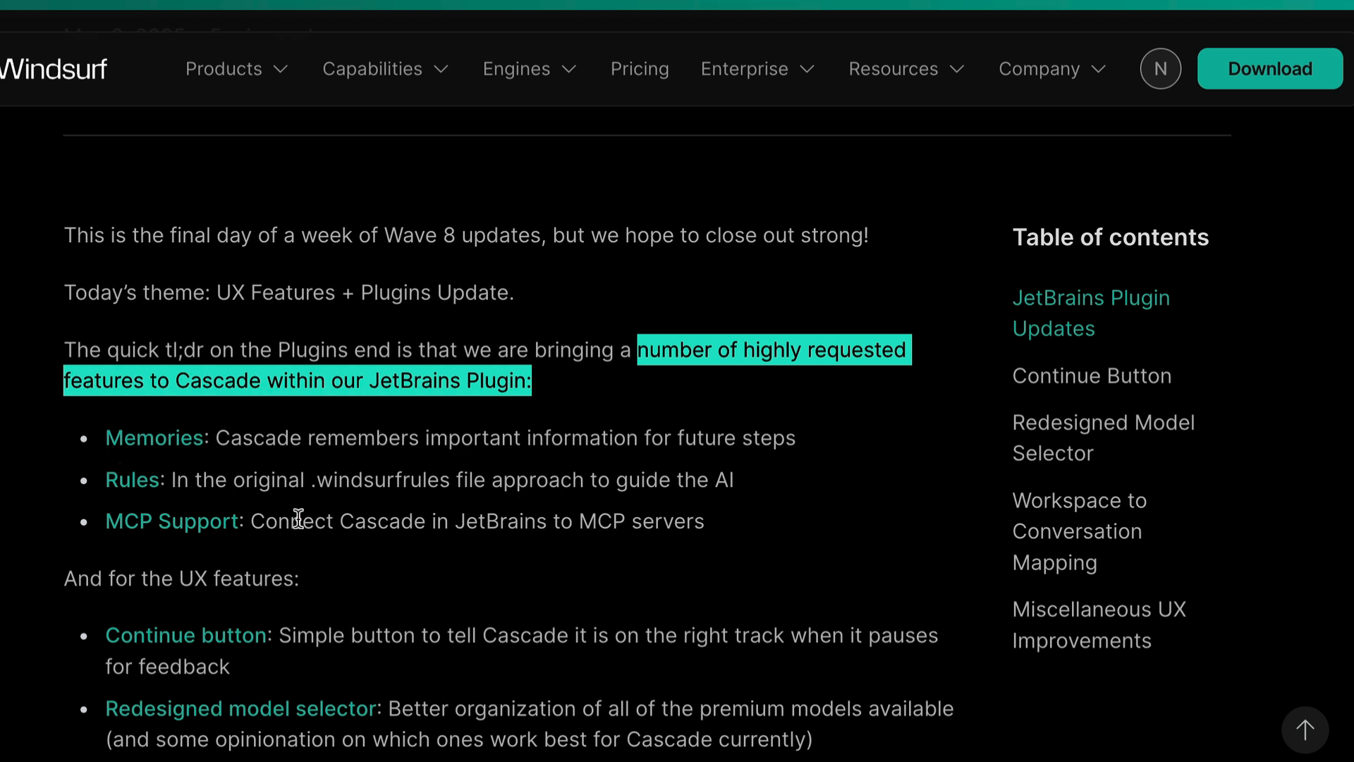
mouse_move(399, 510)
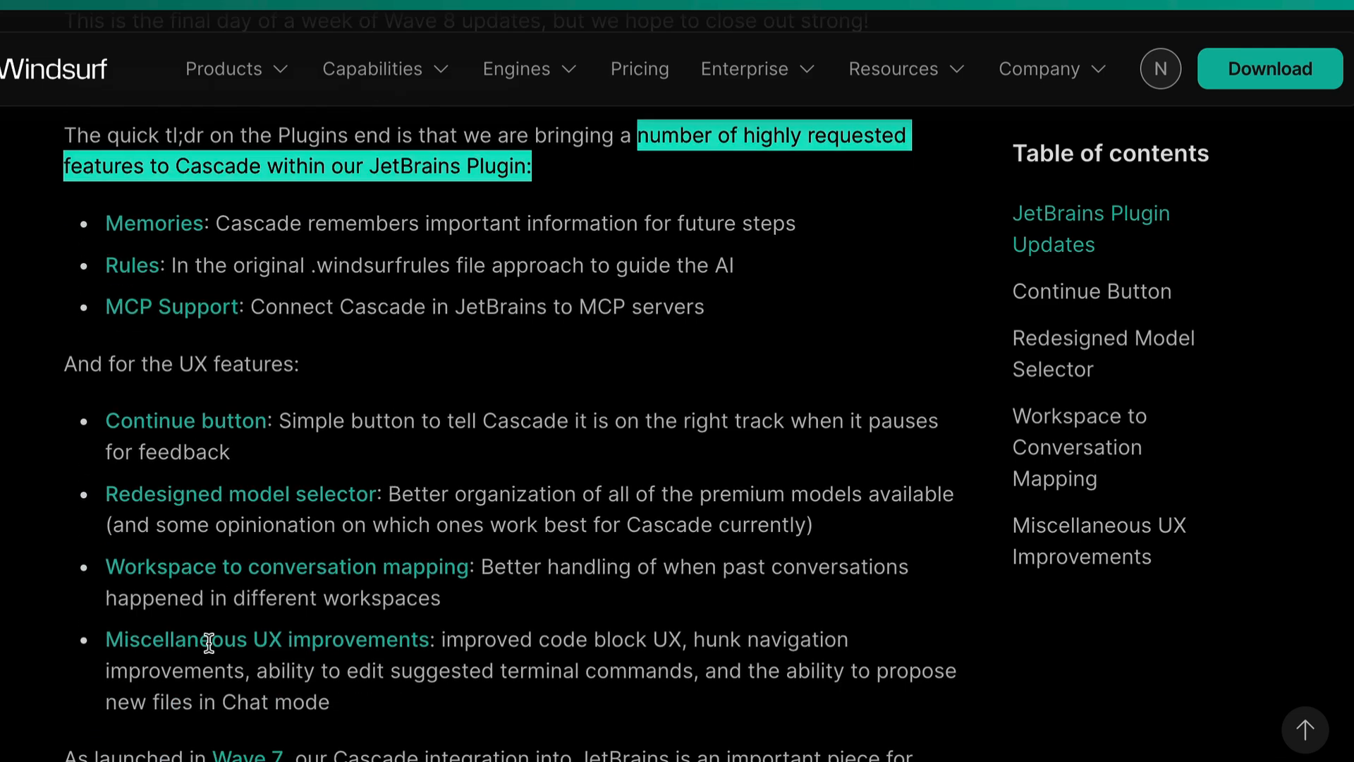
mouse_move(263, 721)
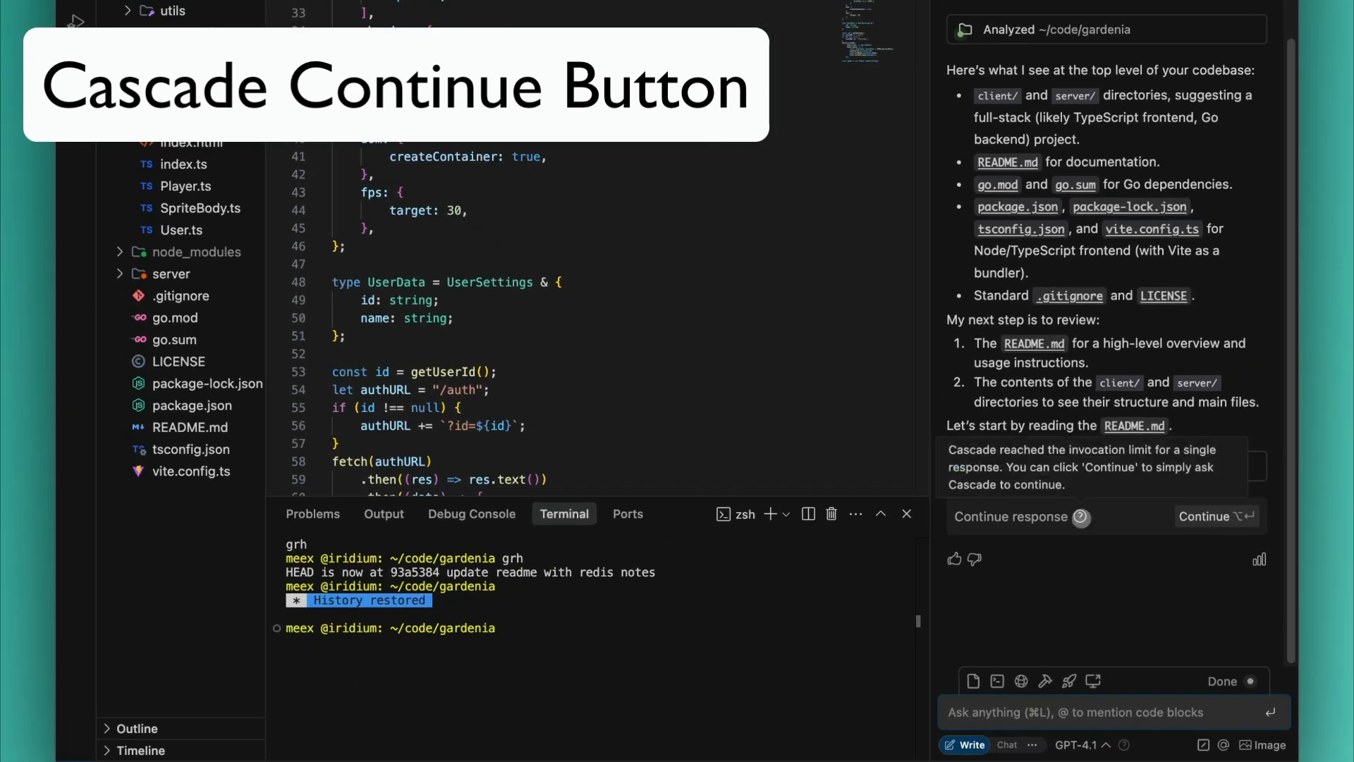
Continue Cascade's response past its invocation limit so it analyzes README.md
left_click(1210, 517)
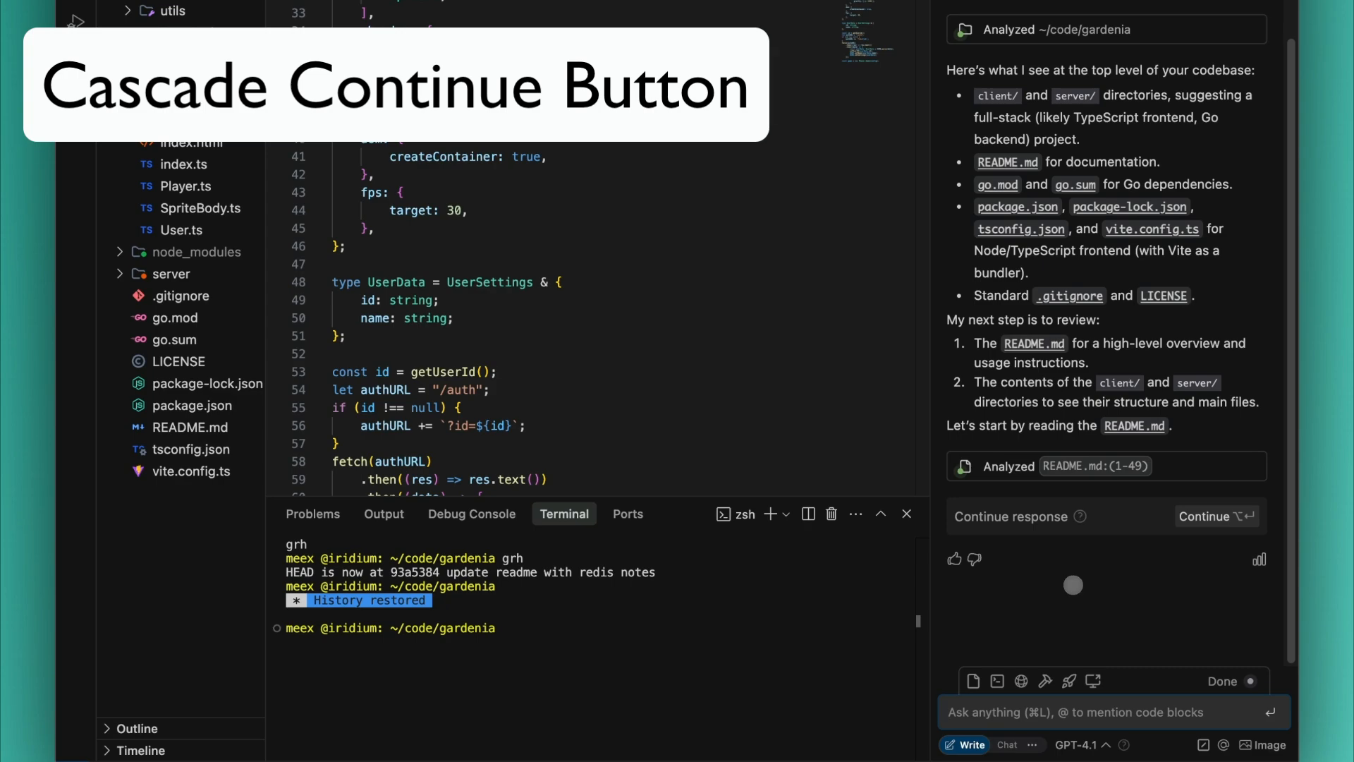
left_click(1209, 516)
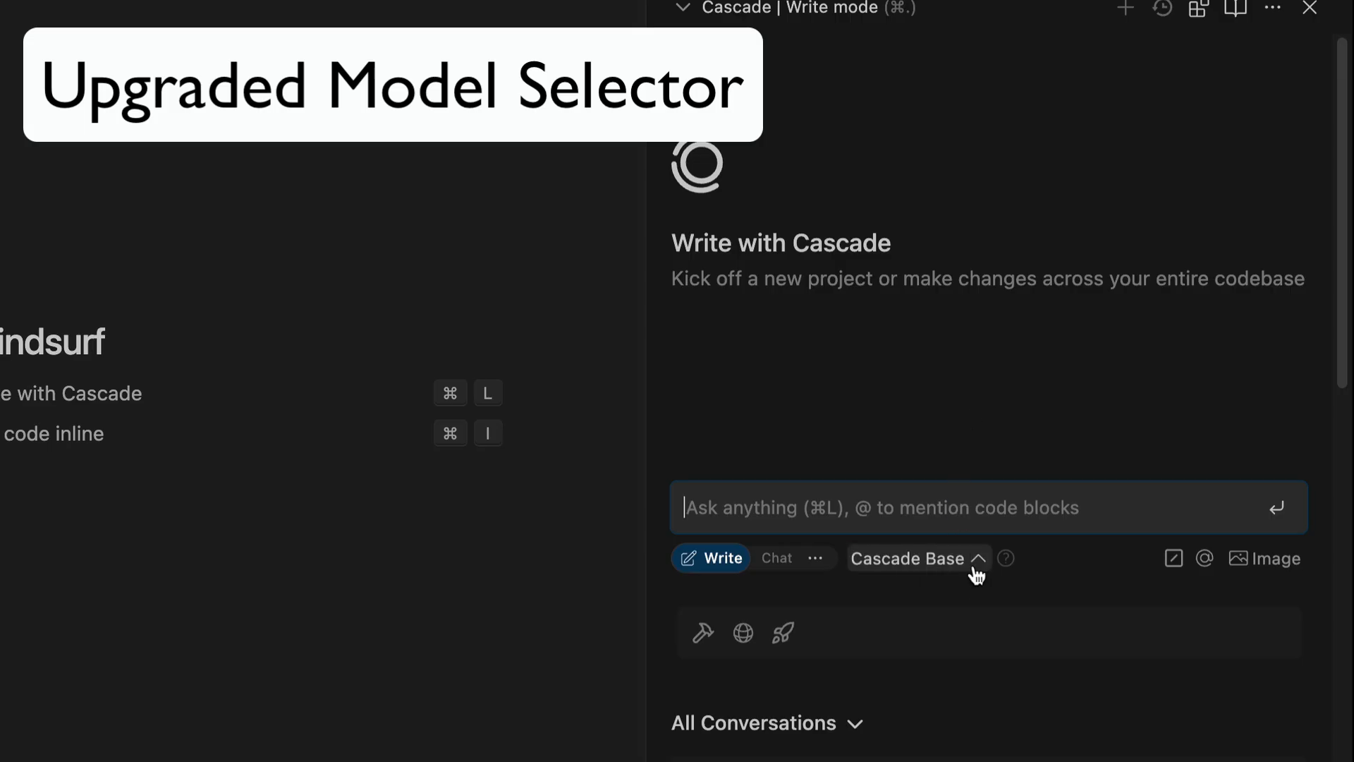
Browse the Cascade model list regrouped by provider, scrolling through the providers
left_click(908, 559)
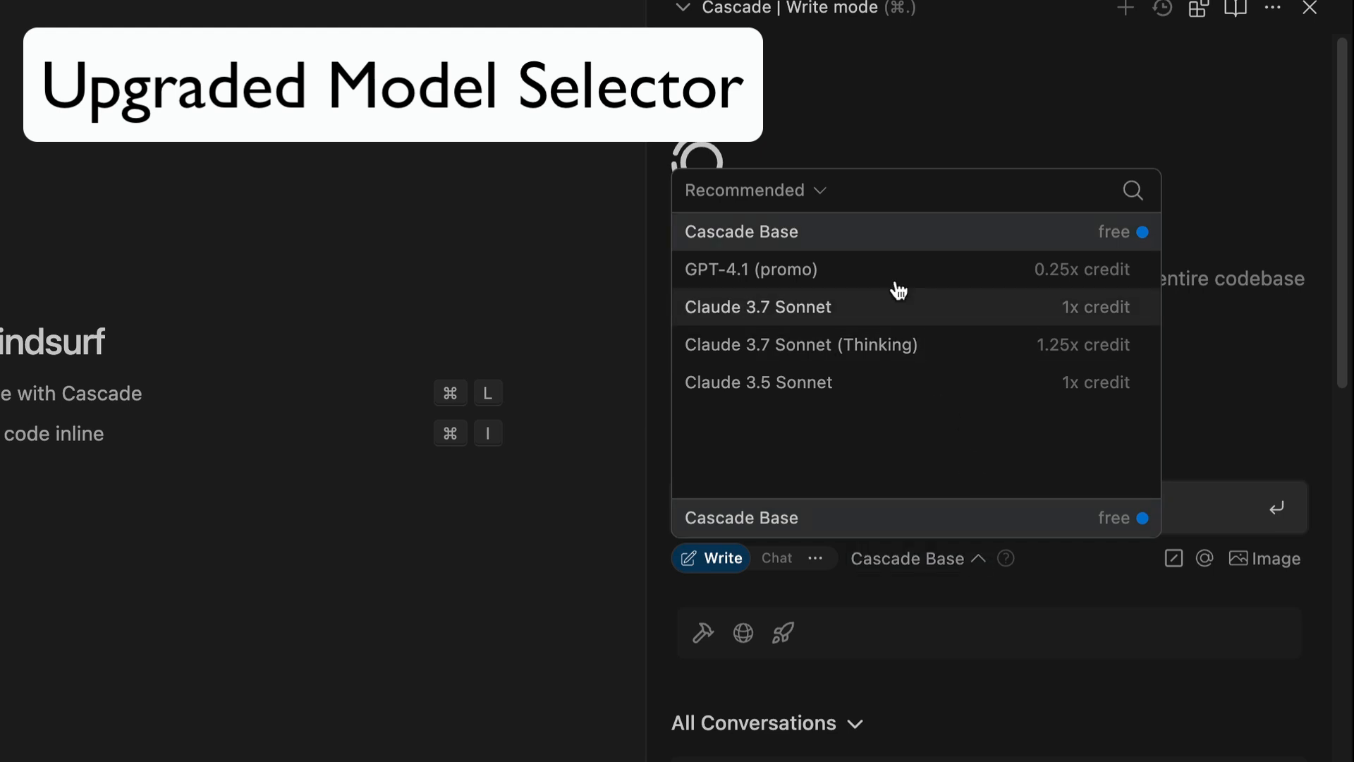
left_click(752, 190)
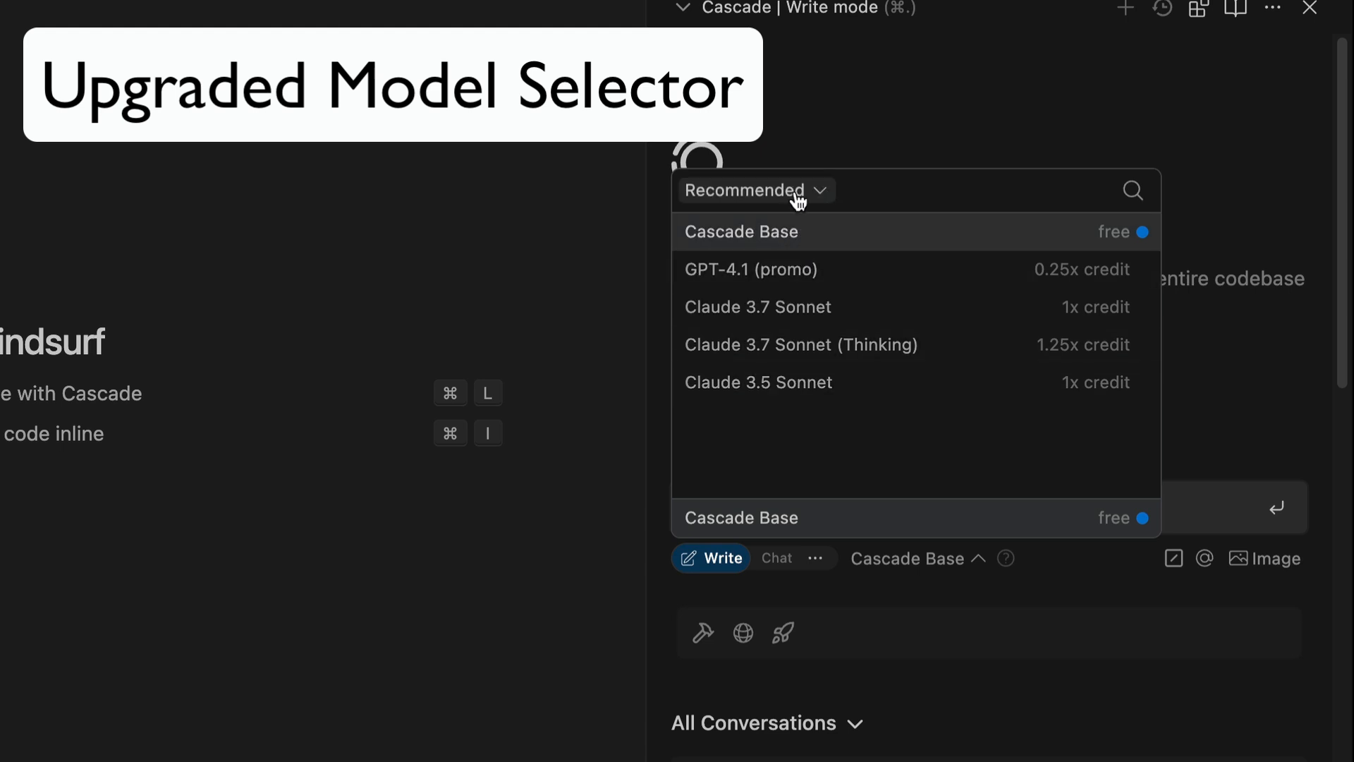
left_click(751, 190)
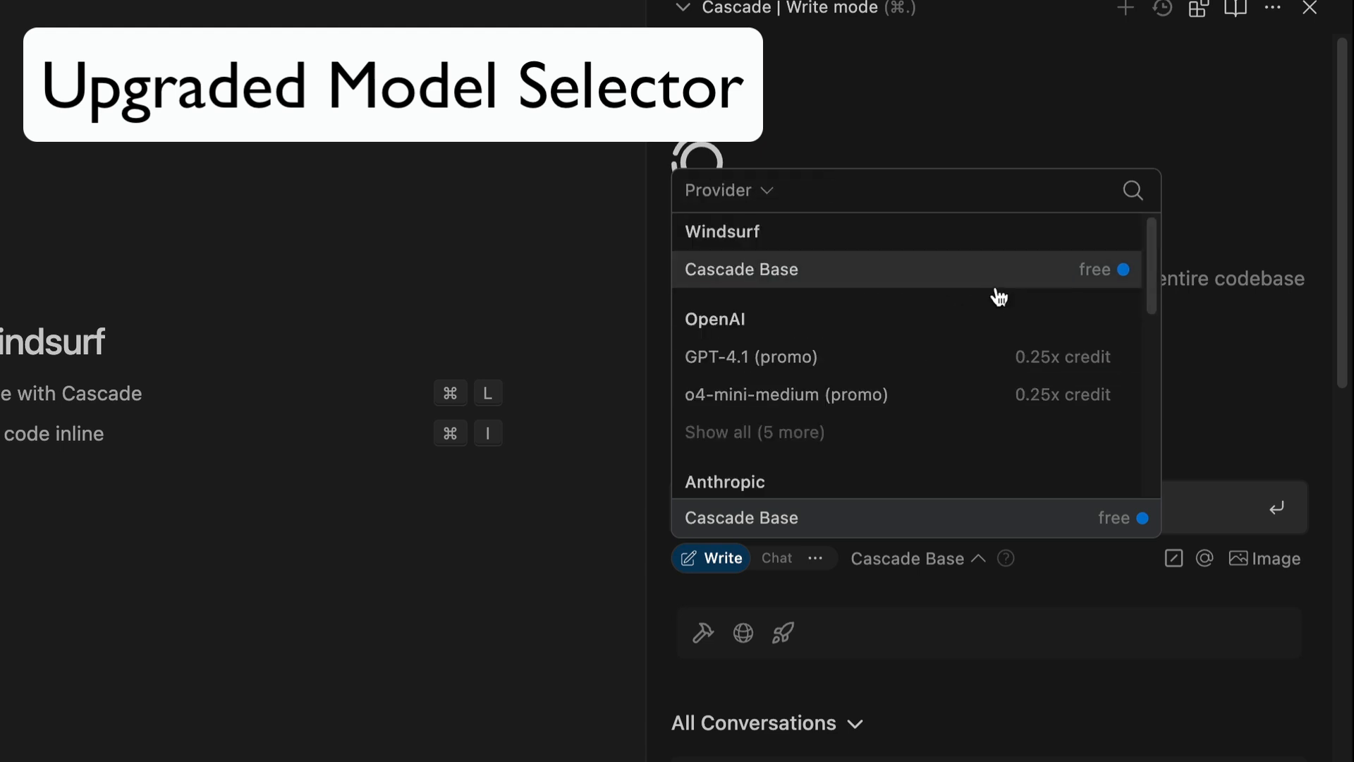
mouse_move(956, 242)
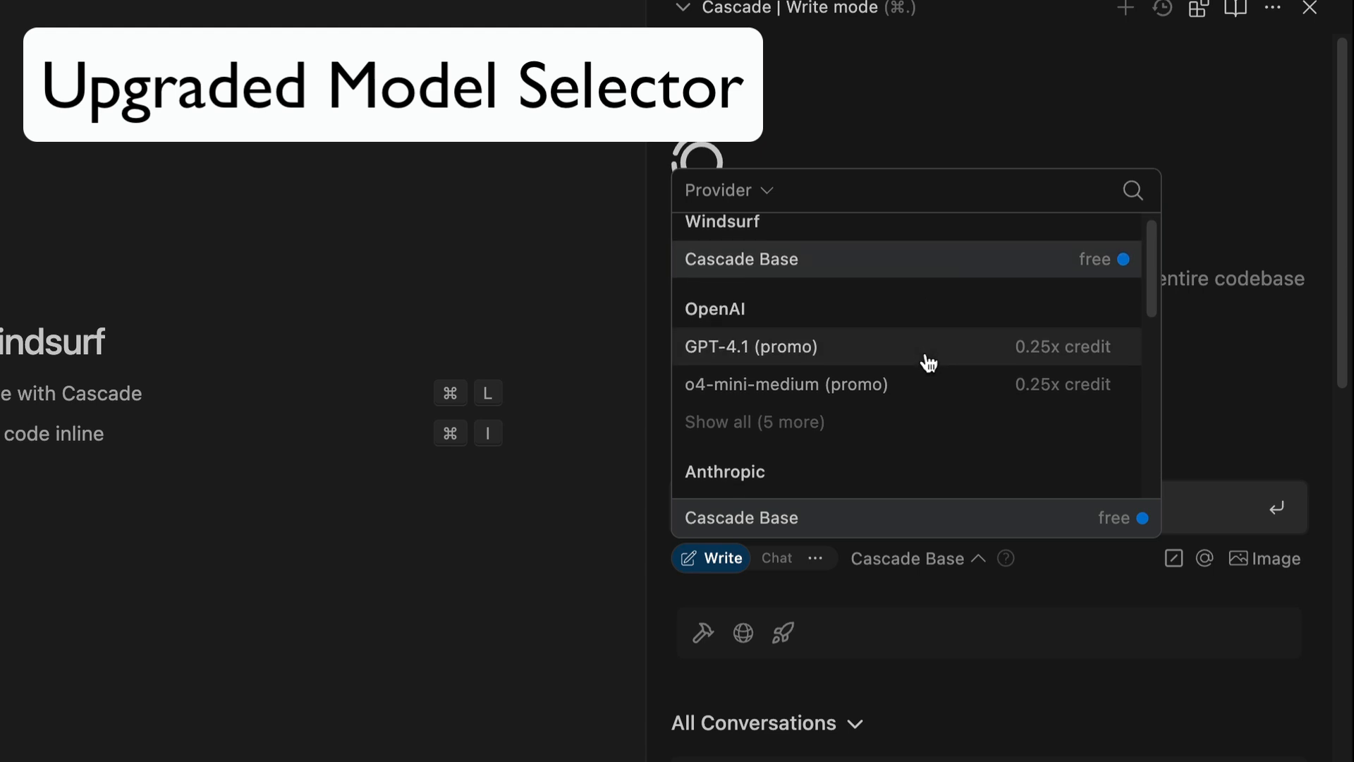
scroll("down", 3)
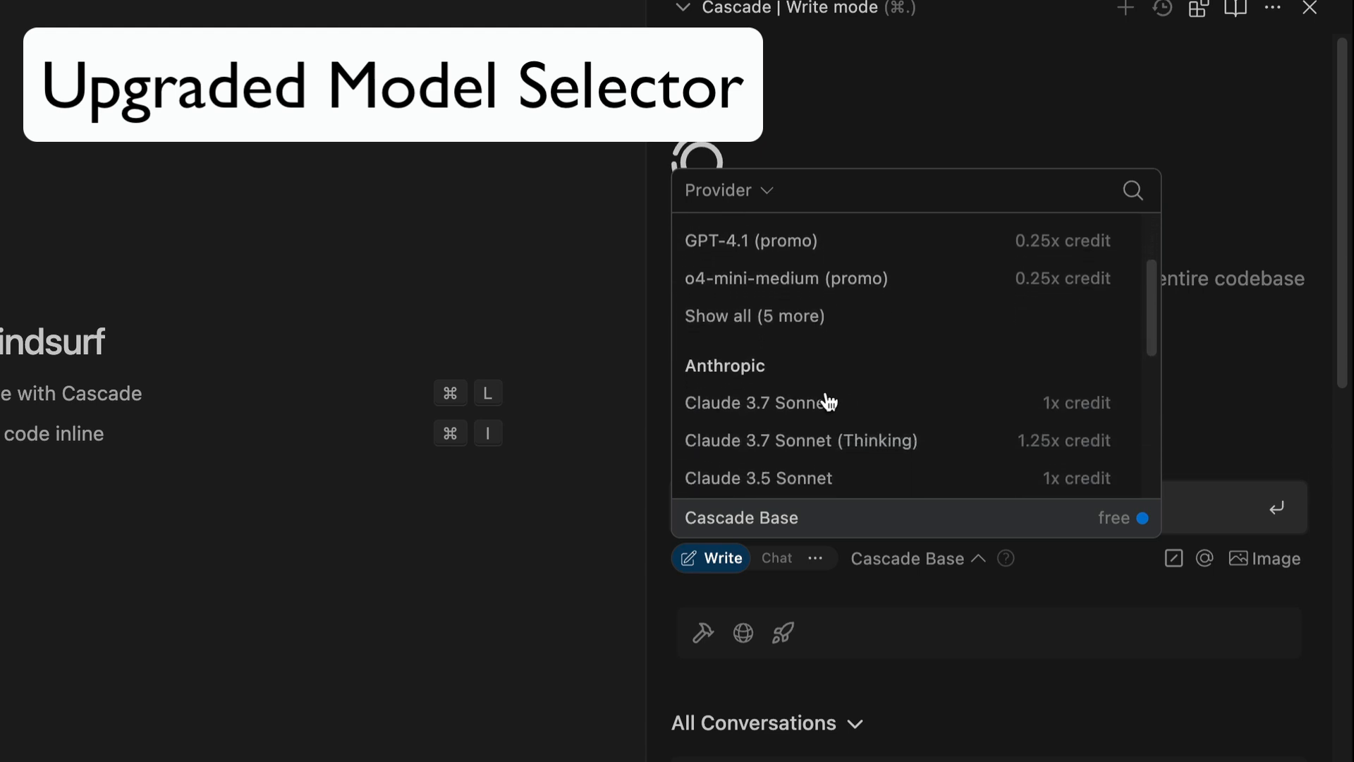
scroll("down", 3)
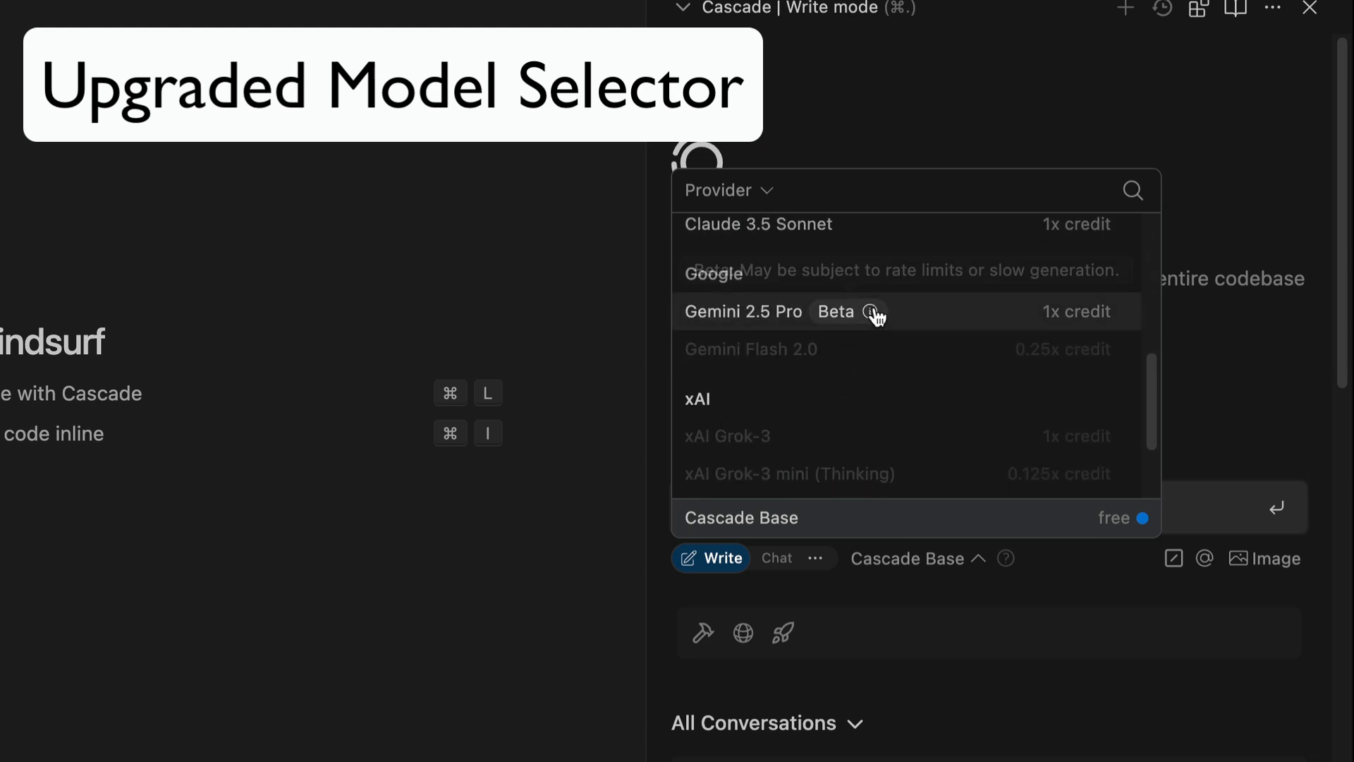
scroll("down", 3)
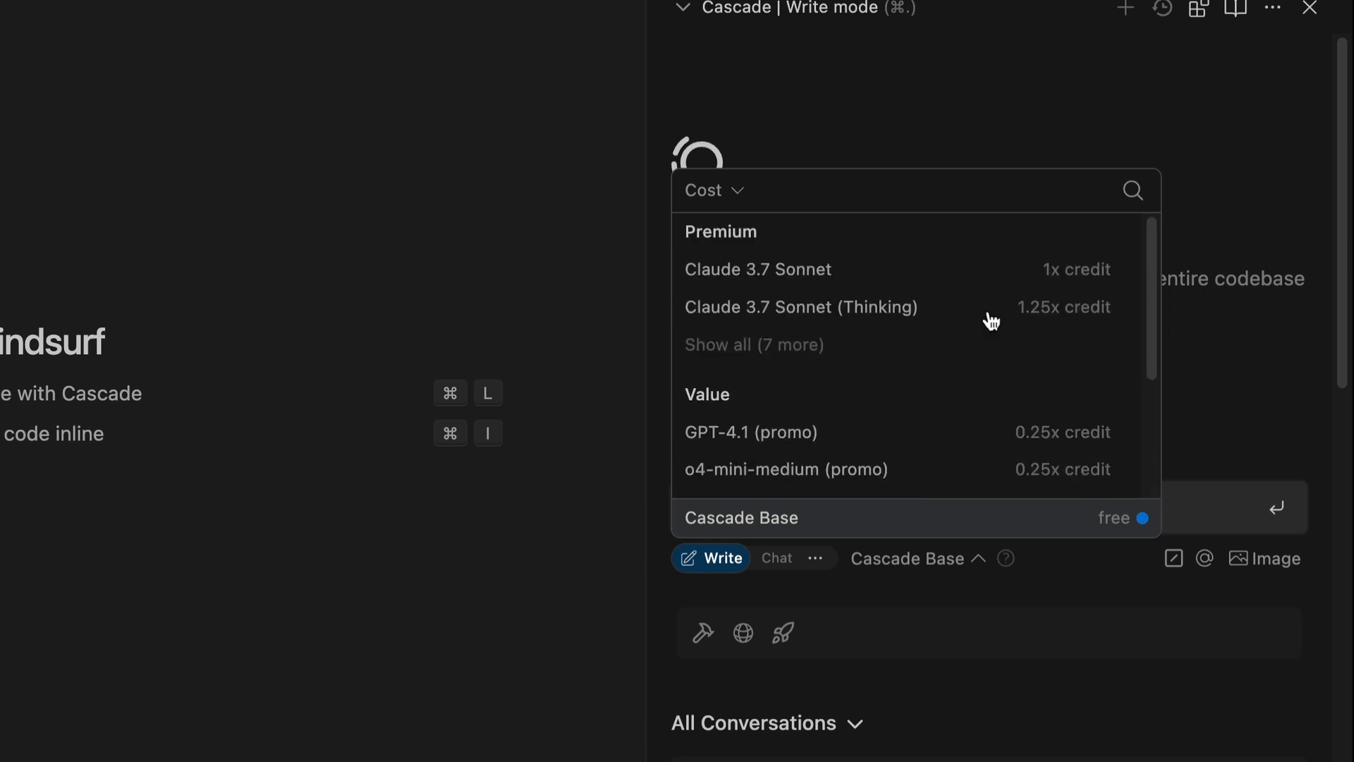
Regroup the Cascade model list by cost
left_click(711, 190)
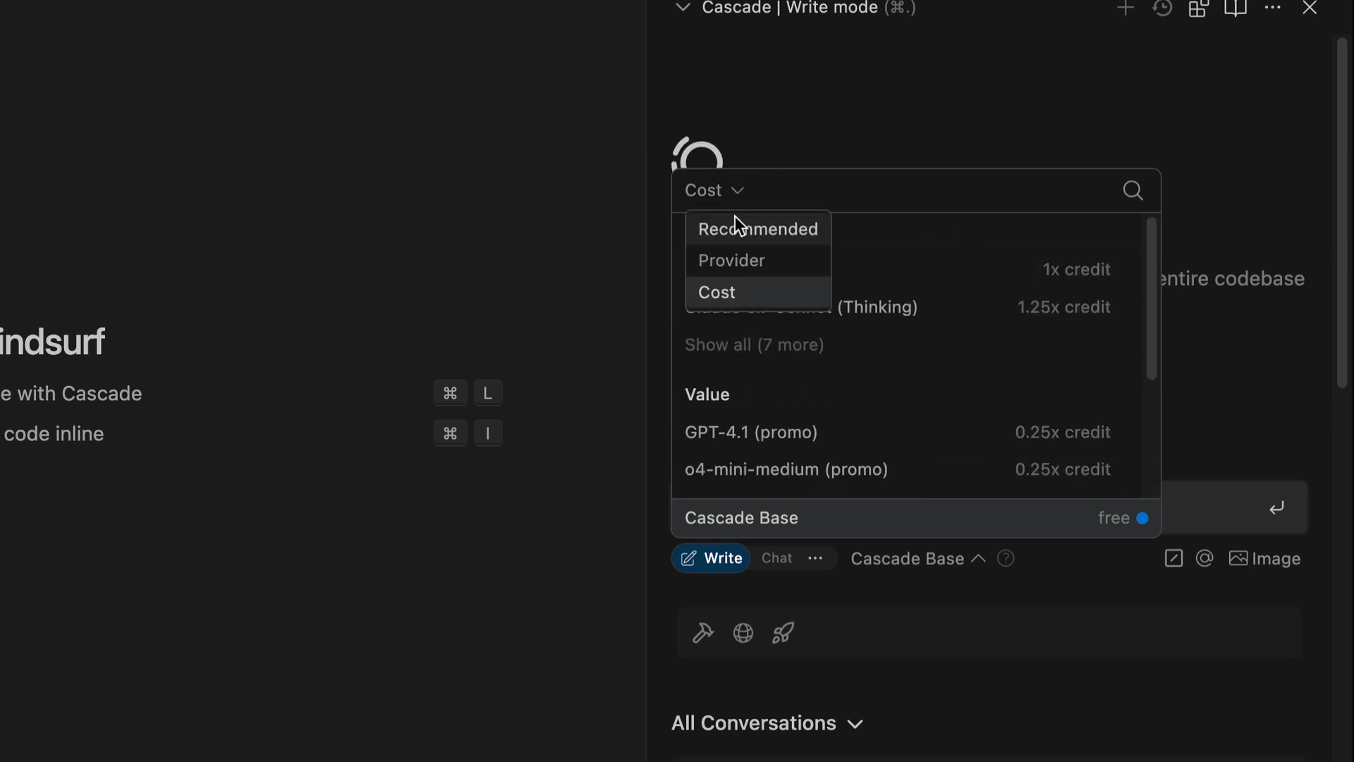
left_click(758, 228)
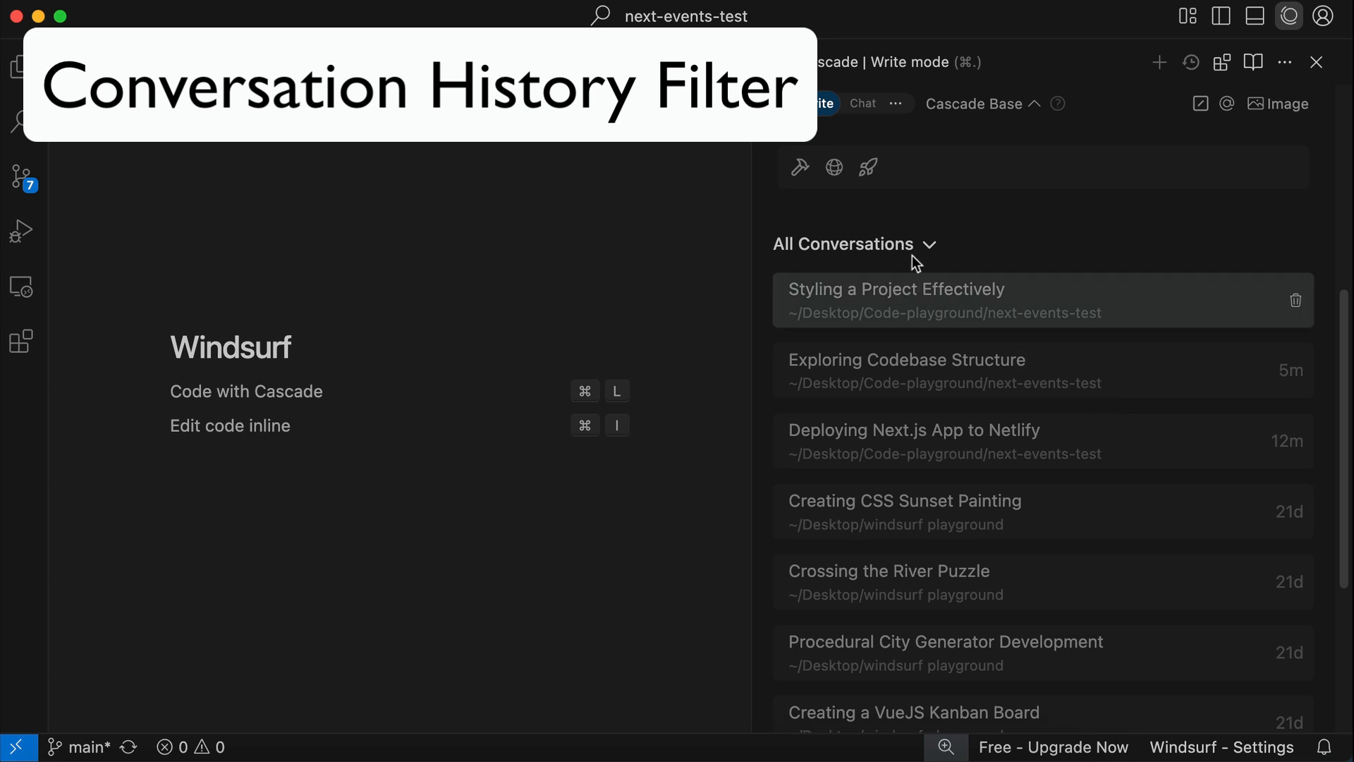
Filter the Cascade conversation history by workspace and browse the filtered list
left_click(852, 244)
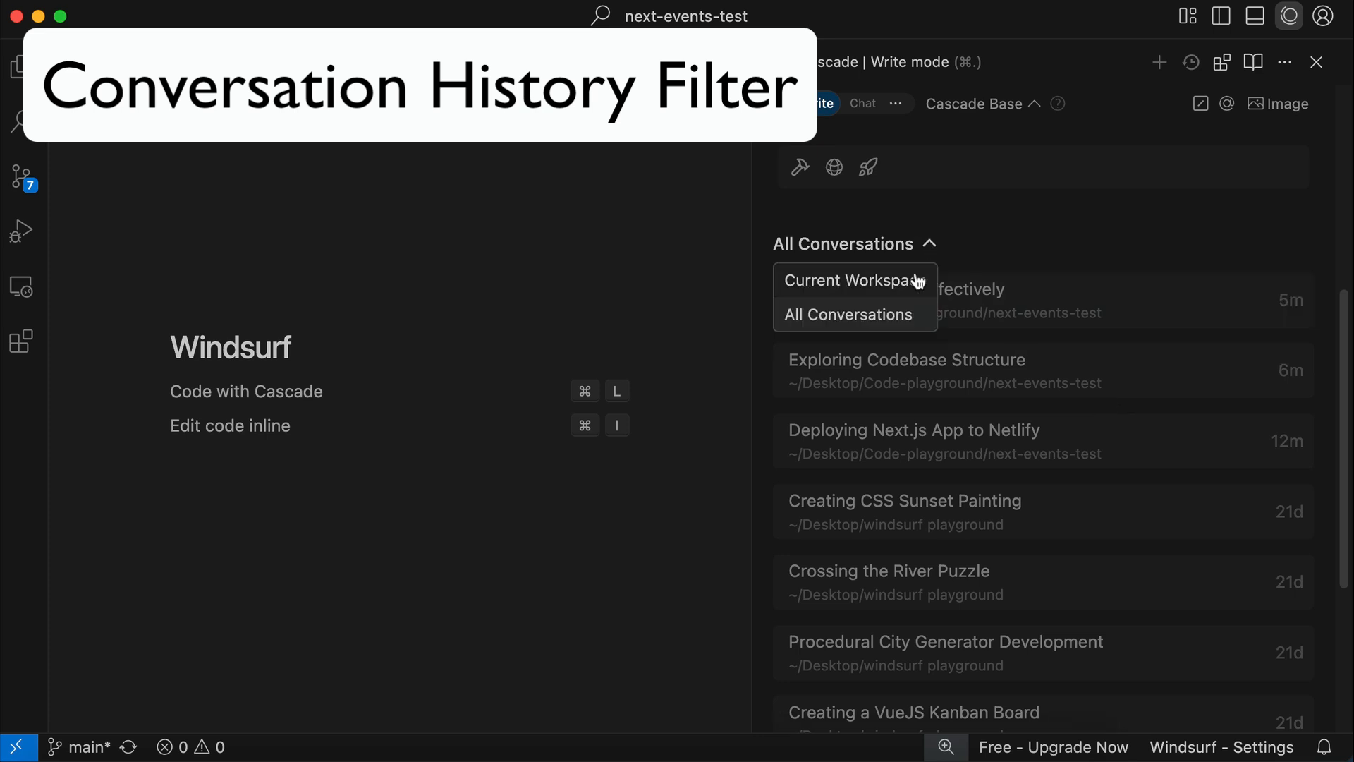
left_click(852, 280)
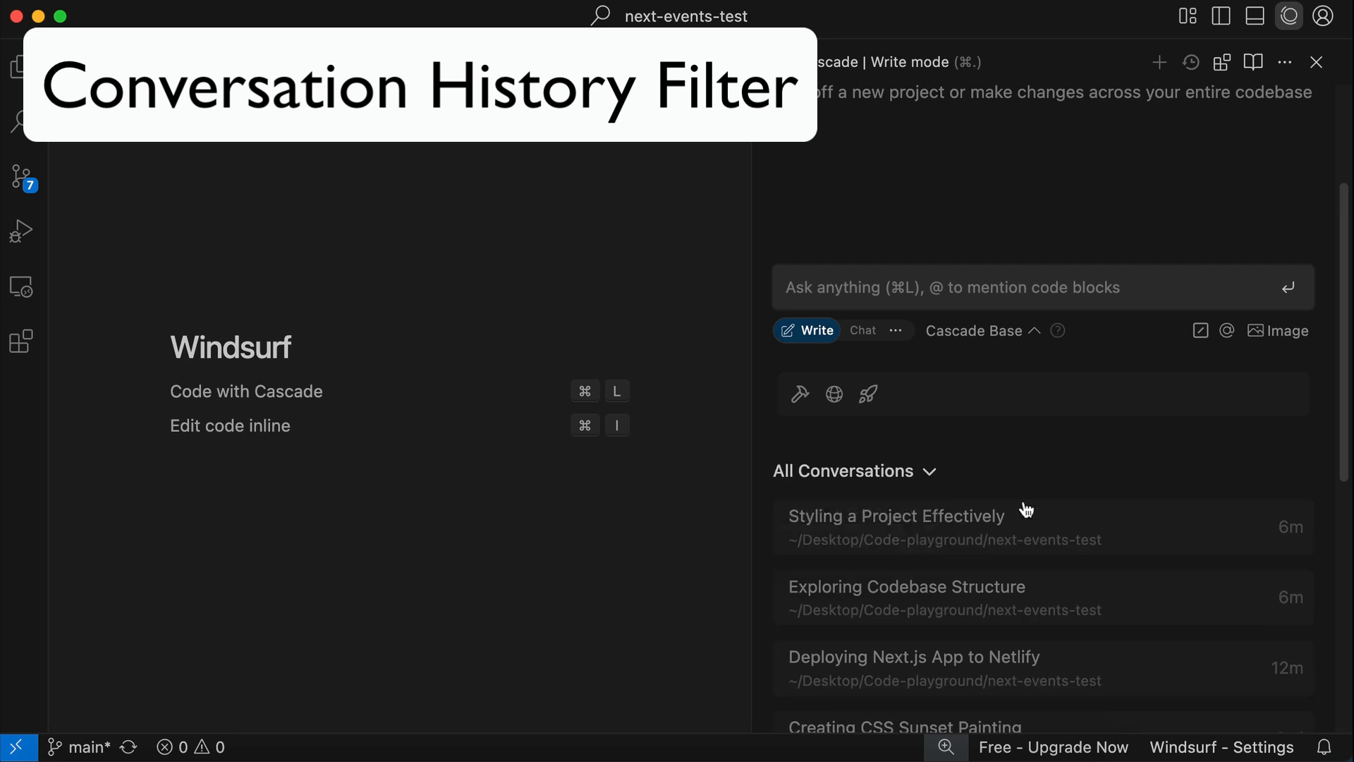
scroll("down", 3)
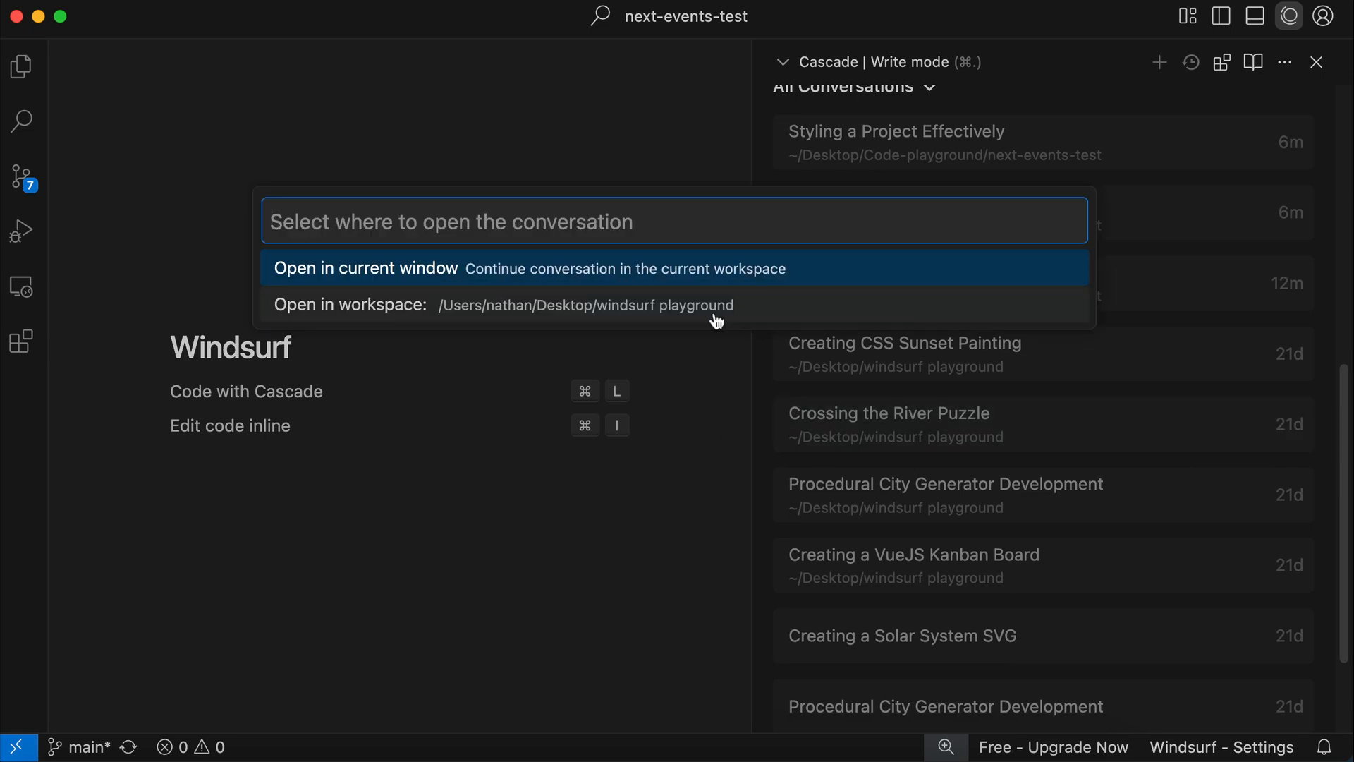
mouse_move(744, 313)
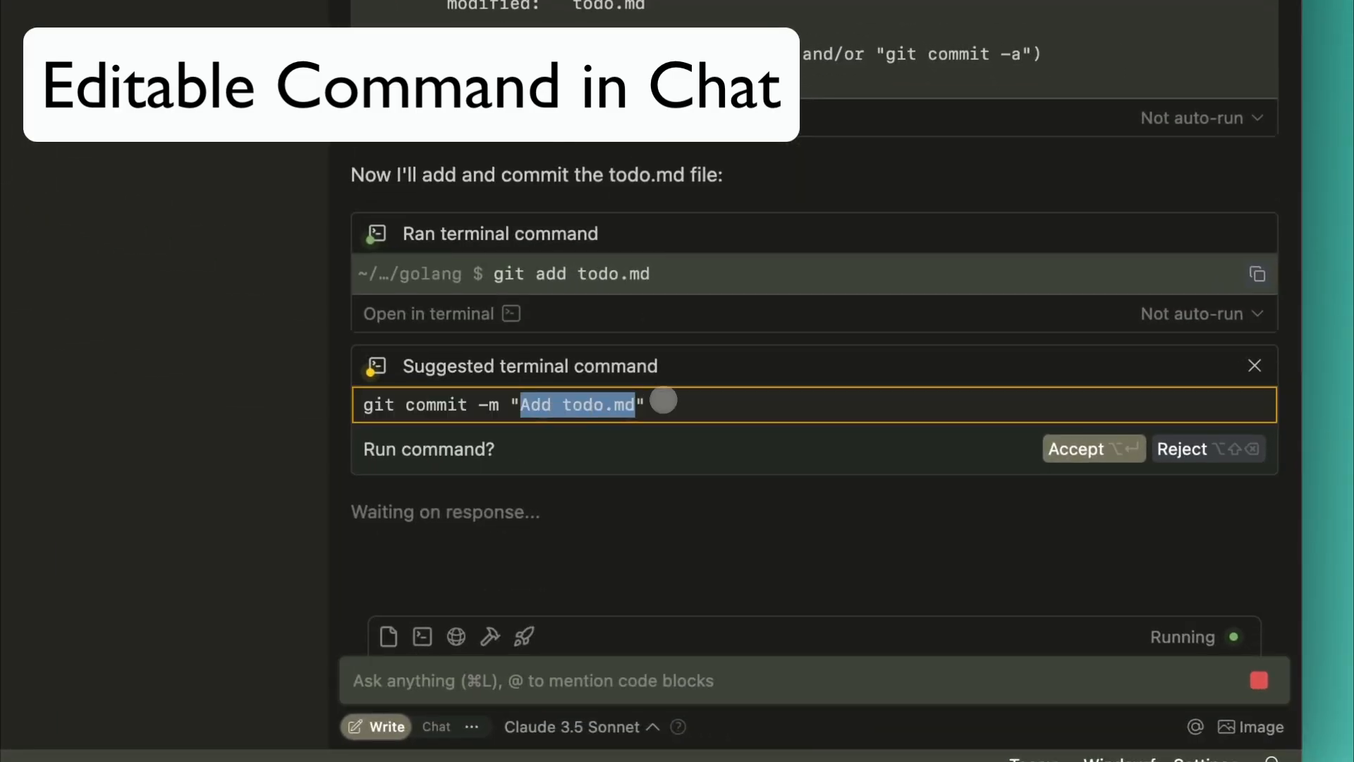
Accept Cascade's editable 'npm run dev' command so the Next.js dev server starts
left_click(1092, 448)
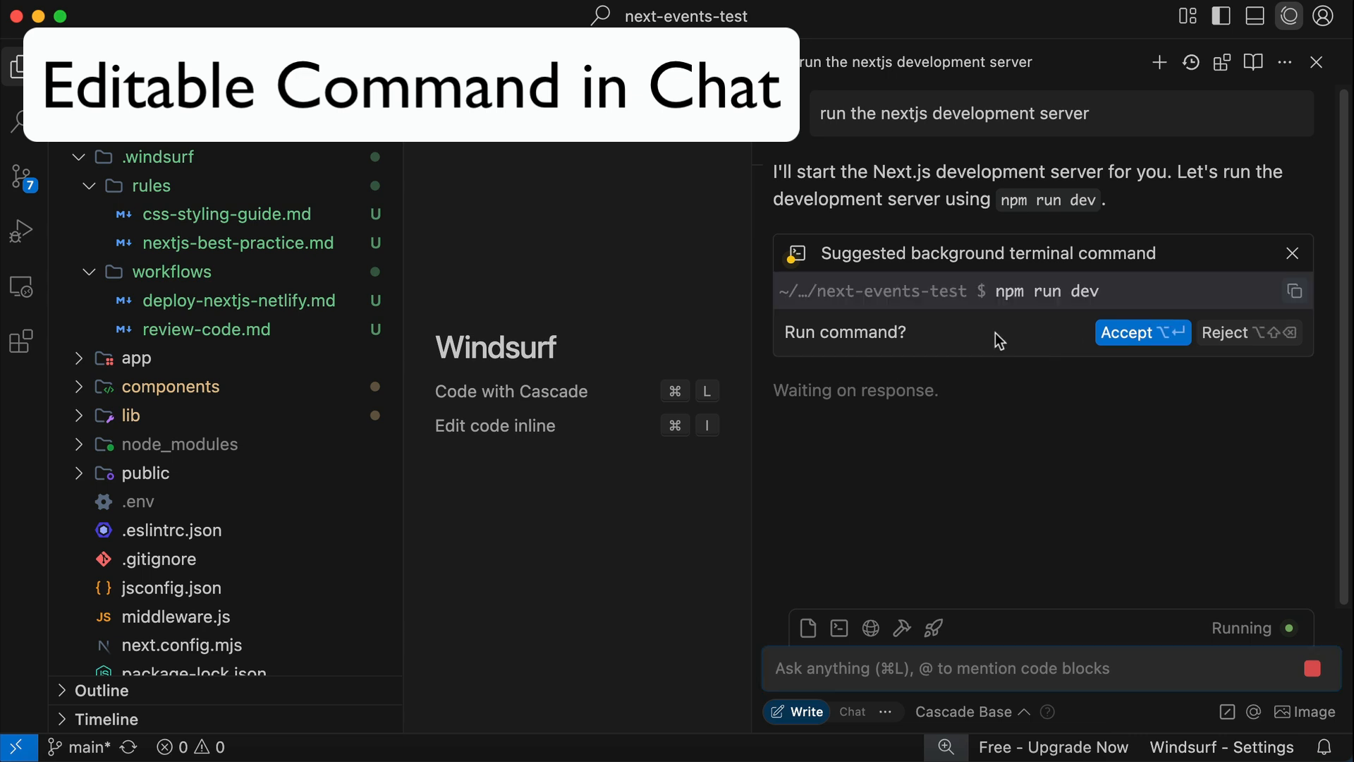
left_click(1141, 331)
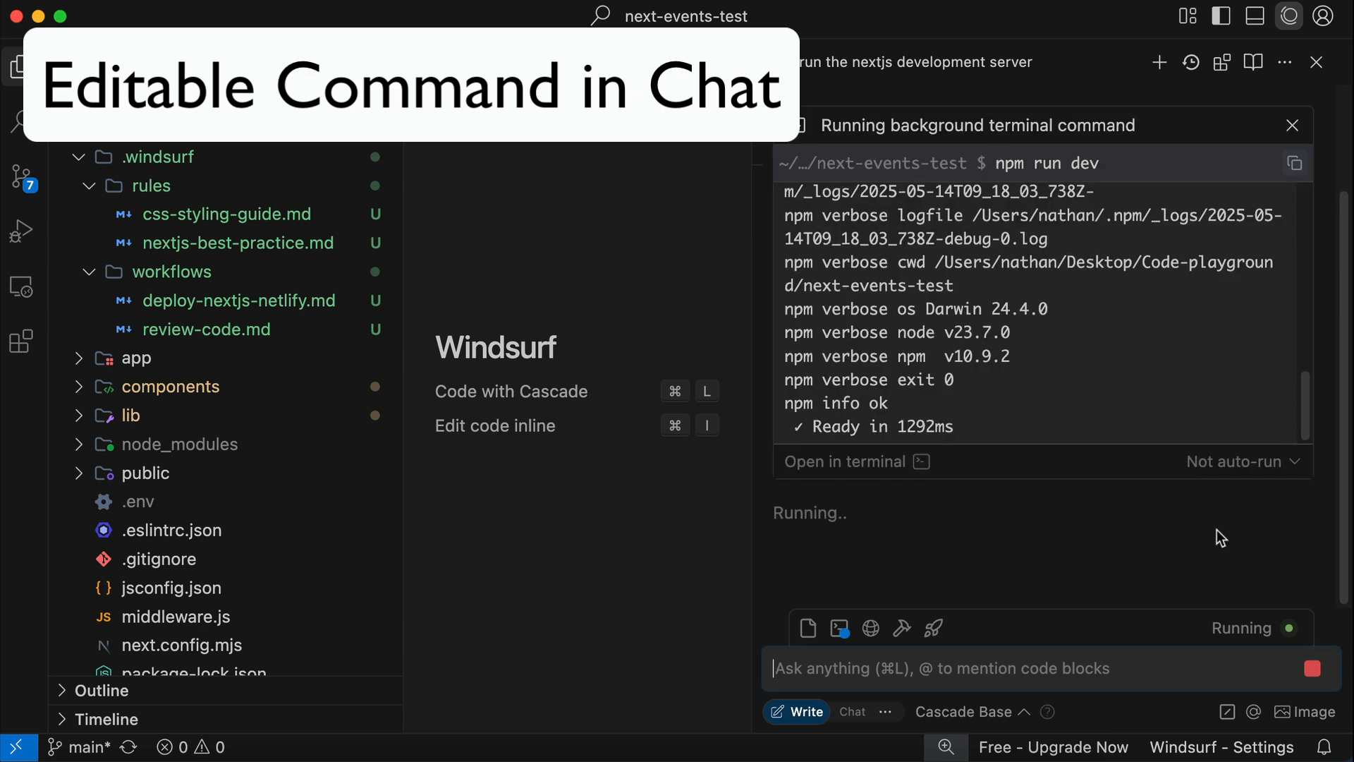